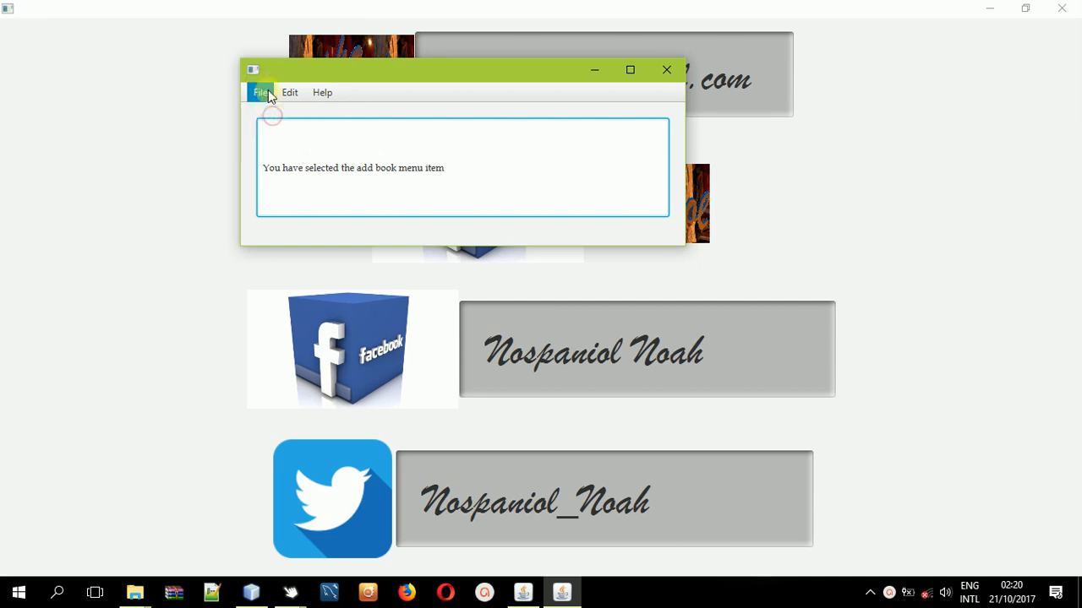
# Trigger Help > About, File > Add User and Edit > Edit Username, each reported in the text field.
pyautogui.click(290, 91)
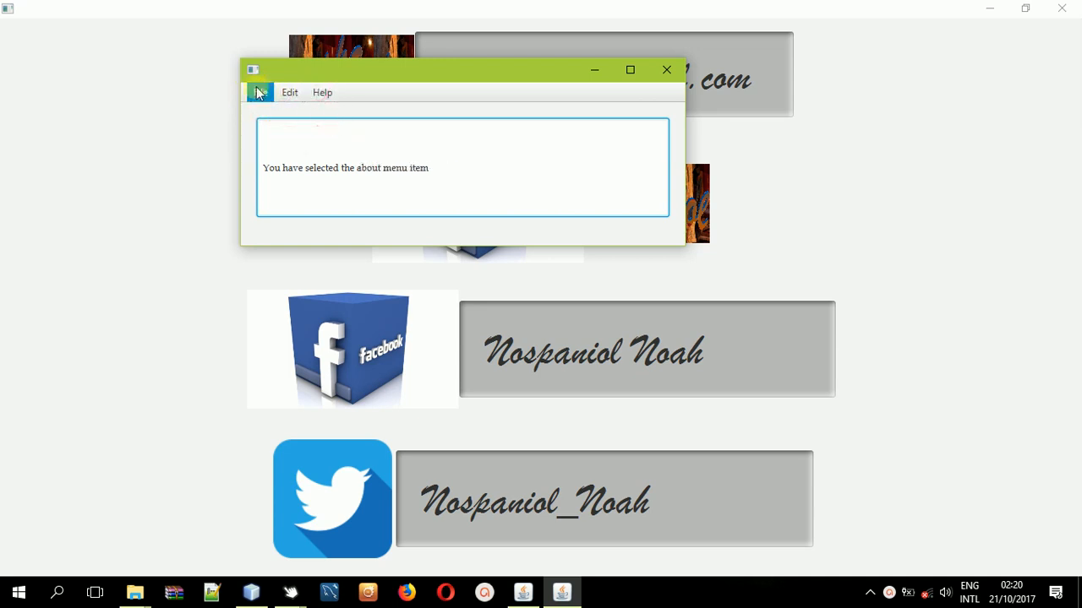
pyautogui.click(260, 91)
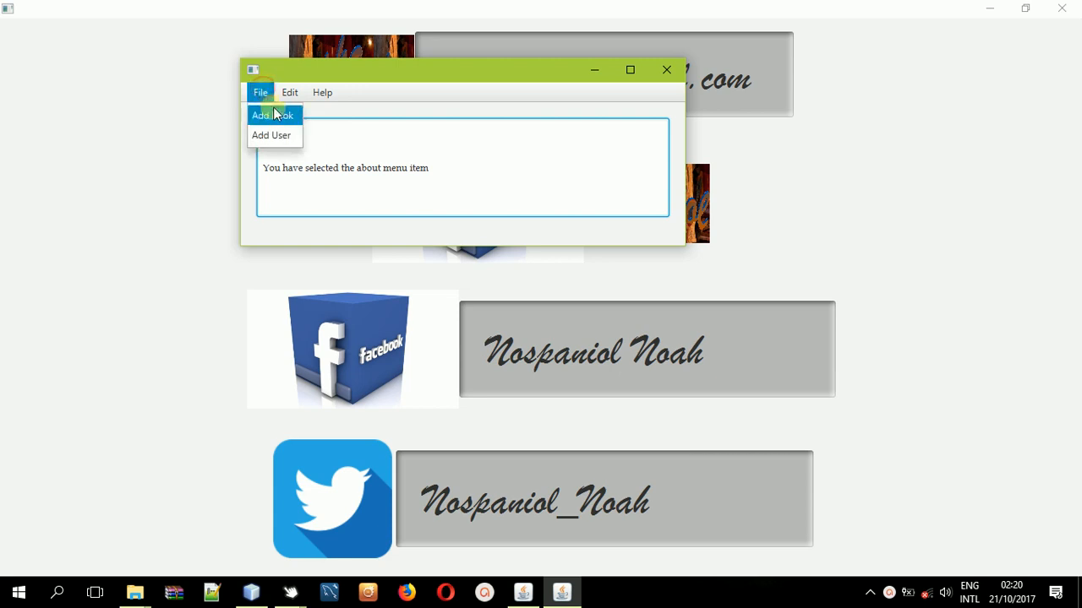
pyautogui.click(270, 135)
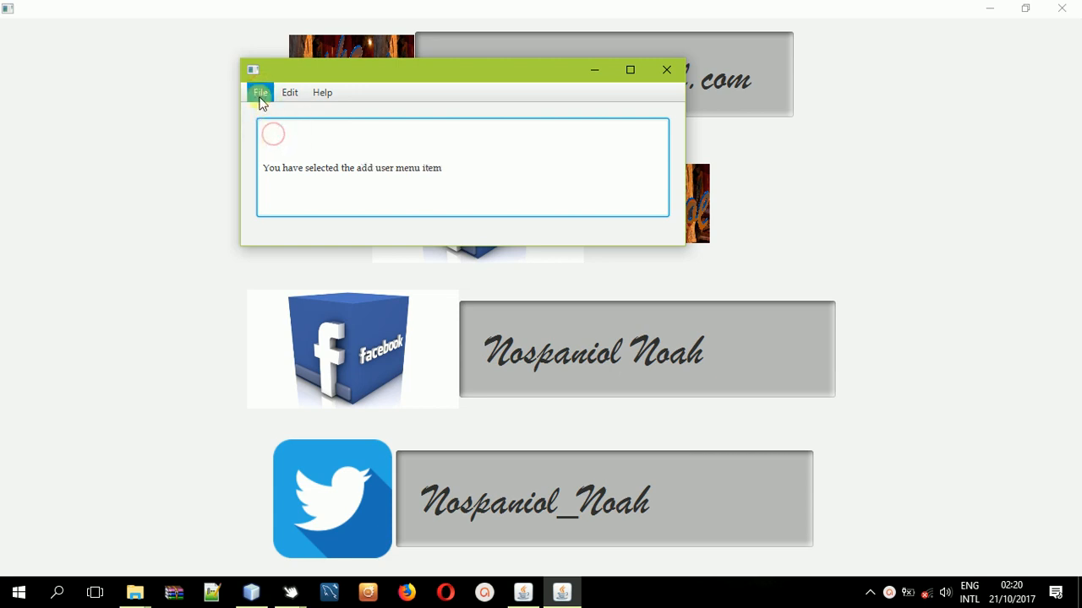
pyautogui.click(291, 91)
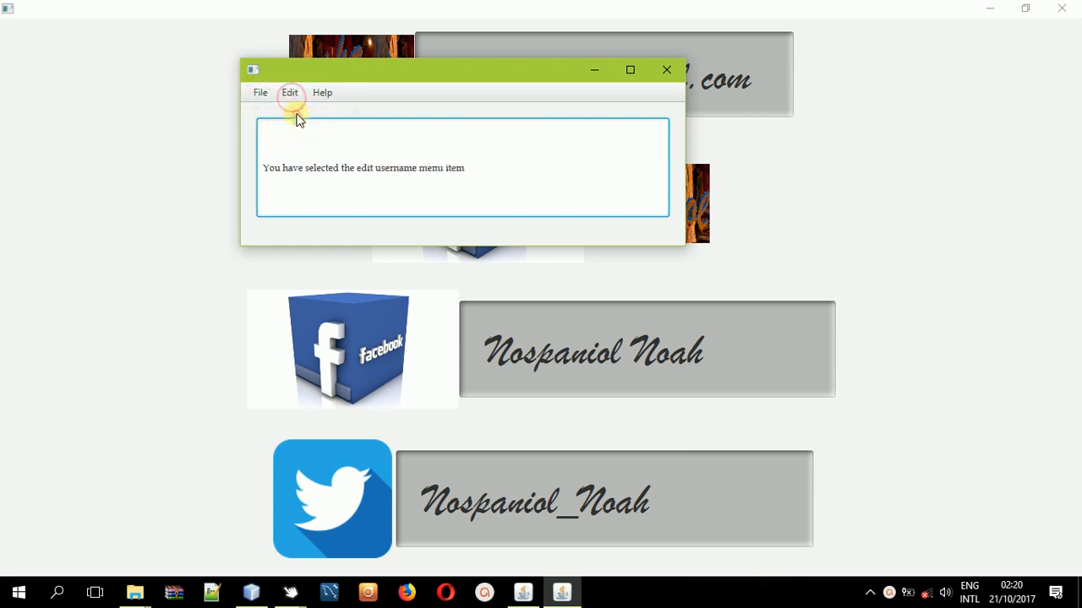
# Trigger File > Add Book and Add User so the field reads 'add user menu item'.
pyautogui.click(290, 91)
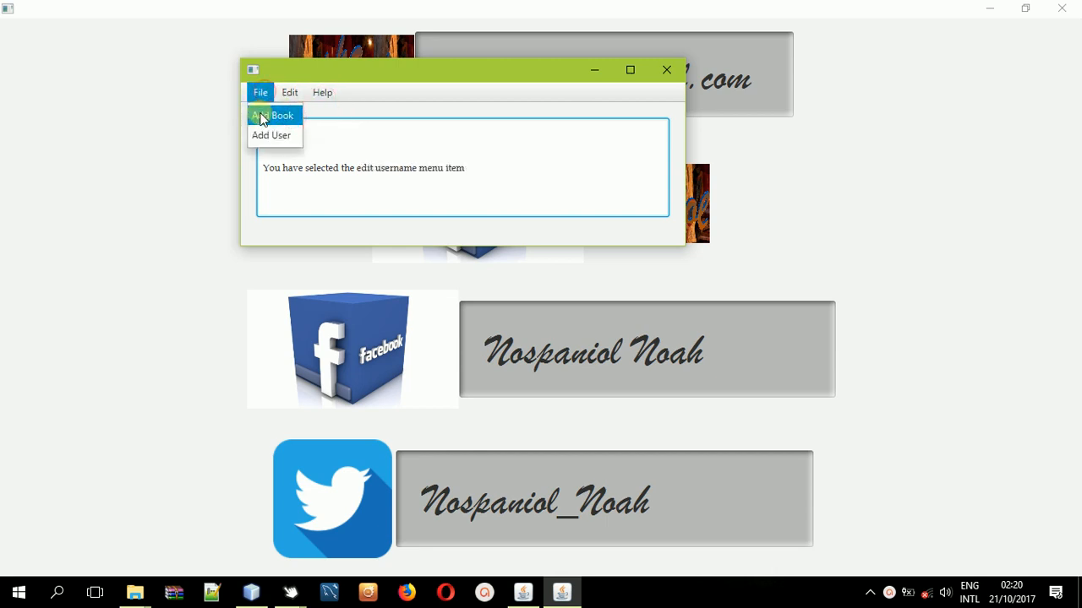
pyautogui.click(272, 115)
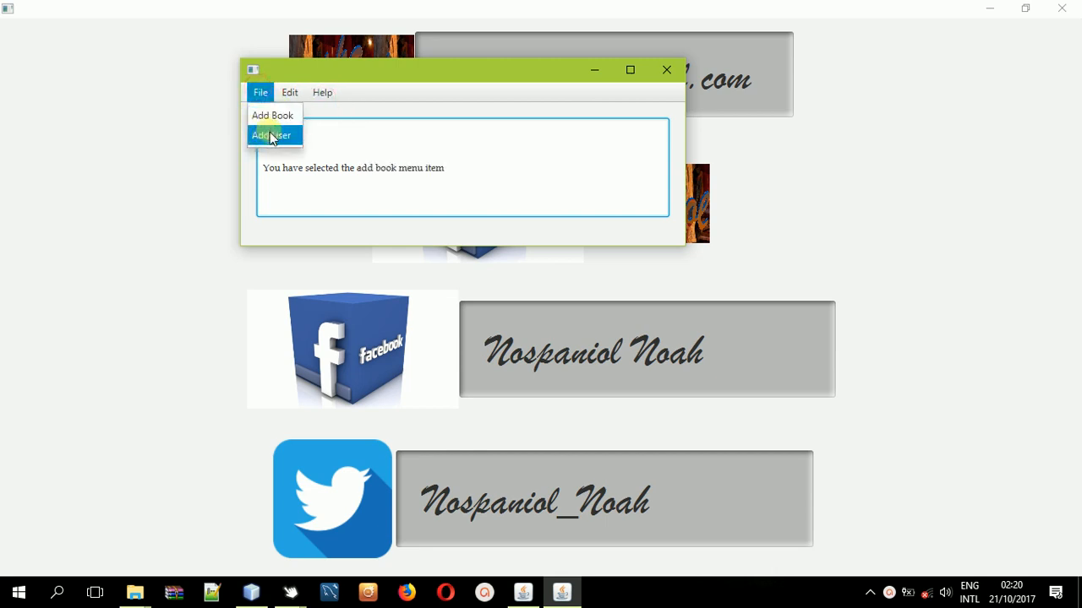
pyautogui.click(271, 136)
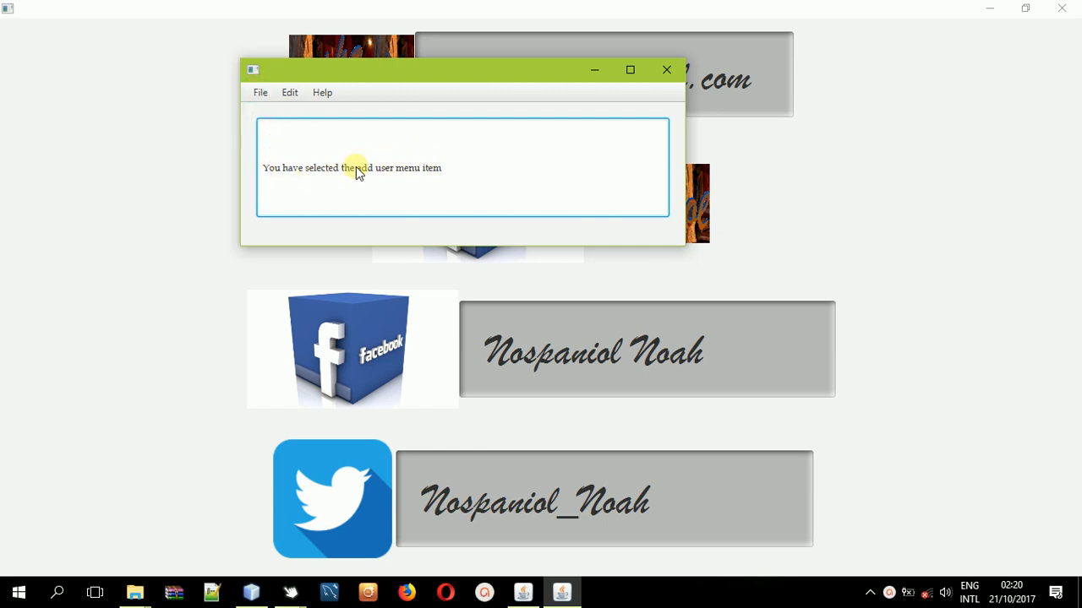
pyautogui.moveTo(260, 91)
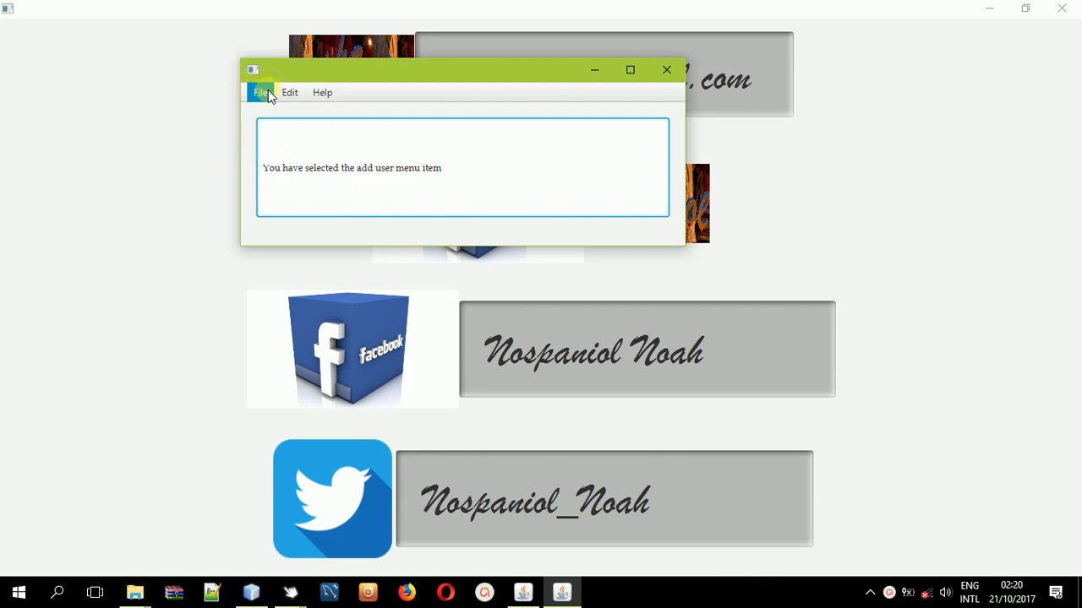
pyautogui.moveTo(573, 111)
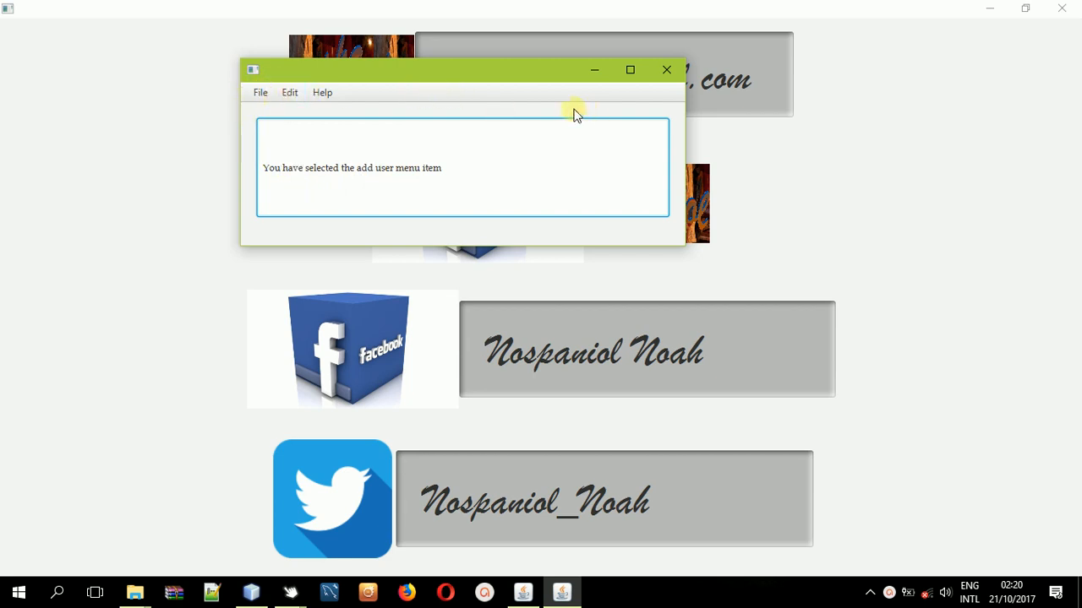
pyautogui.moveTo(493, 194)
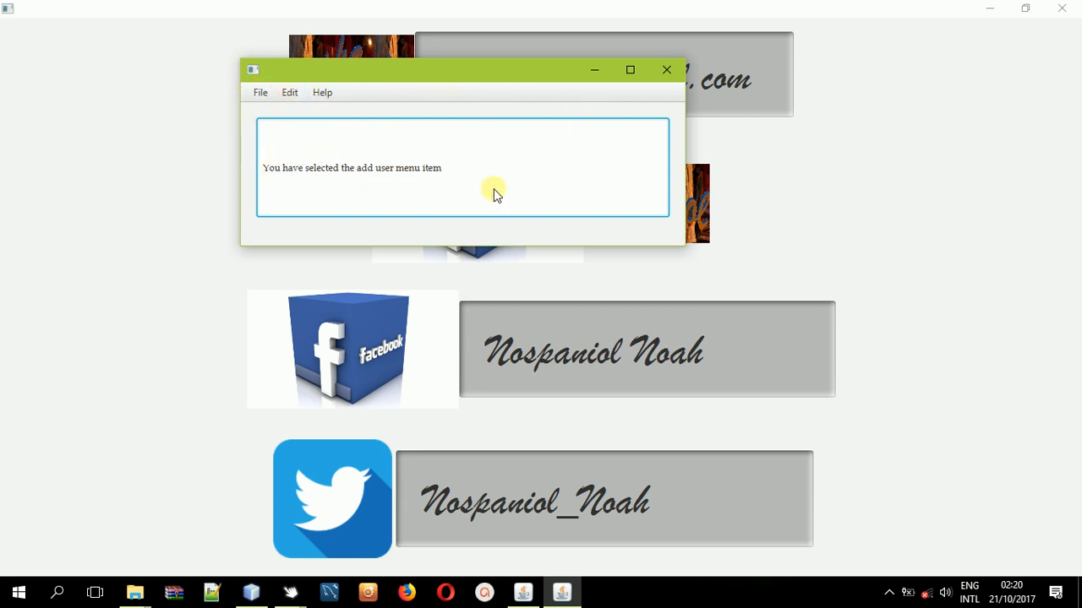
pyautogui.moveTo(583, 119)
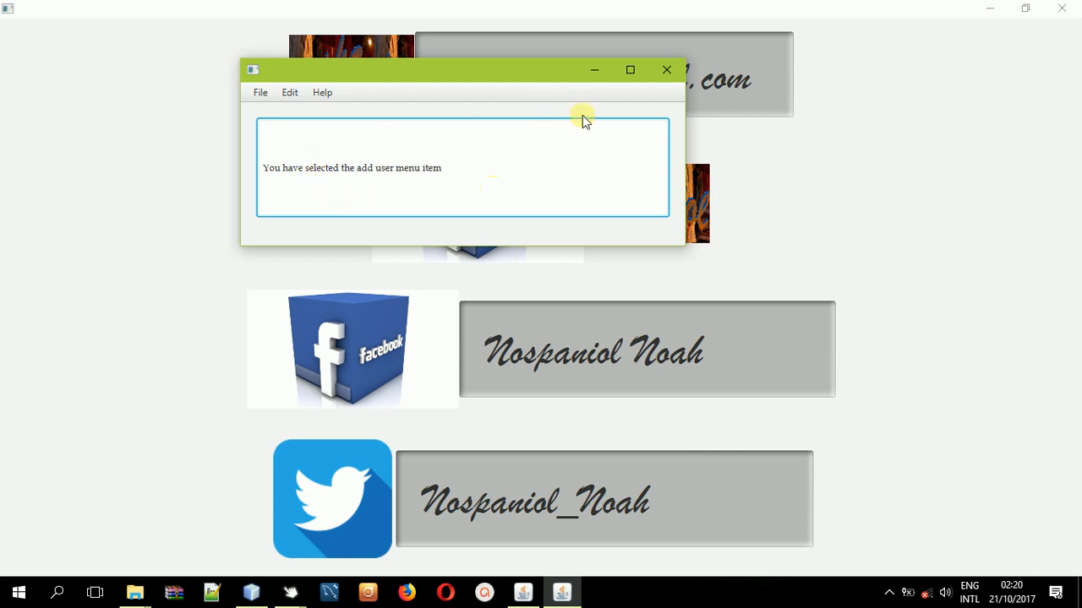
pyautogui.moveTo(646, 88)
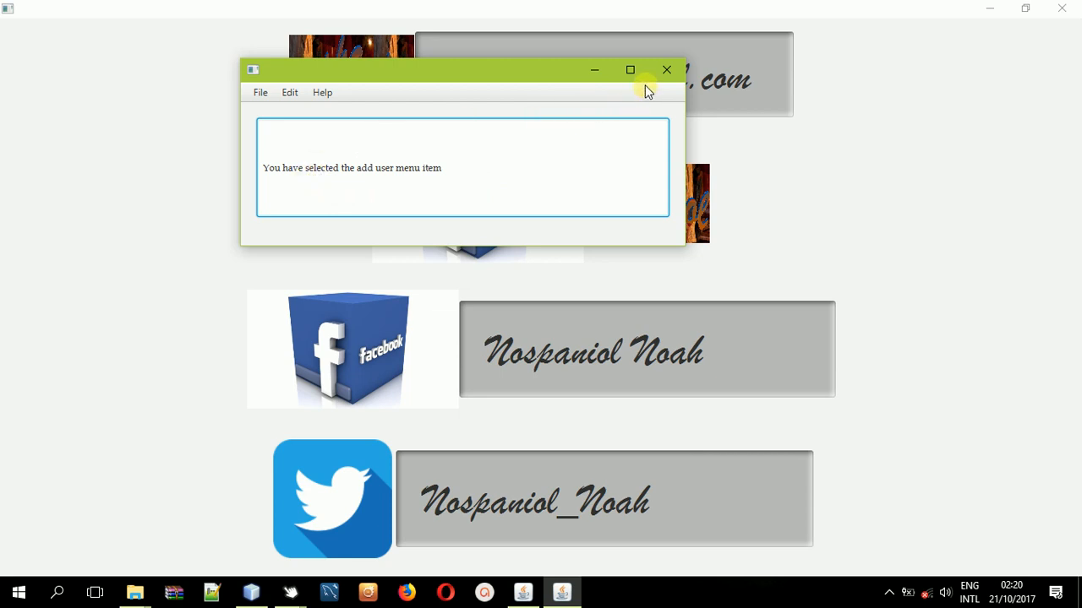
pyautogui.moveTo(667, 71)
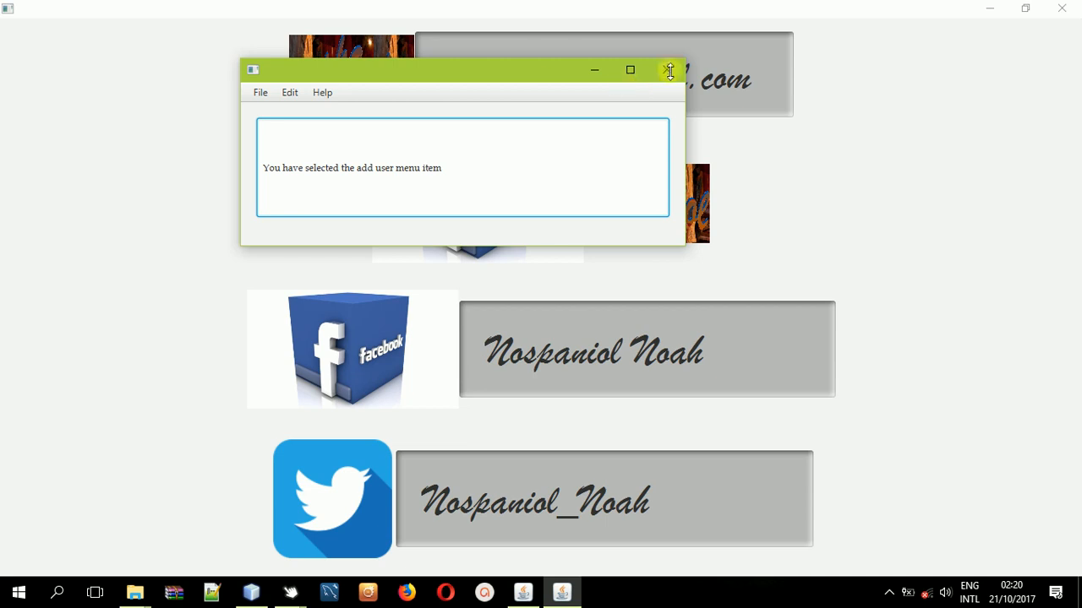
# Close the demo and start a new JavaFX FXML Application project.
pyautogui.click(669, 71)
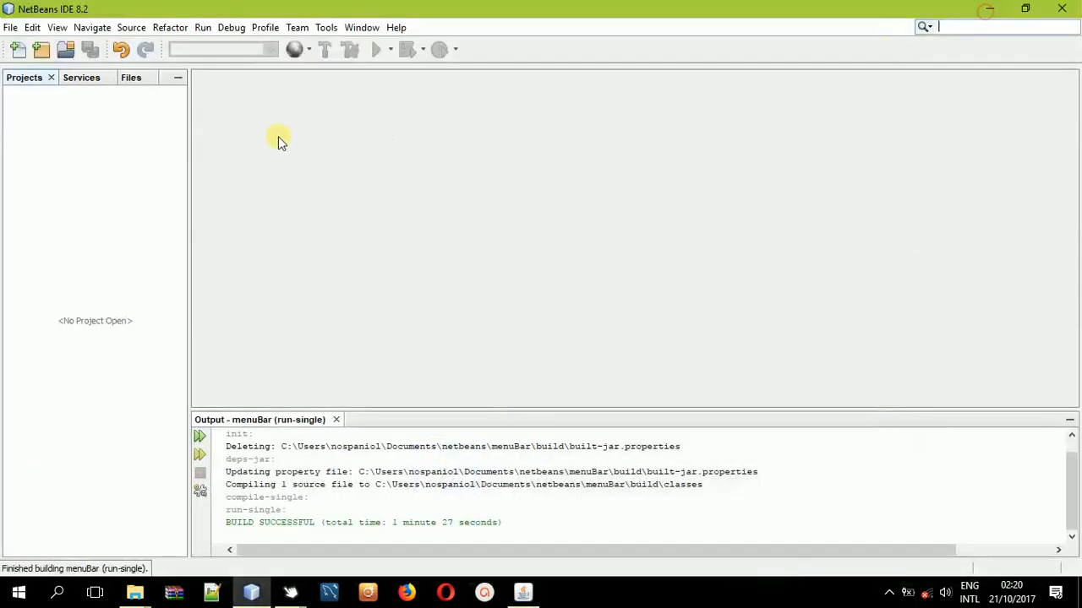
pyautogui.click(10, 27)
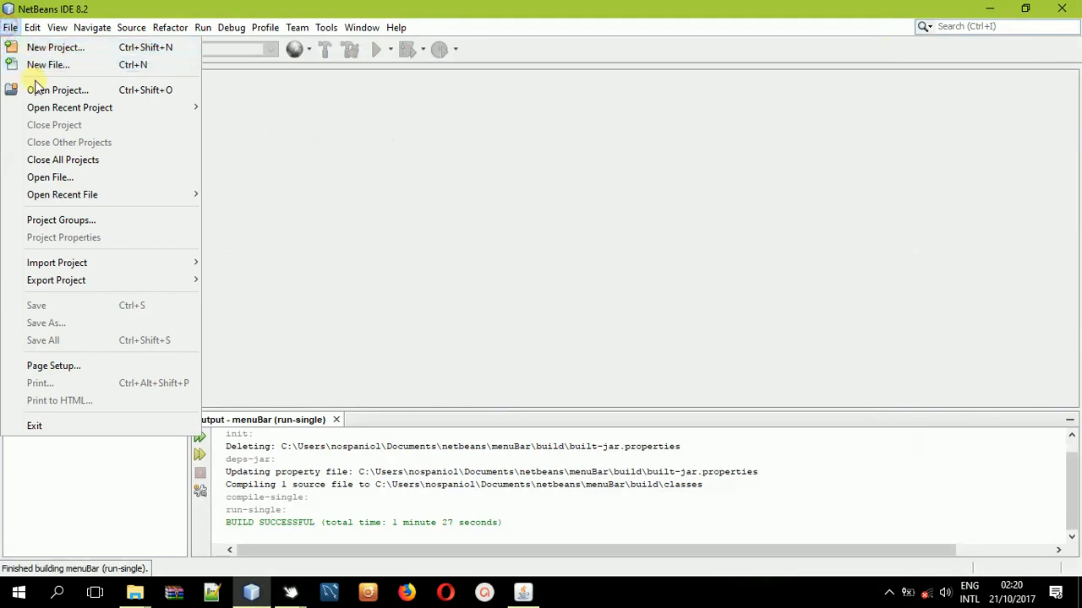
pyautogui.click(56, 48)
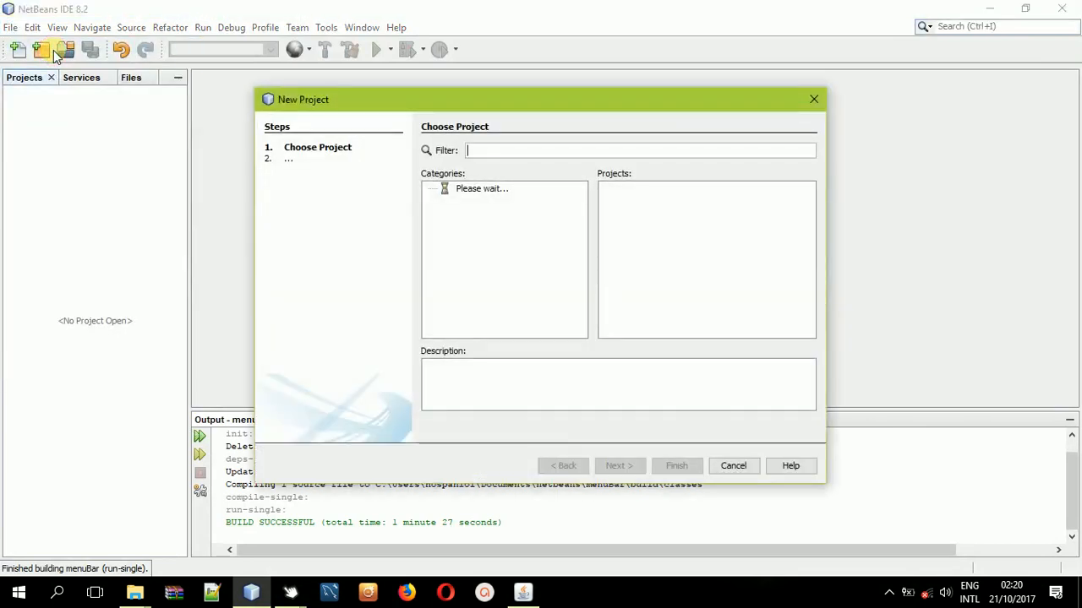
pyautogui.click(470, 203)
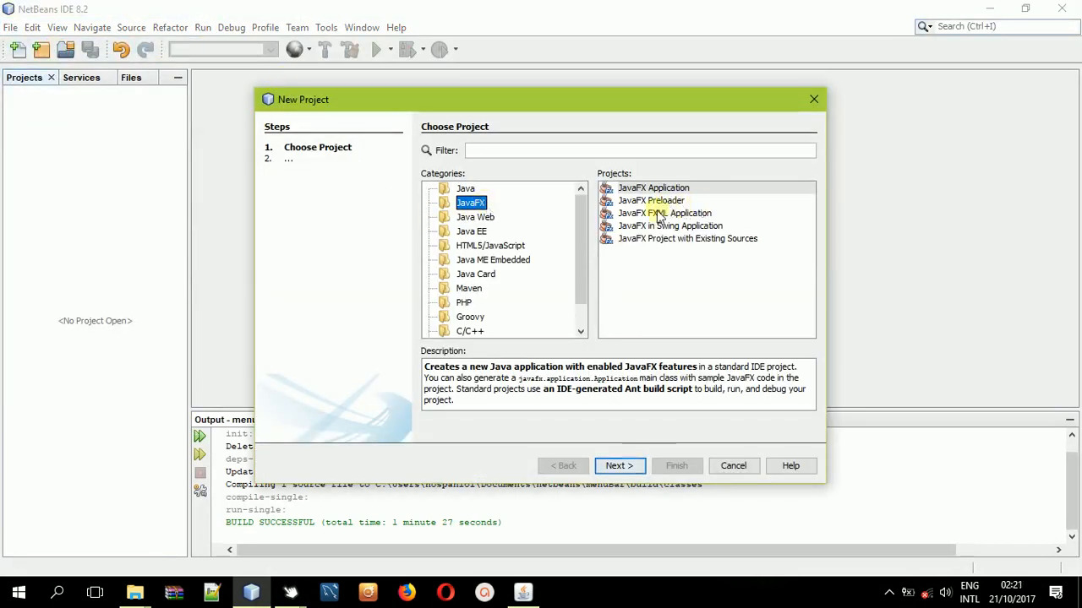
pyautogui.click(664, 213)
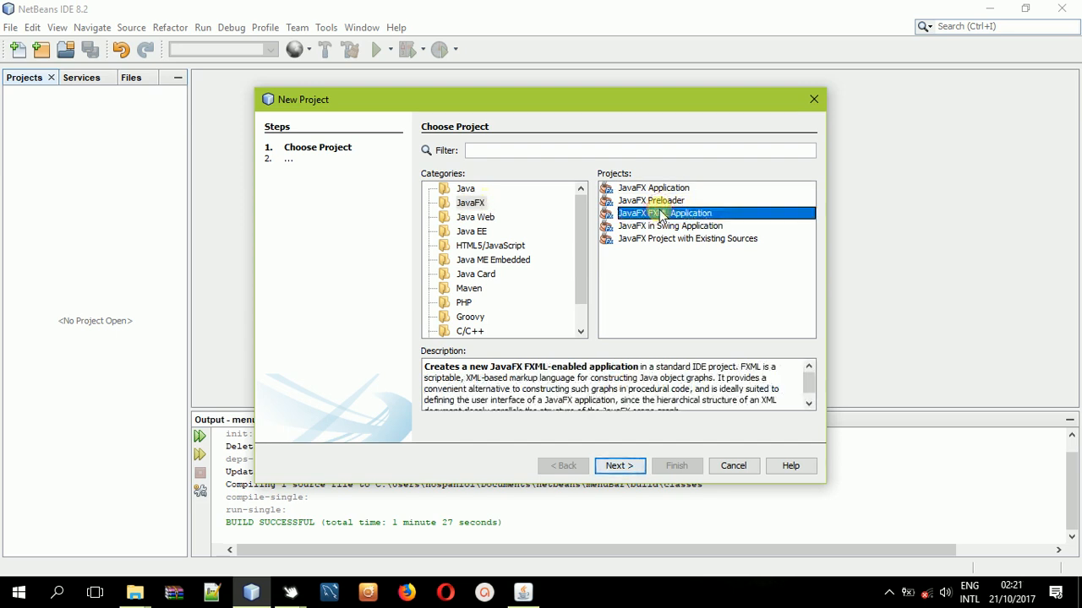
pyautogui.click(618, 467)
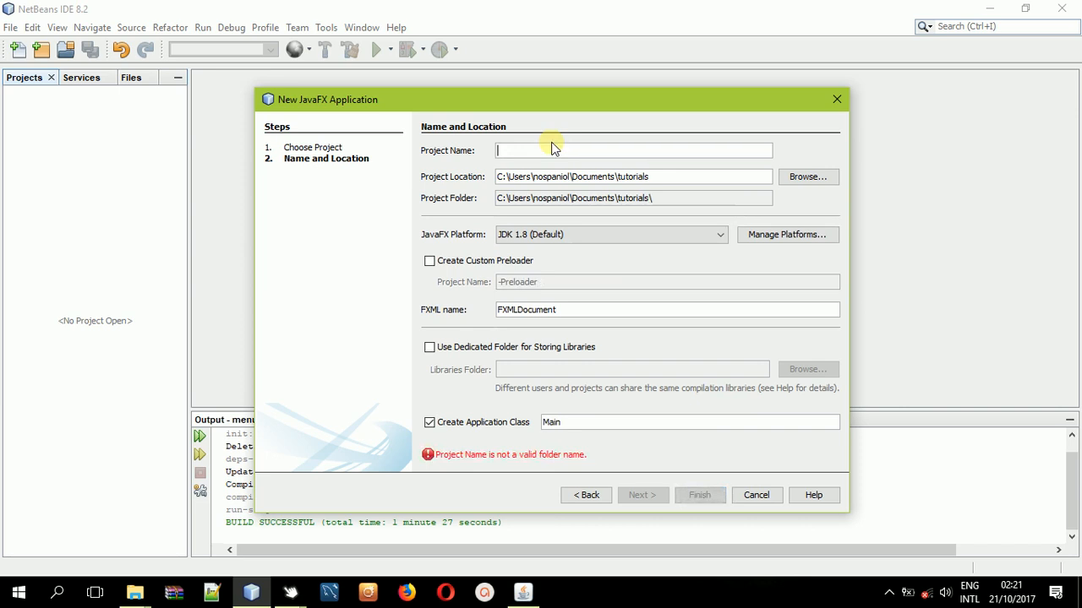
# Name the project 'menu' and finish creating it.
pyautogui.write('men')
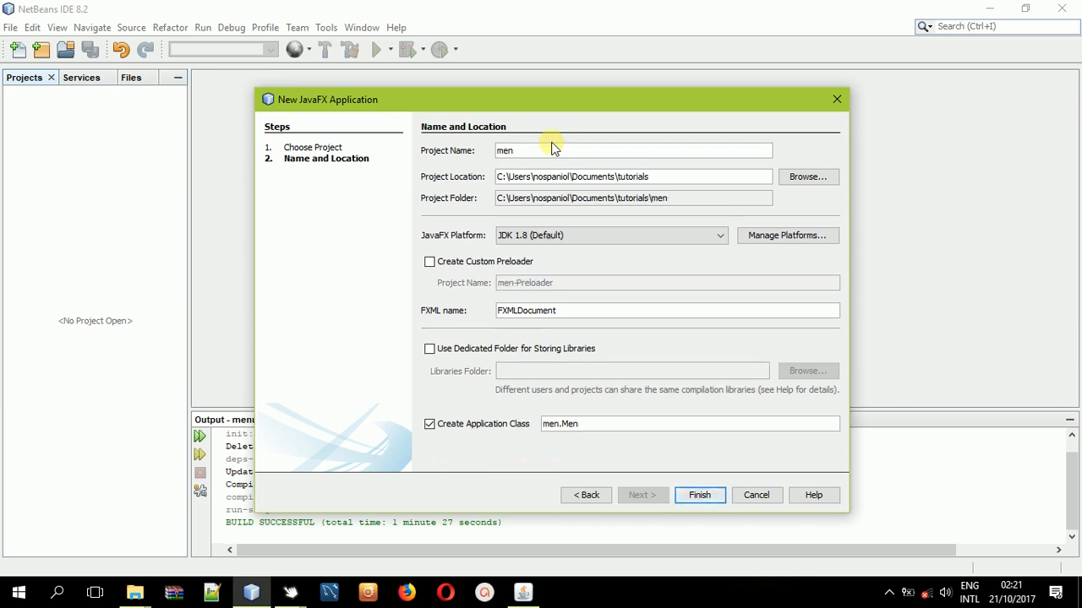
pyautogui.write('u')
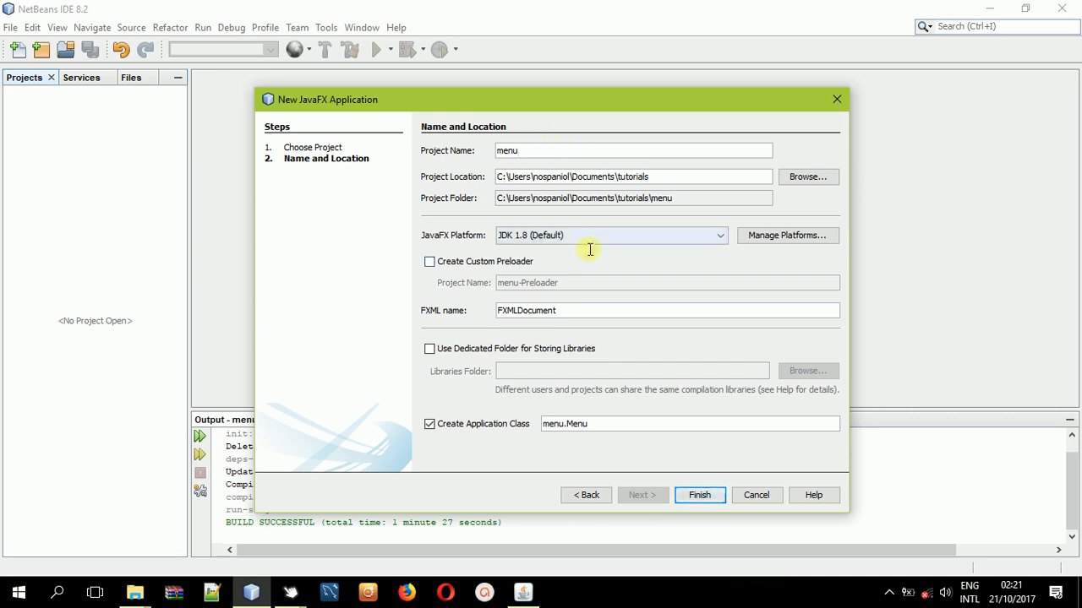
pyautogui.click(700, 494)
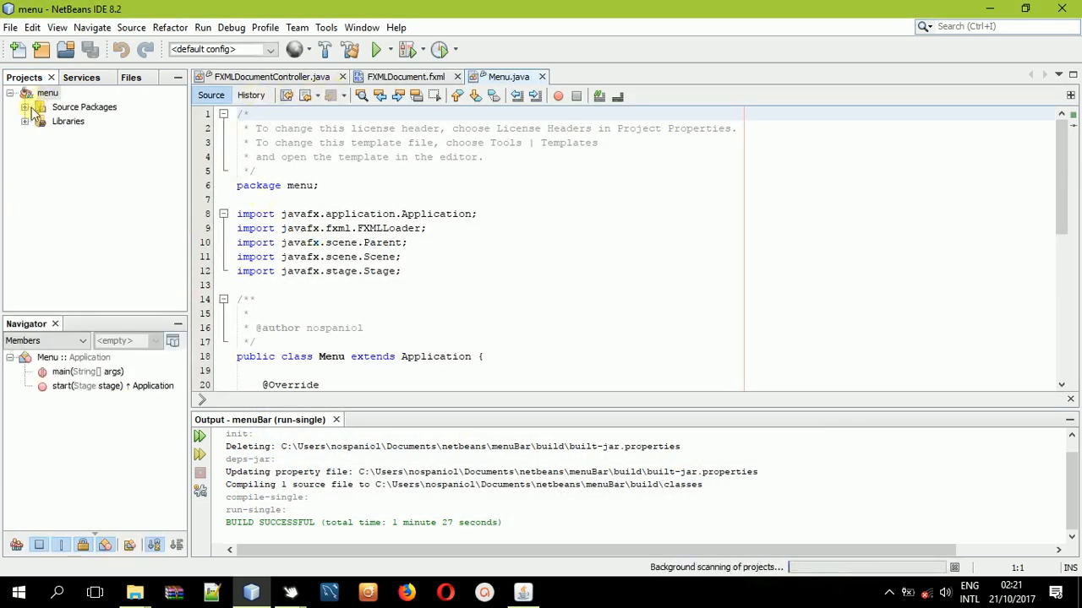
# Expand the menu project and its menu package to reach FXMLDocument.fxml.
pyautogui.click(25, 93)
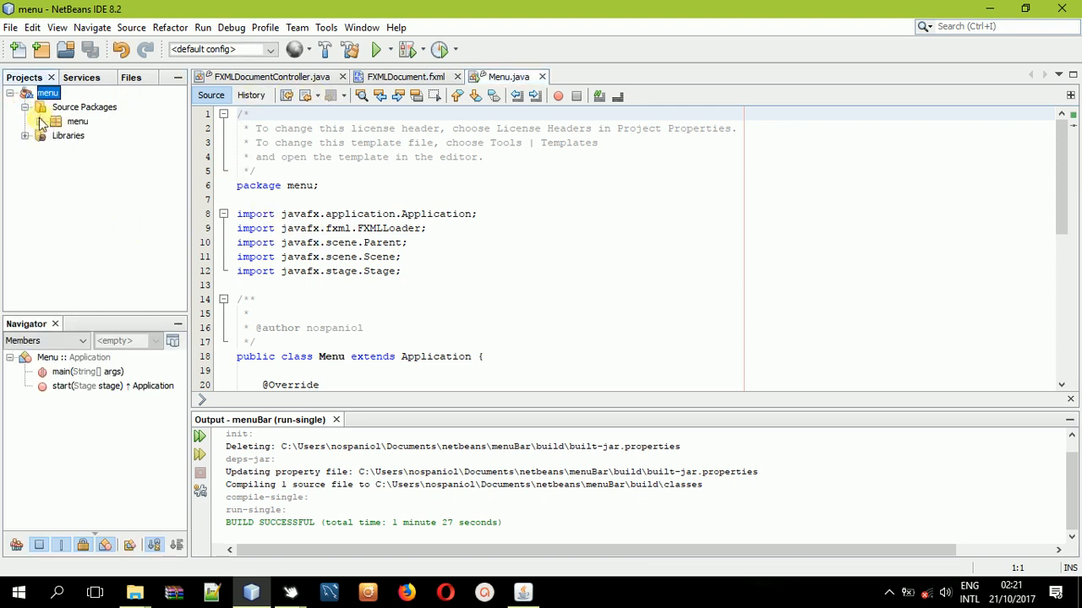
pyautogui.click(84, 107)
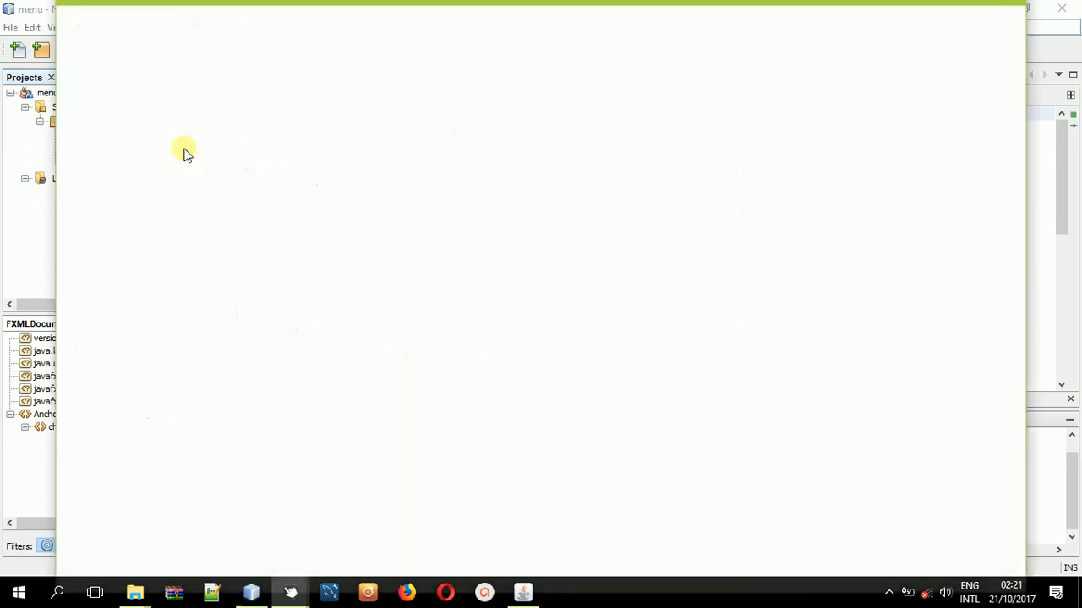
pyautogui.moveTo(169, 7)
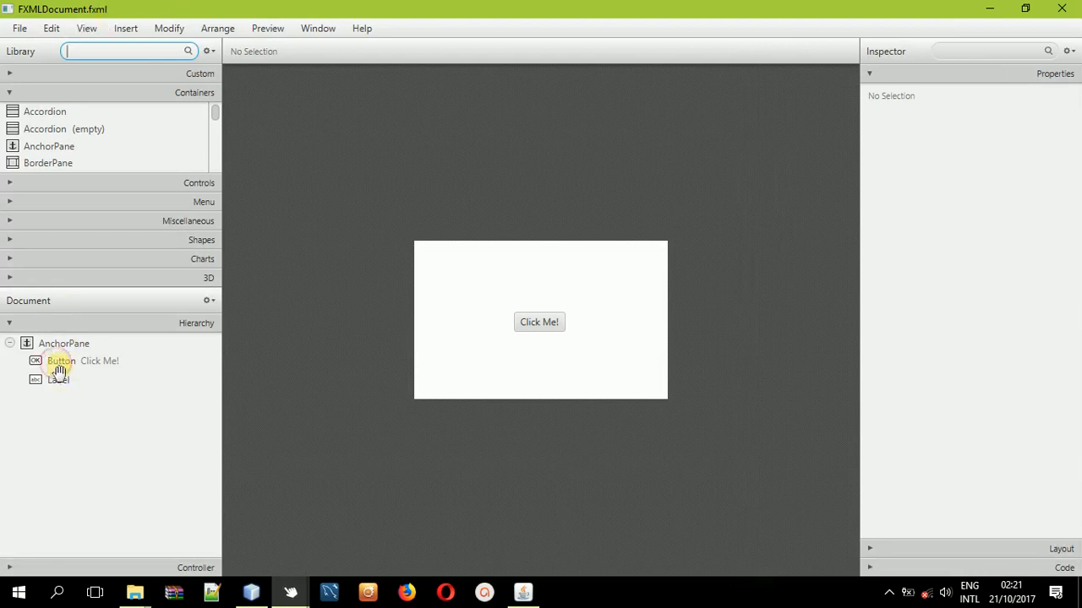
# Enlarge the root AnchorPane to a wider, taller shape and save the FXML.
pyautogui.click(61, 362)
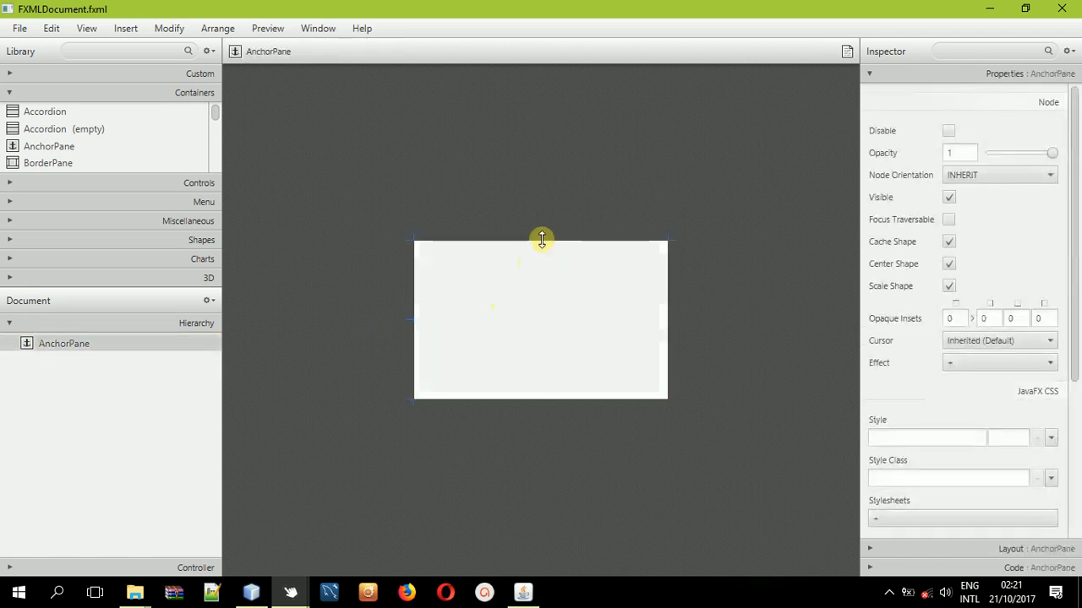
pyautogui.moveTo(541, 238); pyautogui.dragTo(506, 78)
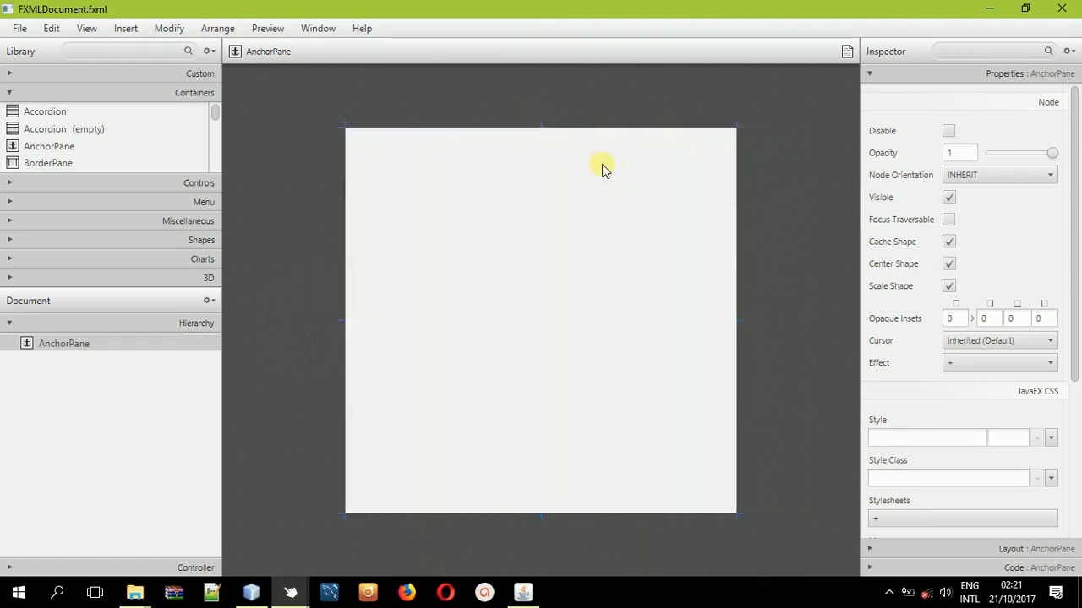
pyautogui.moveTo(541, 128); pyautogui.dragTo(544, 157)
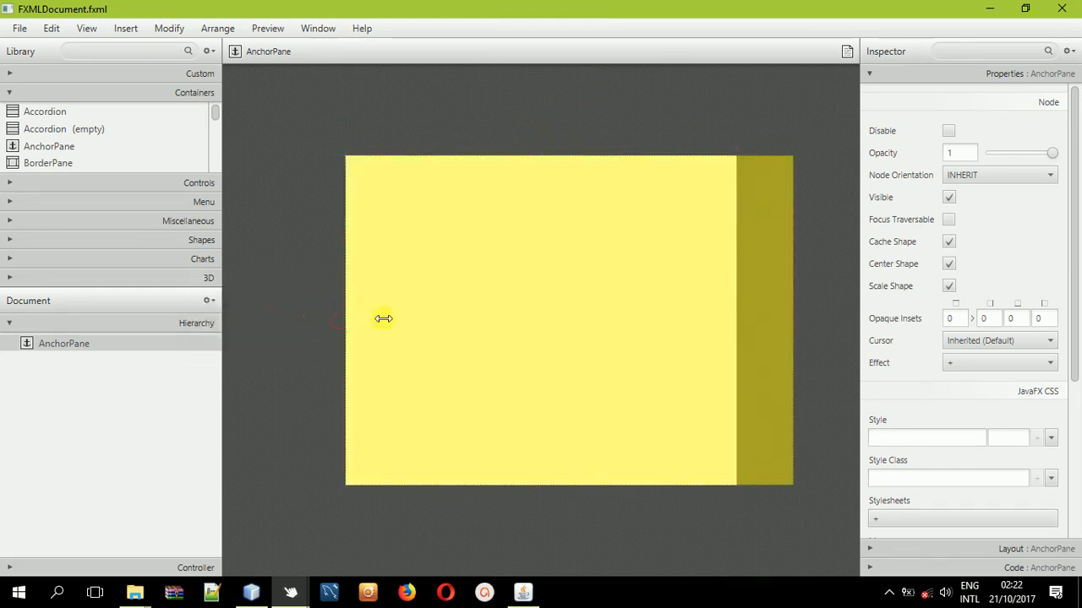
pyautogui.press('ctrl+s')
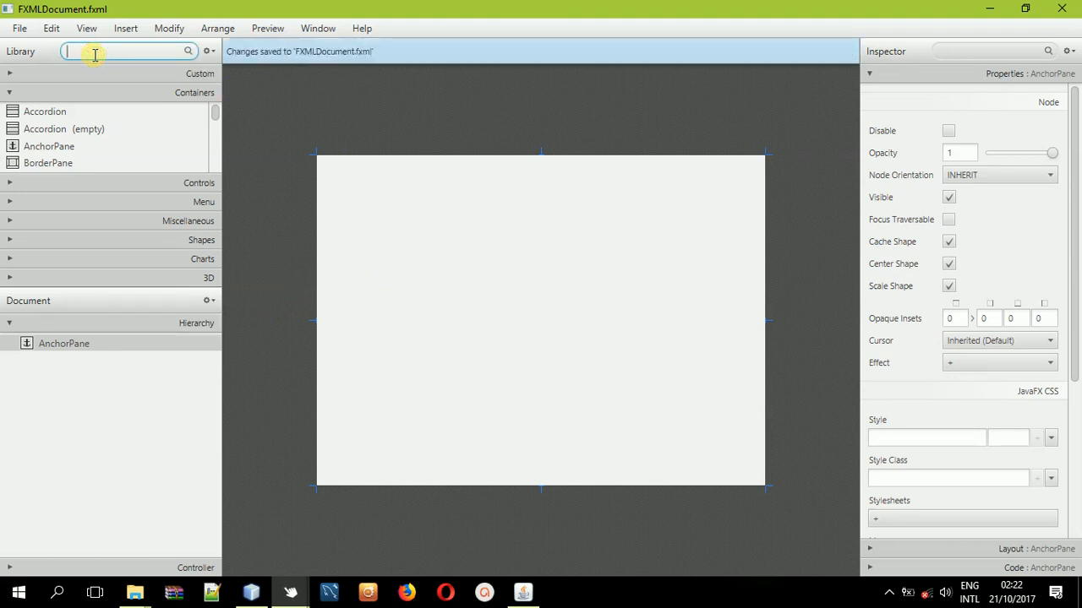
# Add a VBox fitted to the parent pane with alignment TOP_CENTER.
pyautogui.write('vb')
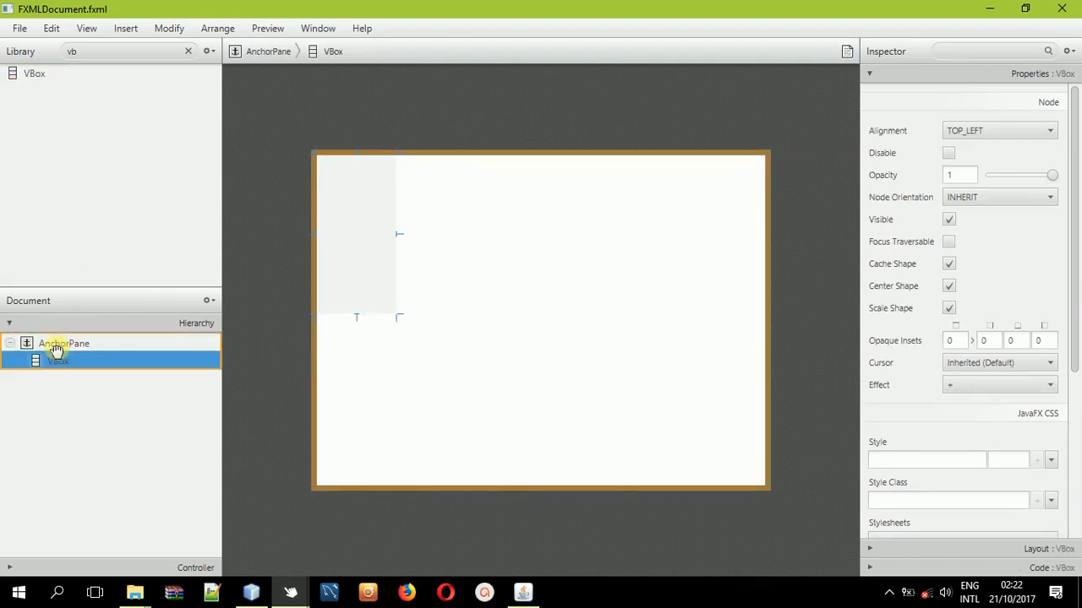
pyautogui.rightClick(57, 348)
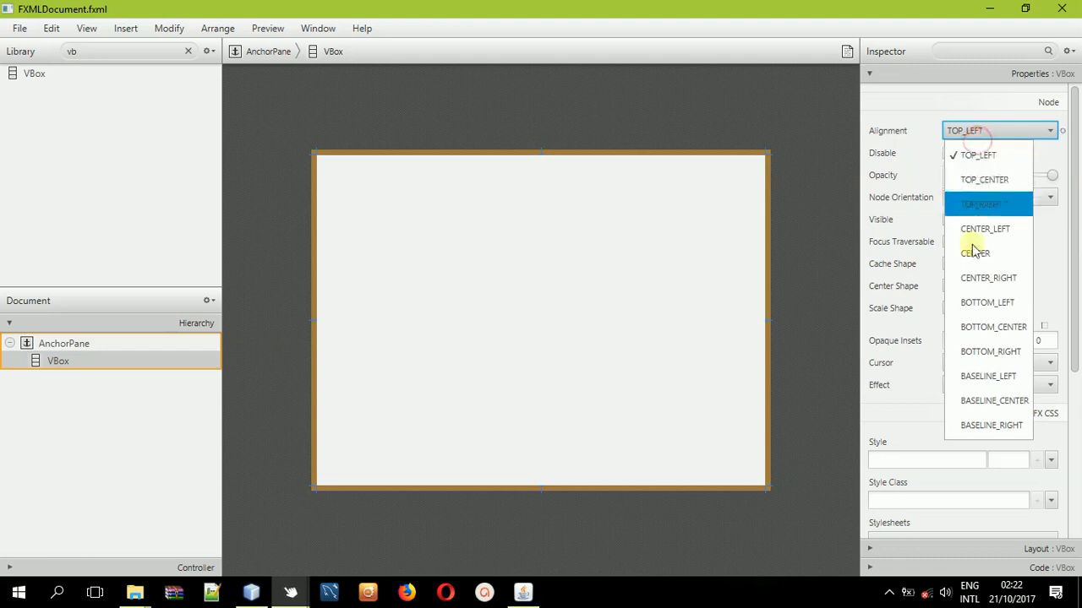
pyautogui.click(984, 179)
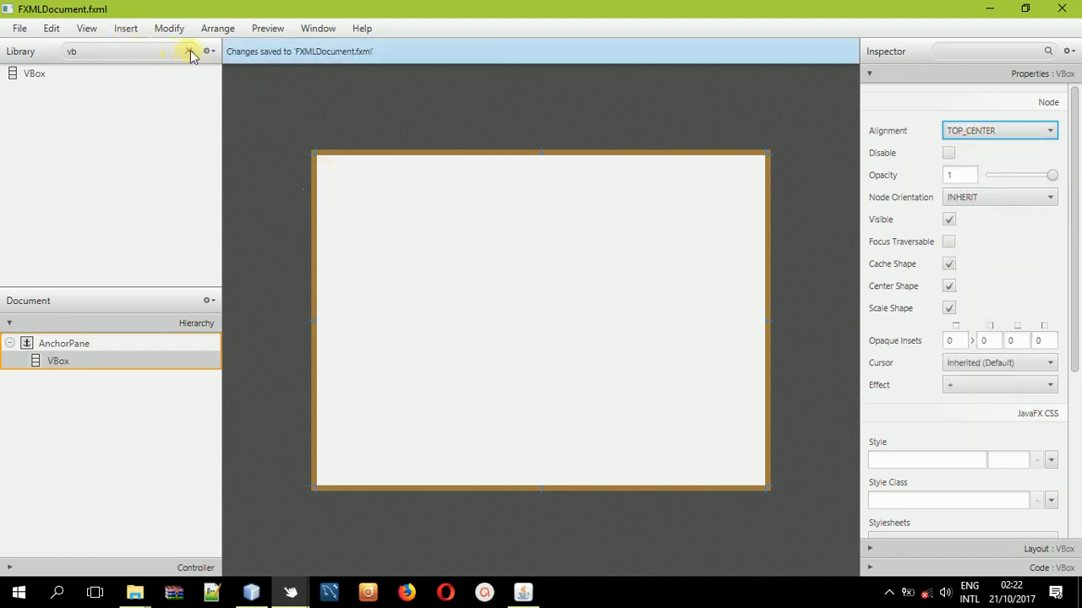
pyautogui.click(189, 51)
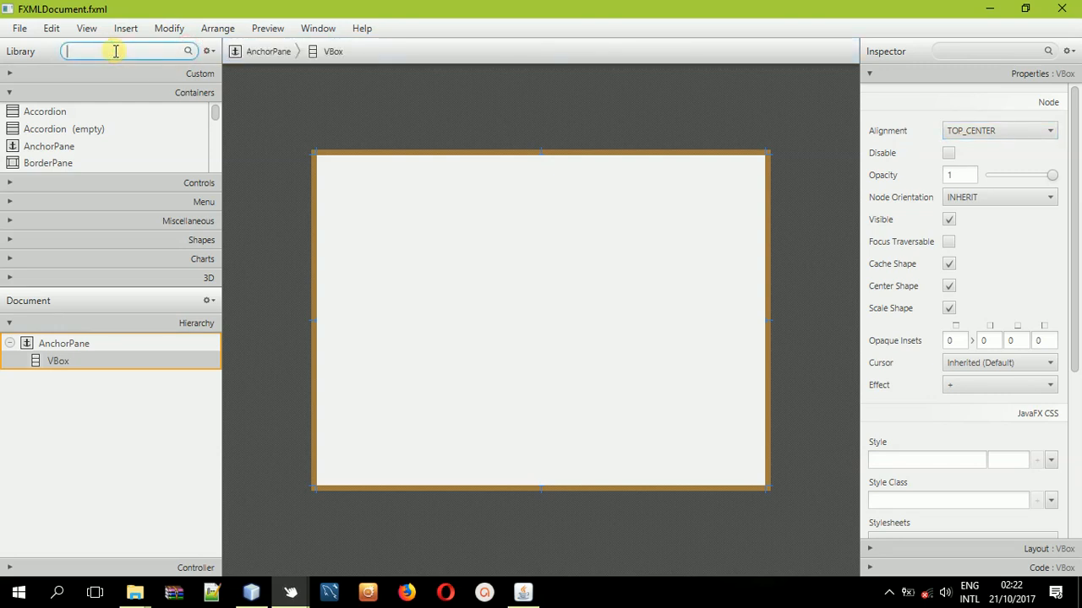
# Drop a MenuBar into the VBox and expand its File menu in the Hierarchy.
pyautogui.write('menu')
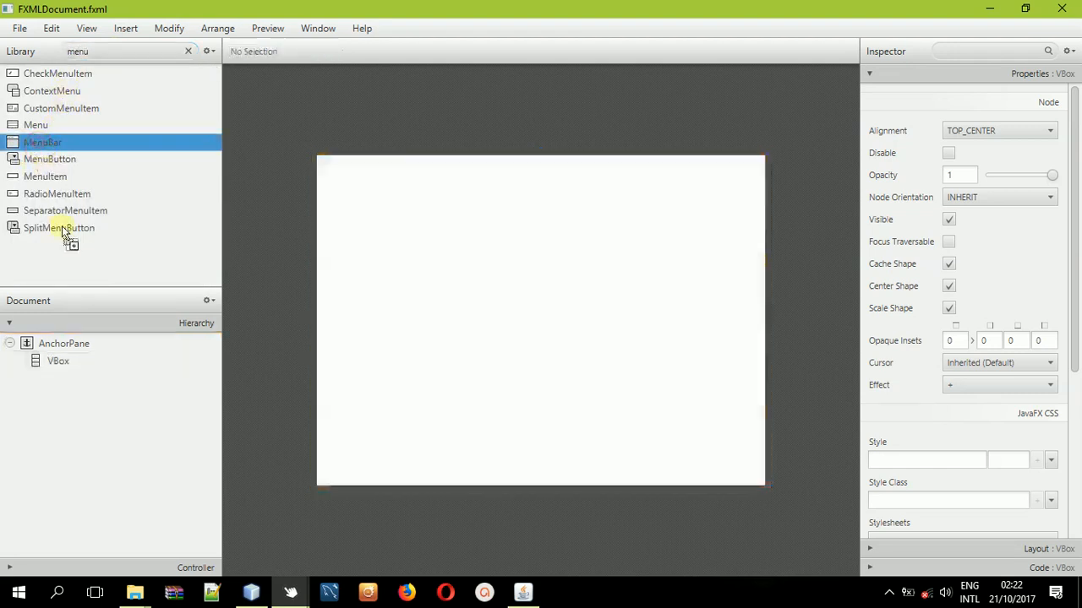
pyautogui.click(57, 360)
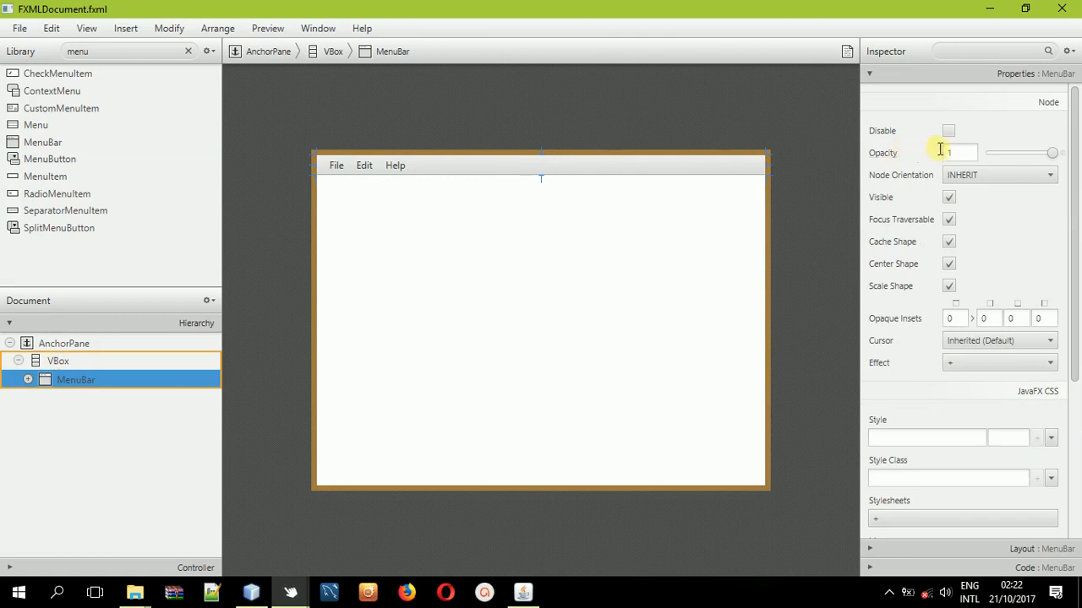
pyautogui.click(27, 379)
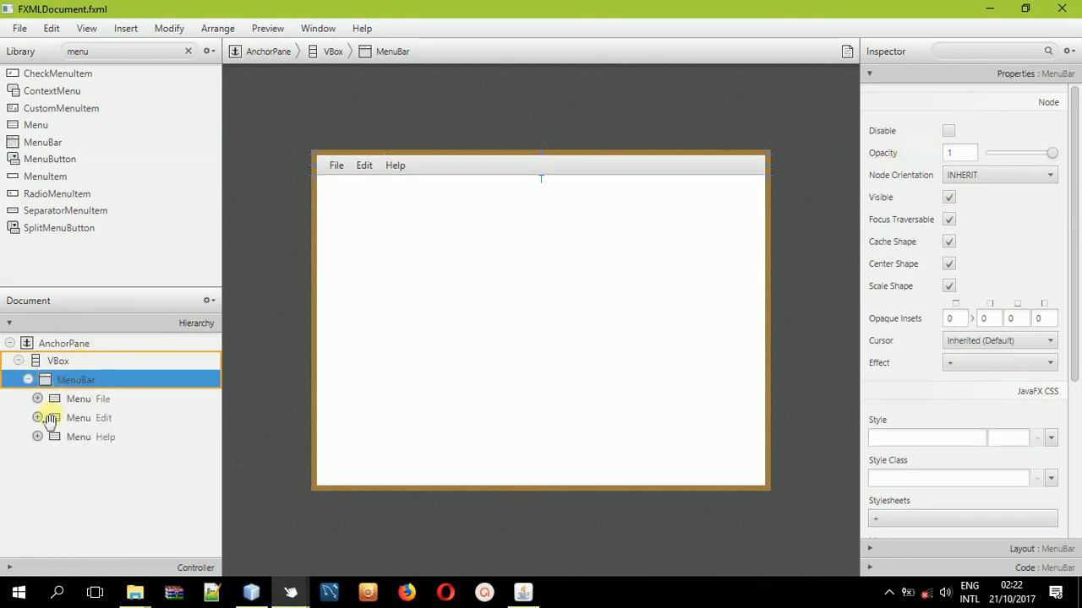
pyautogui.click(37, 399)
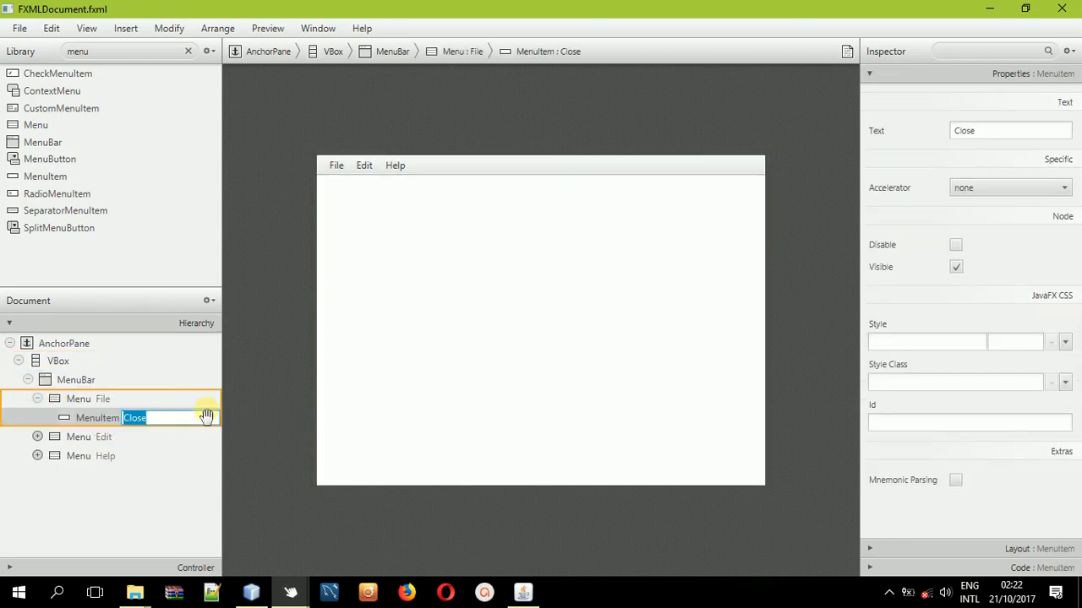
# Rename the File item to Add Book and duplicate it as Add Users.
pyautogui.write('A')
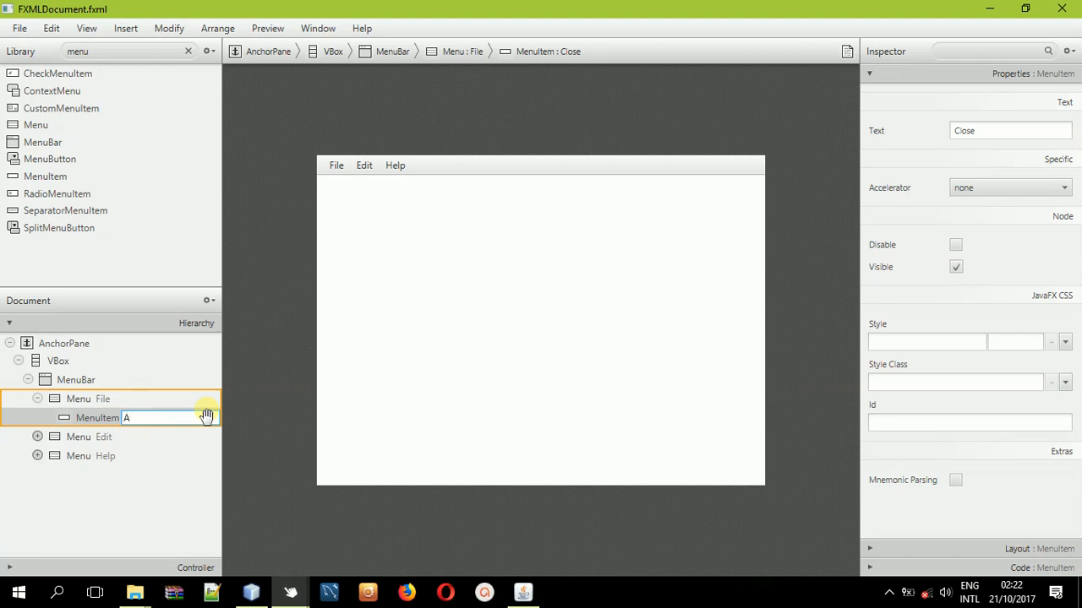
pyautogui.write('Add N')
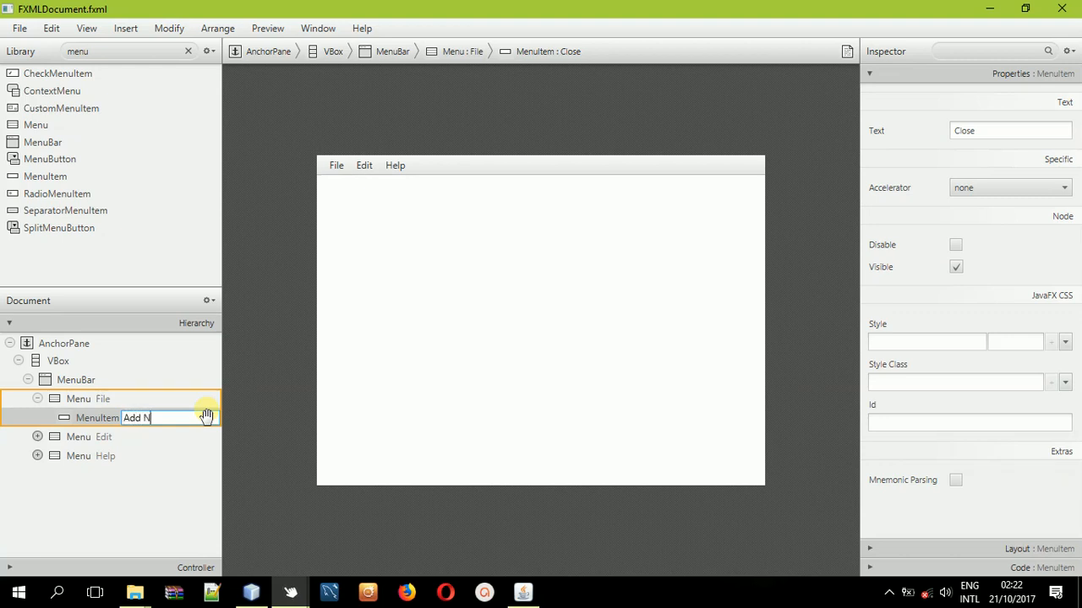
pyautogui.write('B')
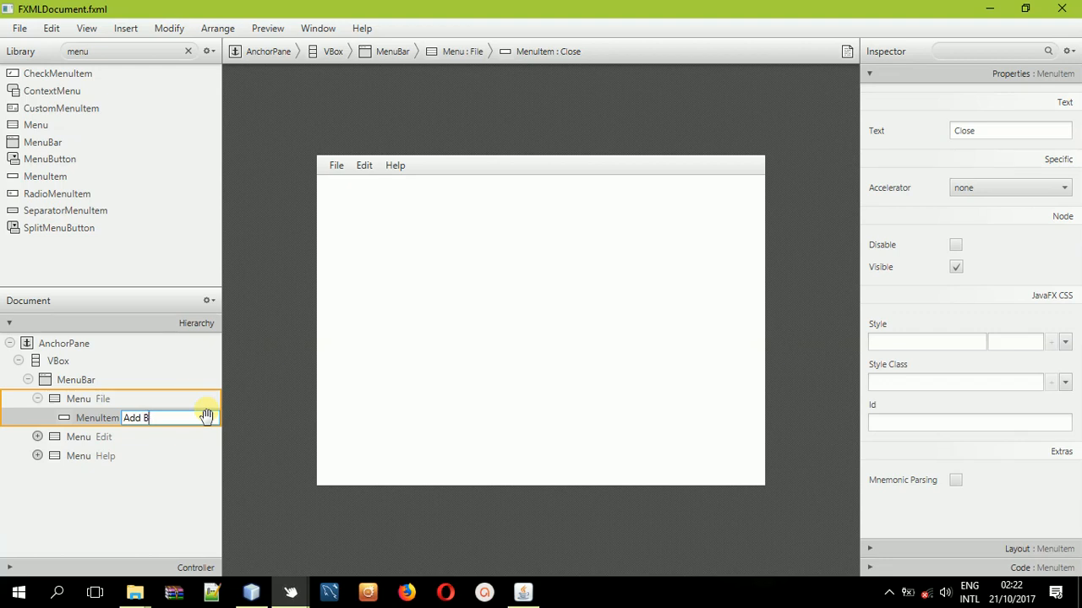
pyautogui.write('ook')
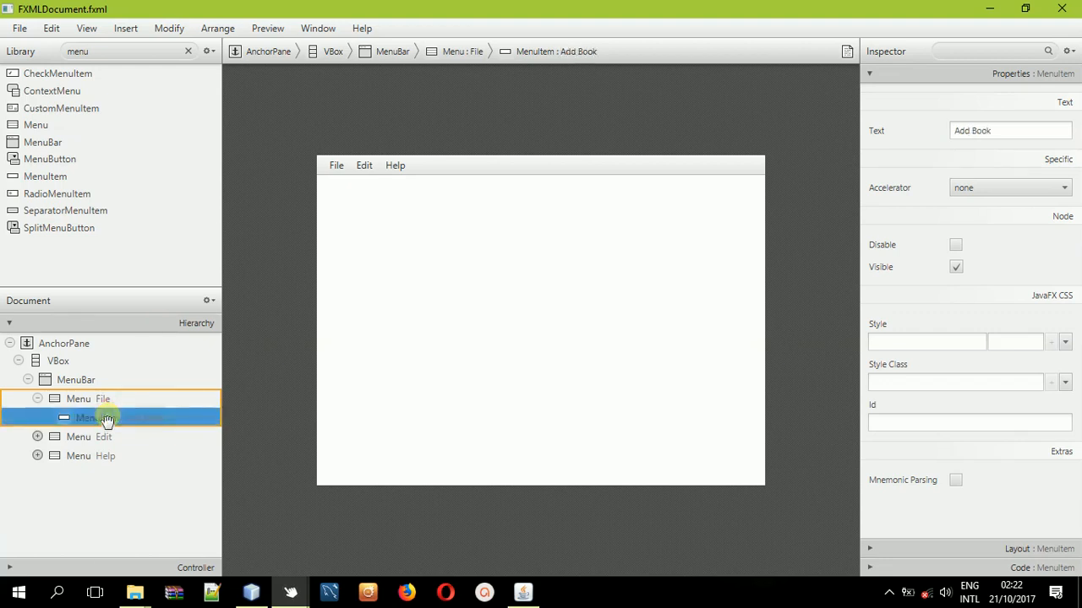
pyautogui.rightClick(110, 417)
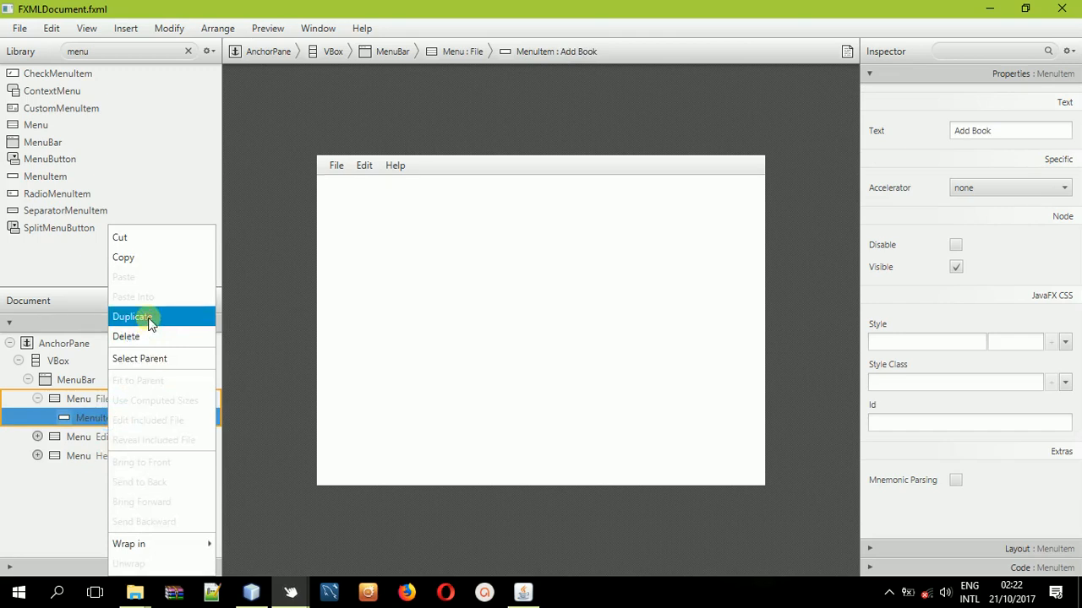
pyautogui.click(132, 316)
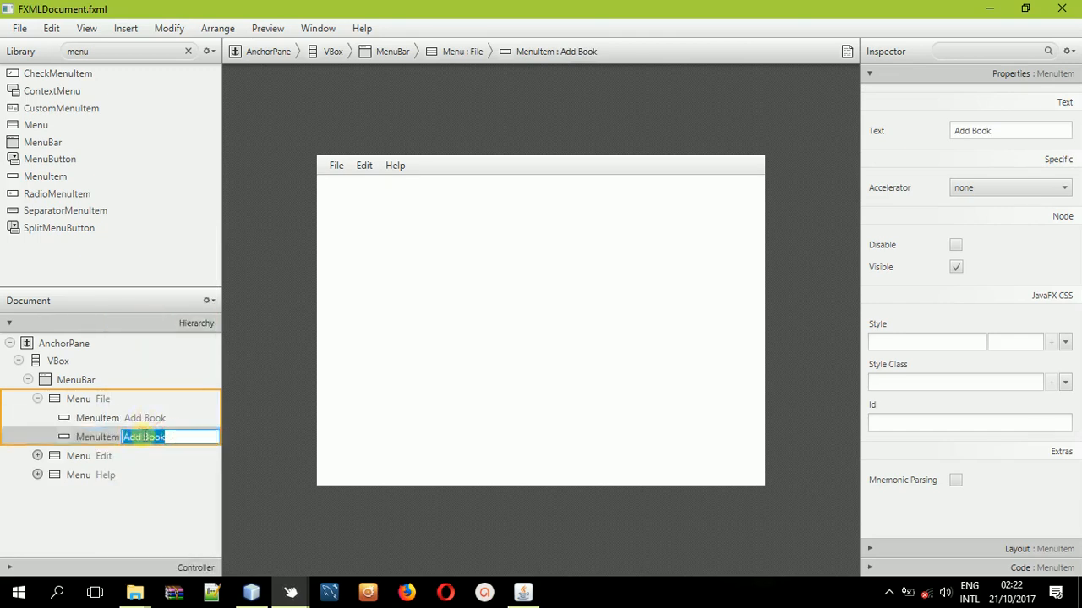
pyautogui.write('Add Users')
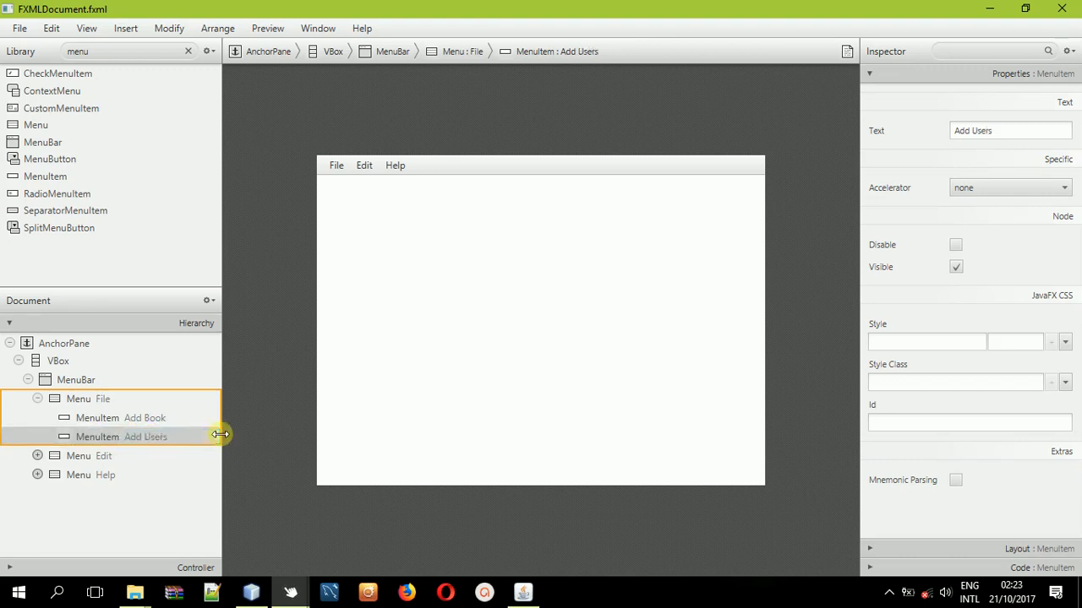
# Rename the Edit item to Delete Book and reveal the Help menu's About item.
pyautogui.click(37, 456)
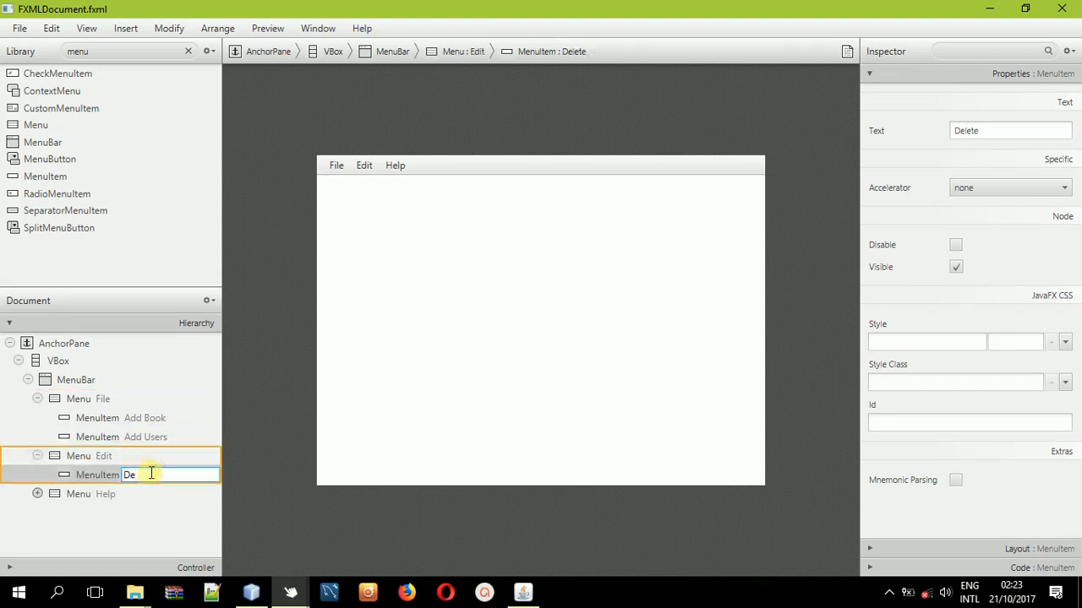
pyautogui.write('Deleting')
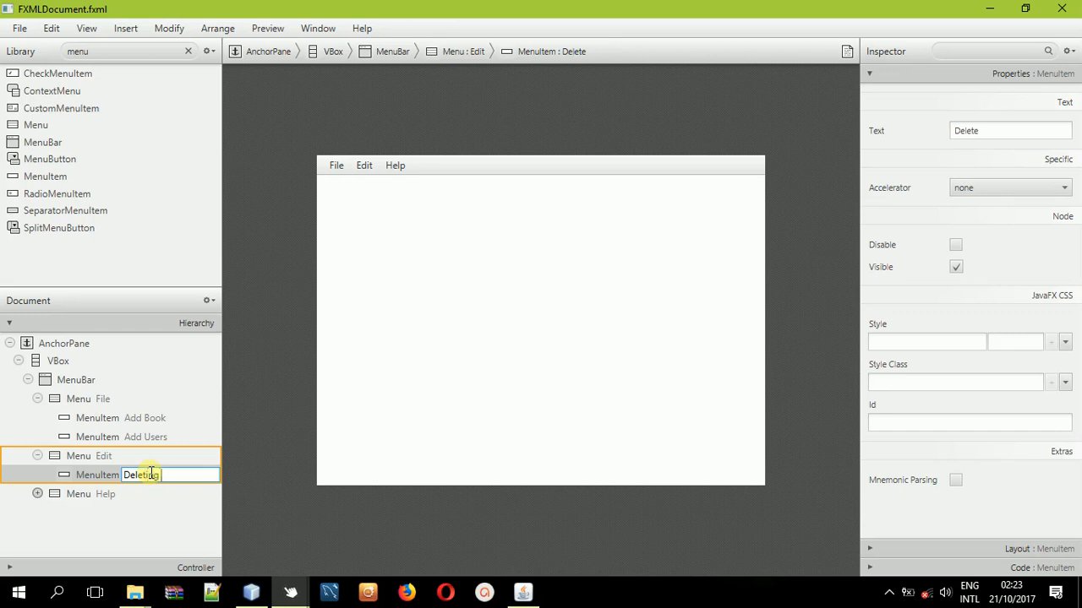
pyautogui.write('Book')
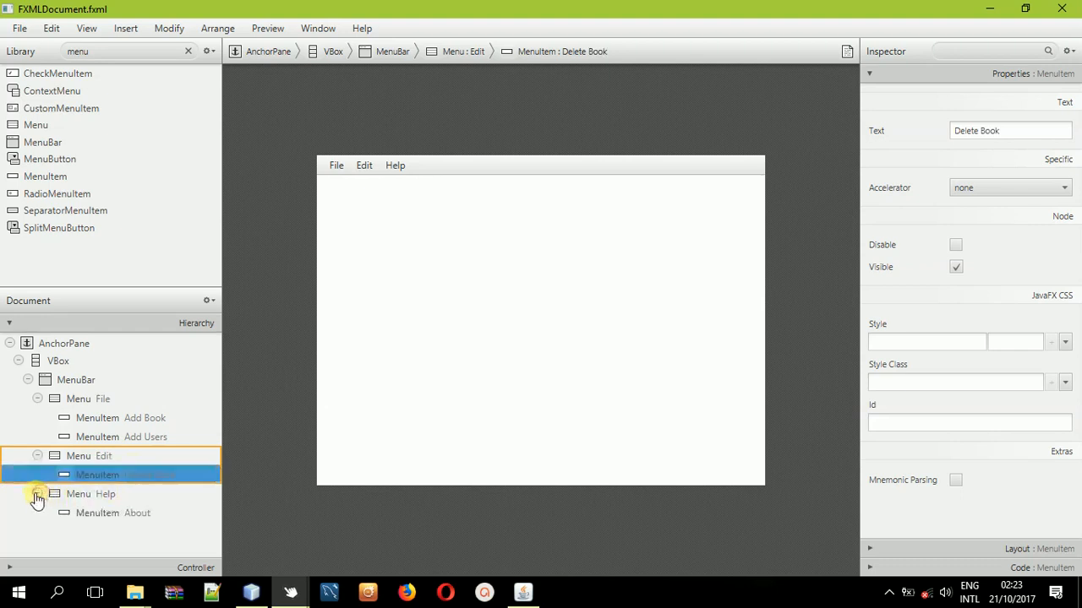
pyautogui.click(137, 514)
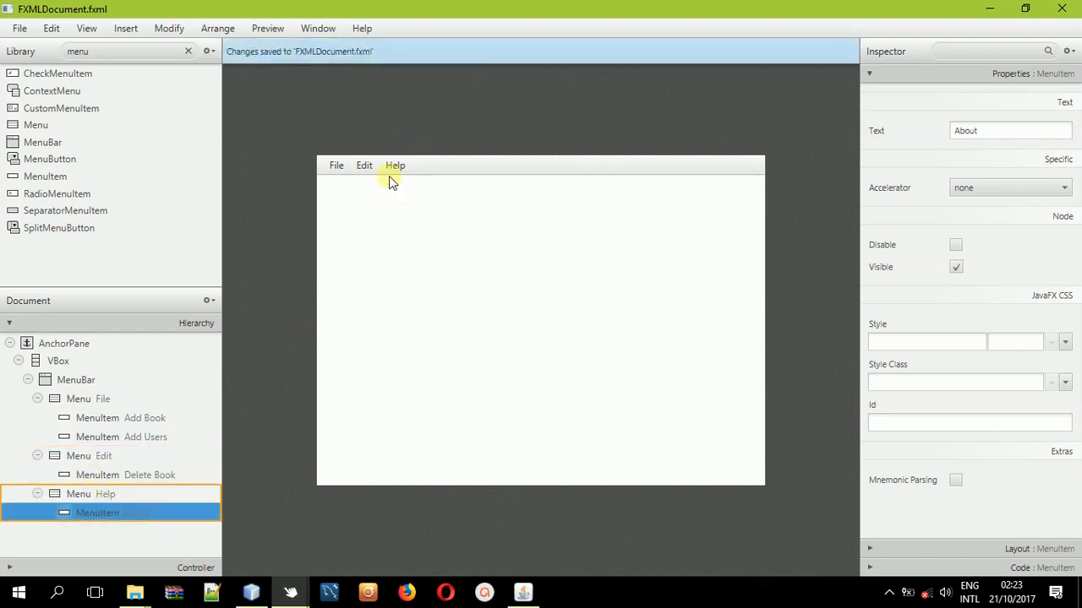
pyautogui.click(188, 51)
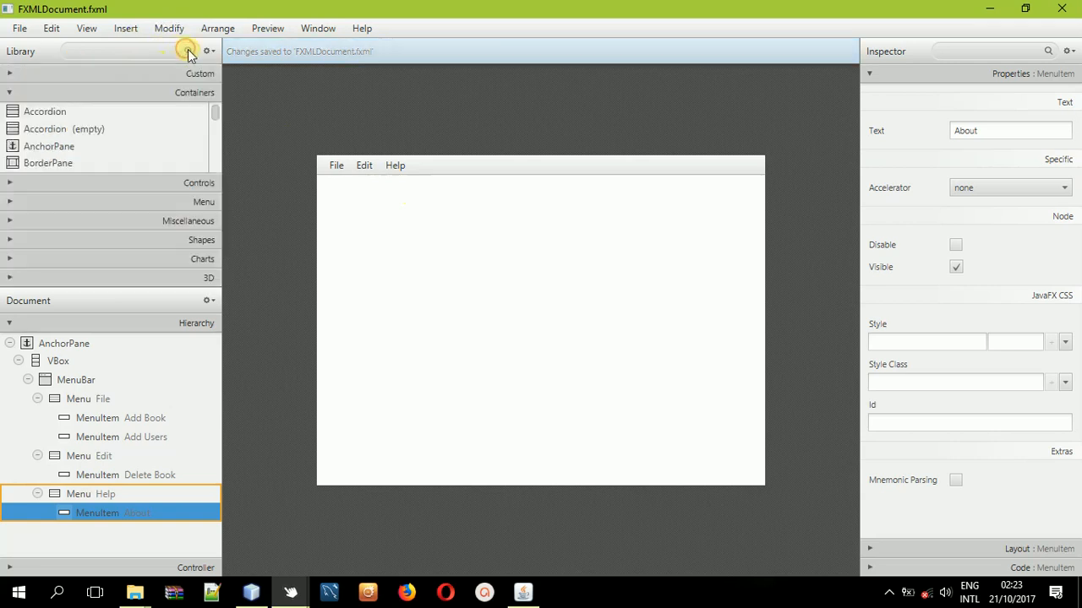
# Place a TextField below the menu bar and stretch it taller.
pyautogui.click(122, 50)
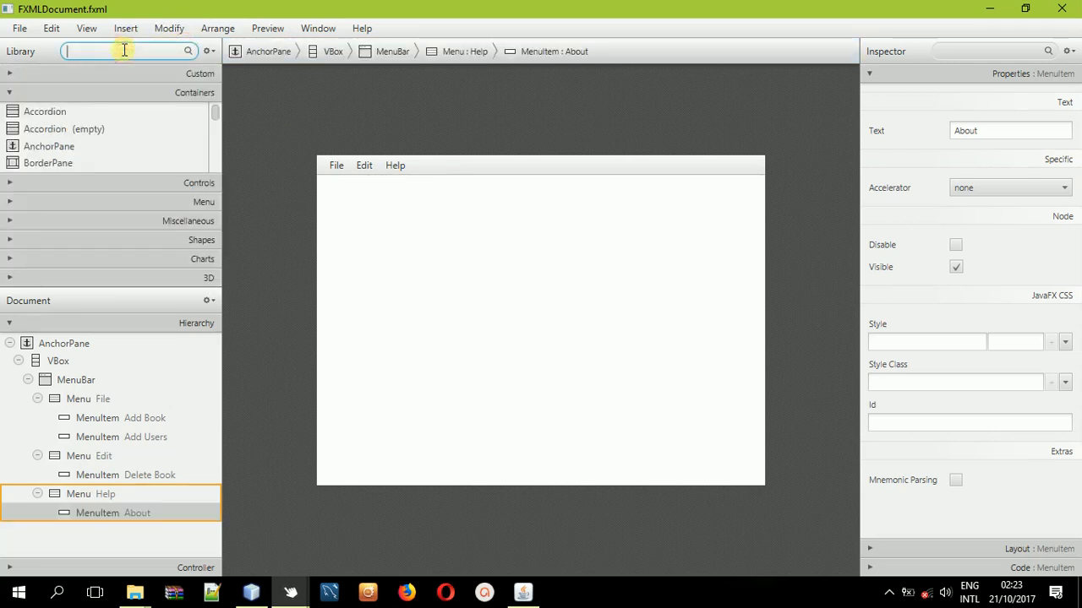
pyautogui.moveTo(83, 93)
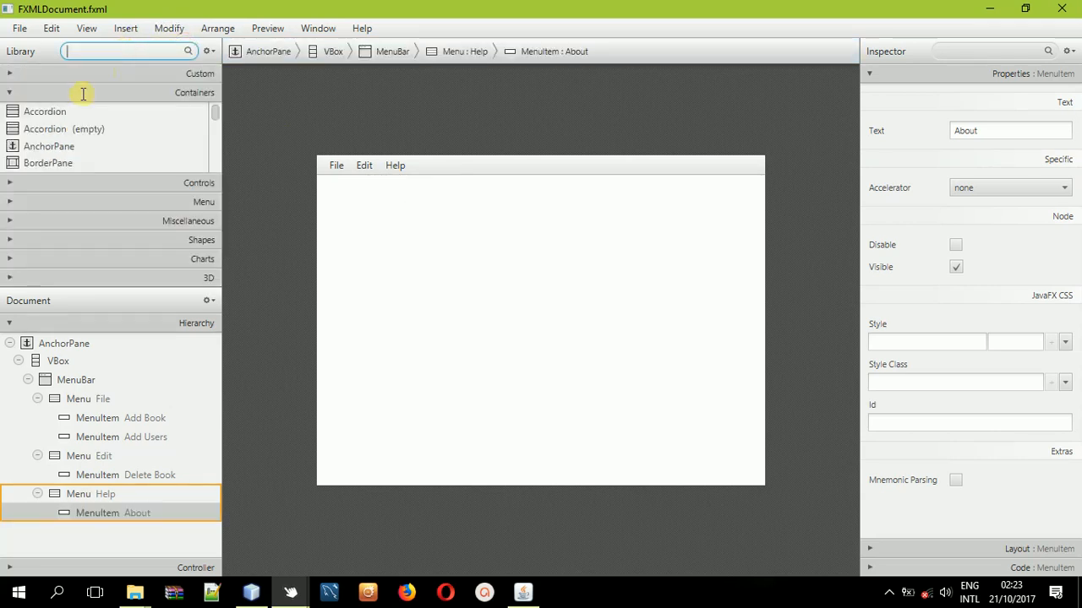
pyautogui.moveTo(98, 50)
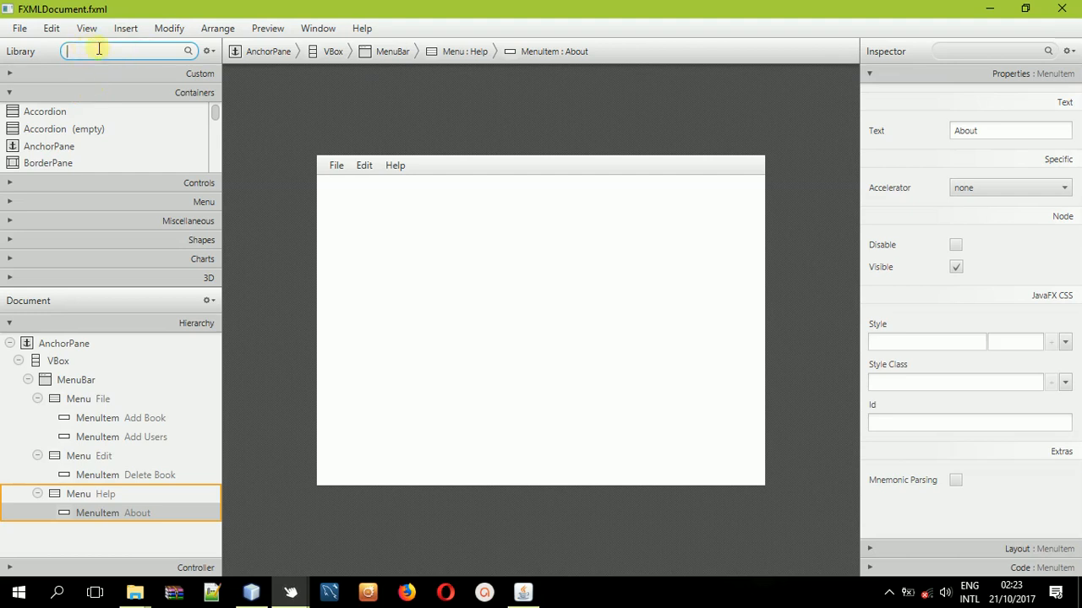
pyautogui.moveTo(115, 41)
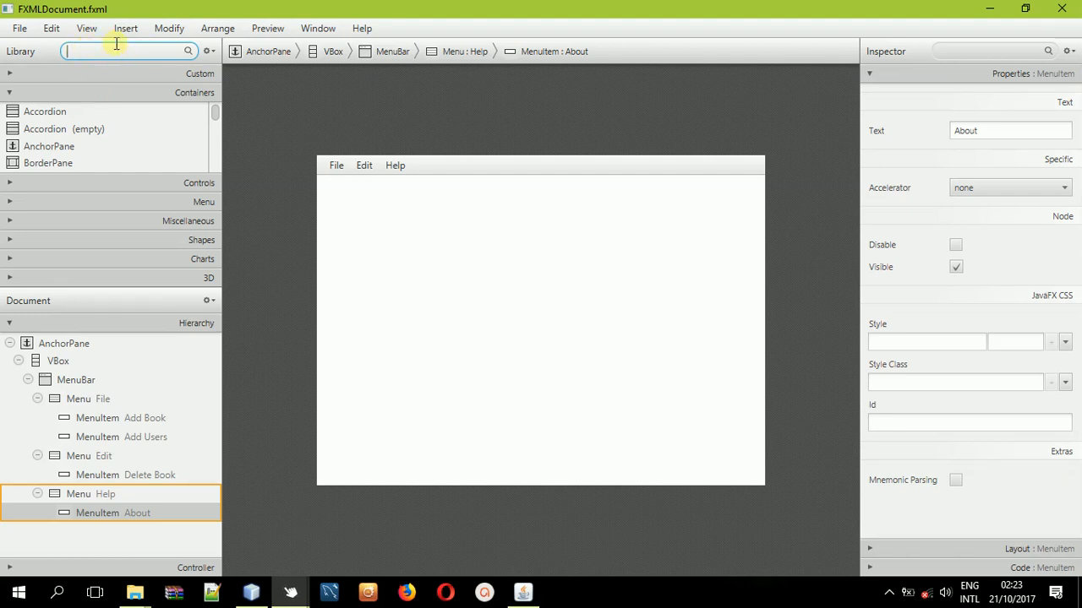
pyautogui.write('text')
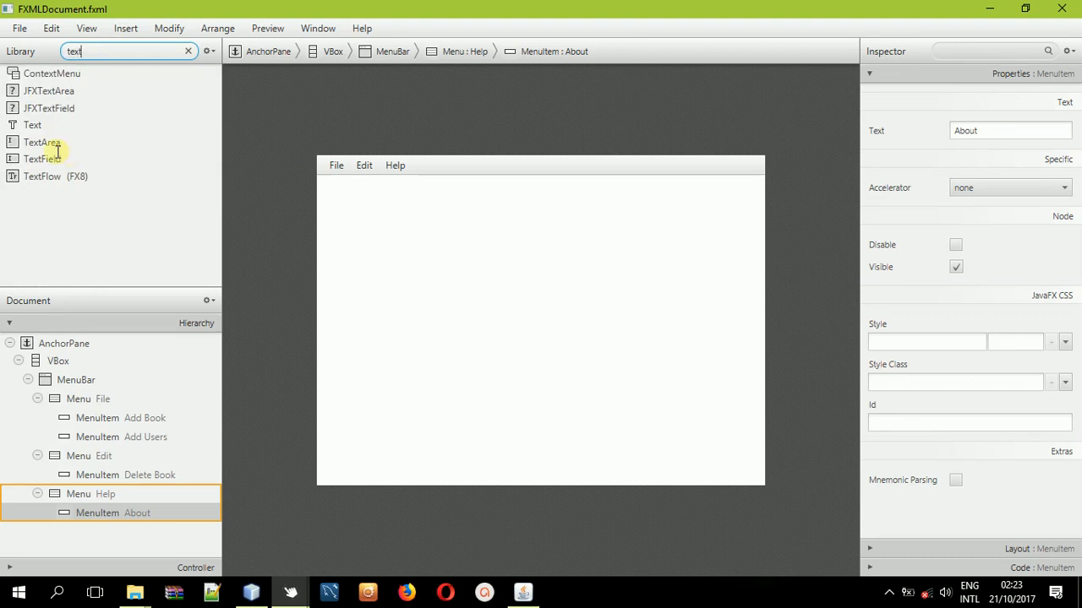
pyautogui.moveTo(41, 159); pyautogui.dragTo(406, 358)
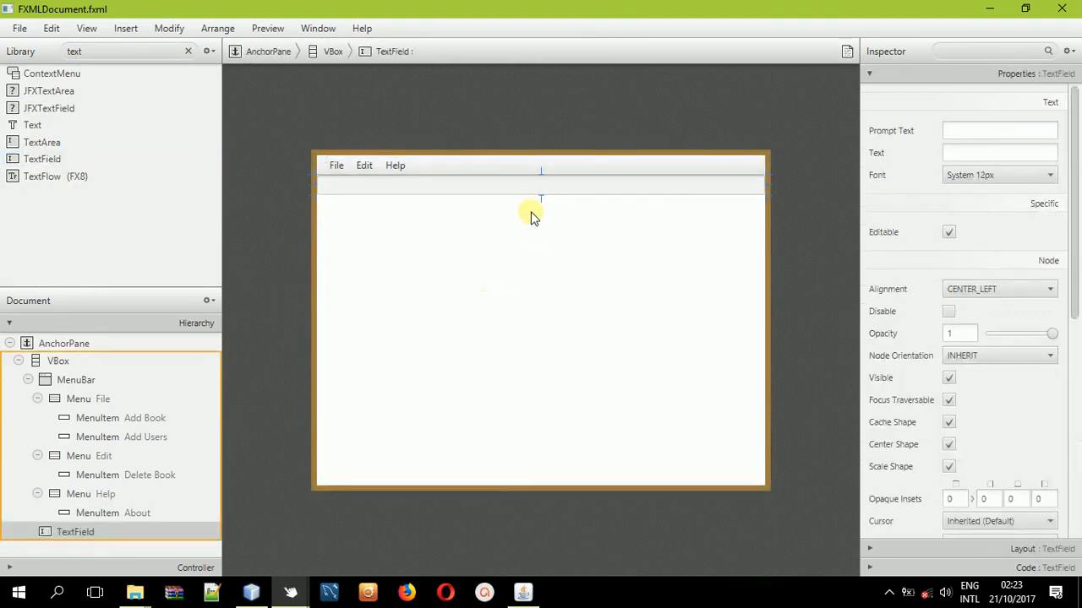
pyautogui.click(541, 338)
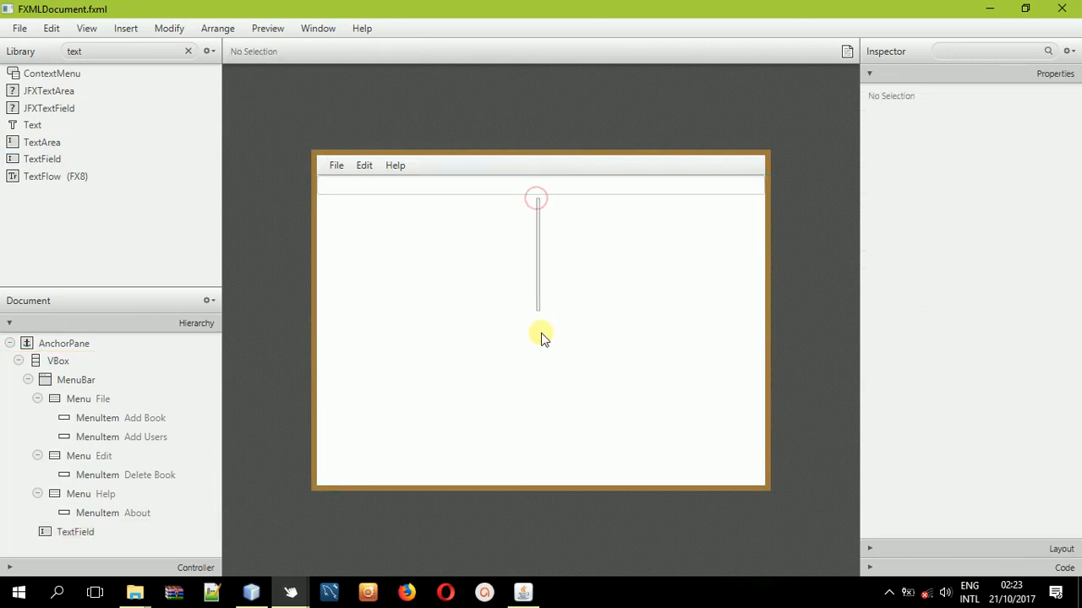
pyautogui.click(538, 184)
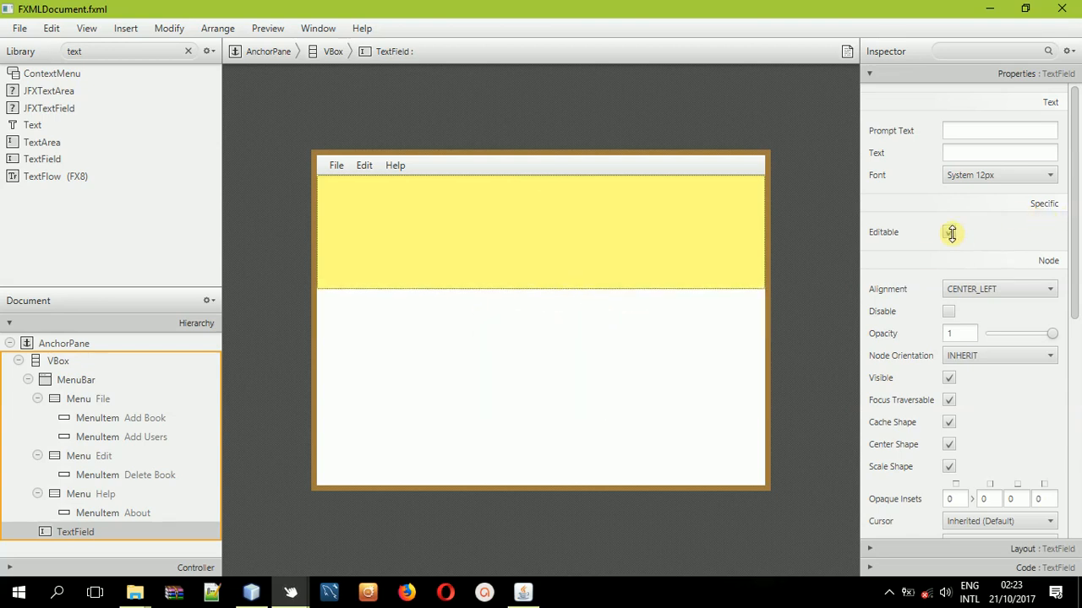
# Make the TextField non-editable and mouse-transparent, then set its layout margins.
pyautogui.click(949, 231)
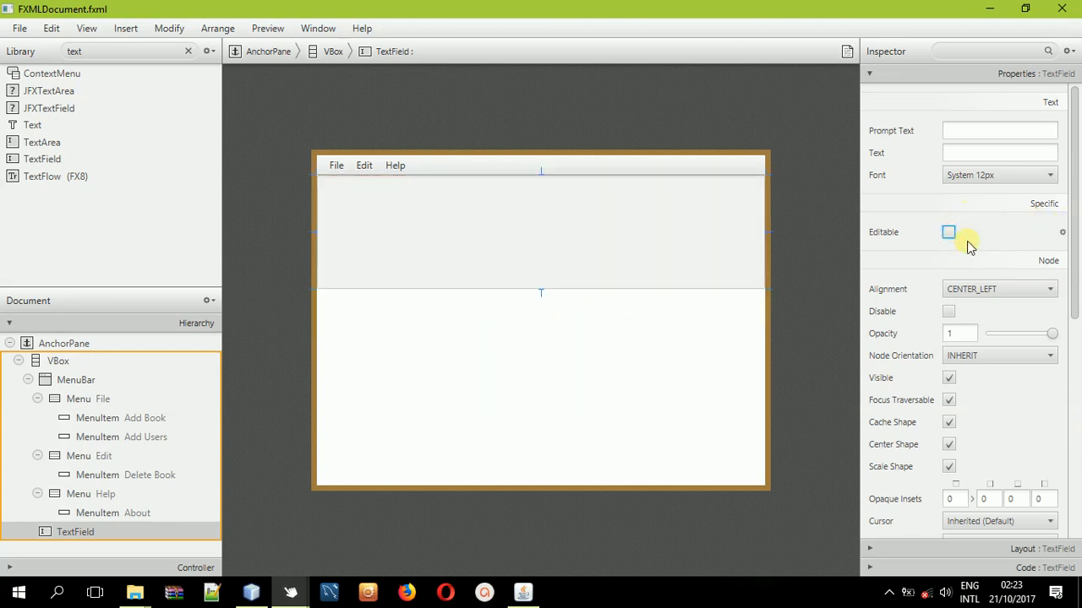
pyautogui.click(948, 231)
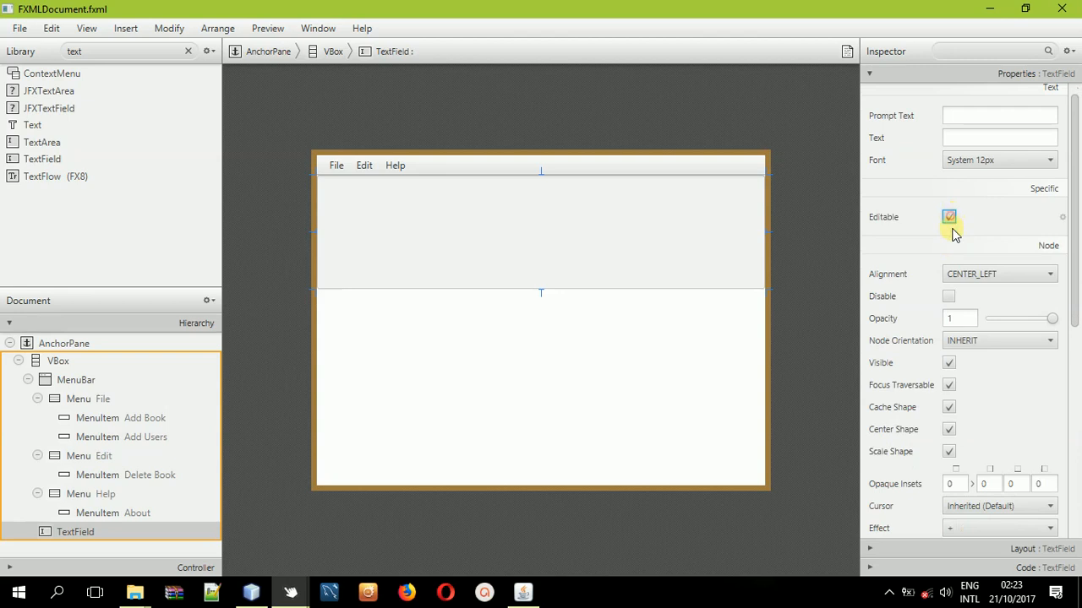
pyautogui.scroll(-3)
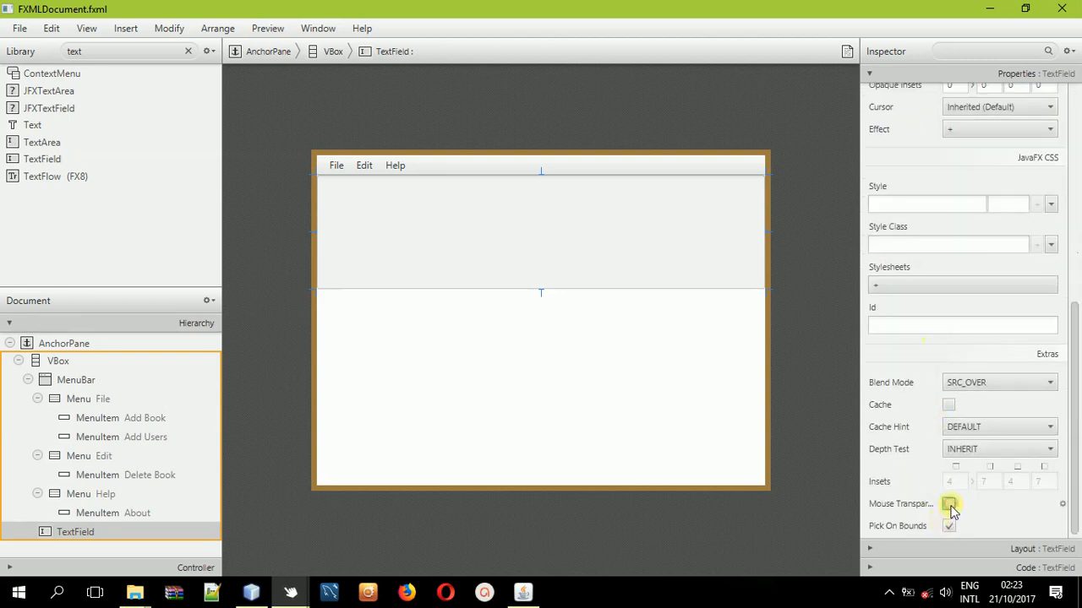
pyautogui.click(950, 503)
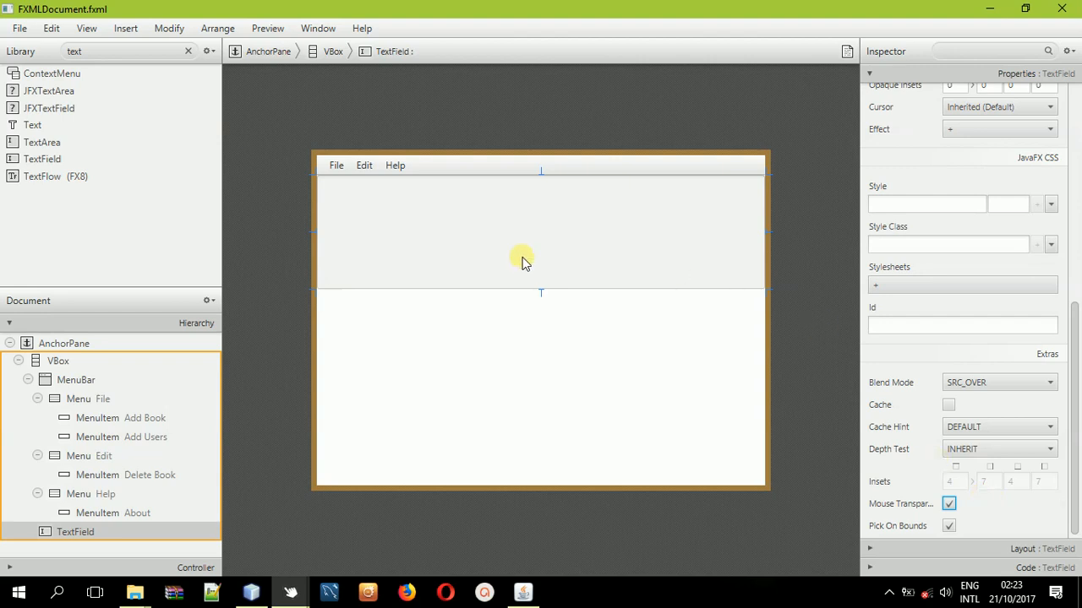
pyautogui.moveTo(904, 548)
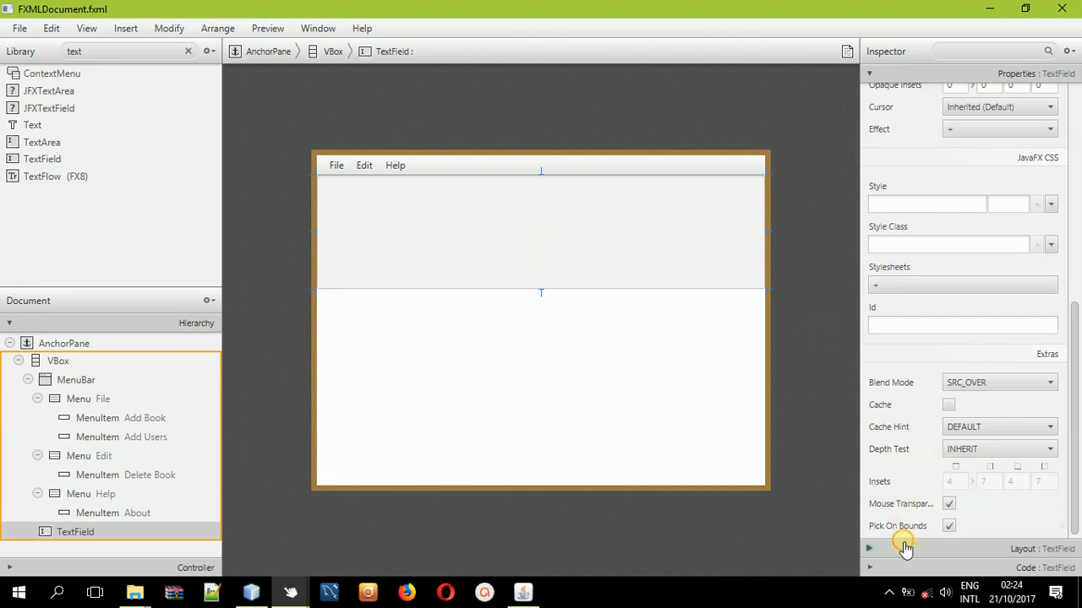
pyautogui.click(869, 547)
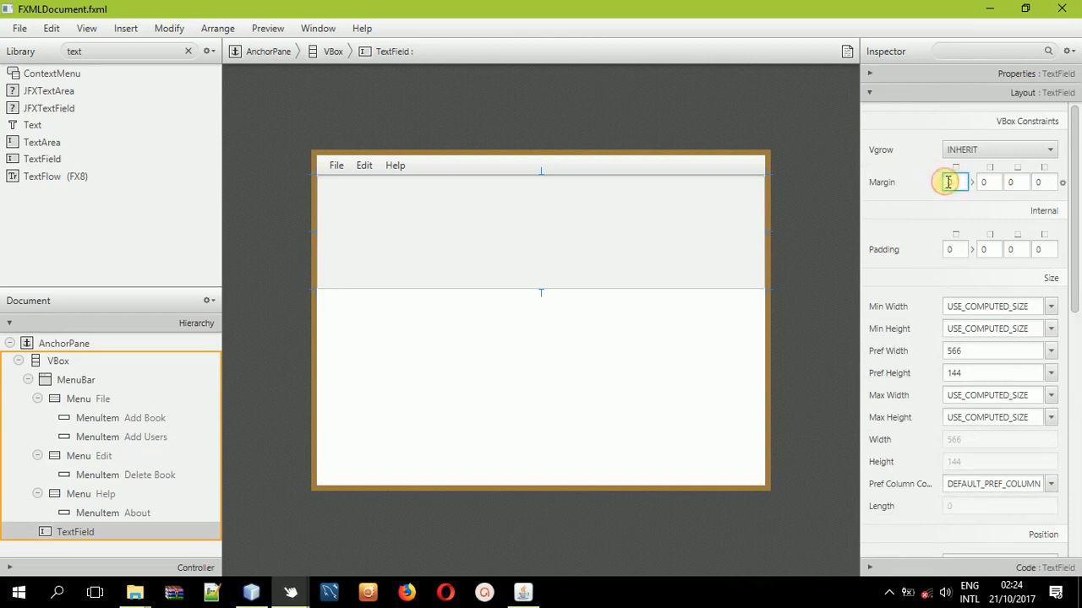
pyautogui.write('30')
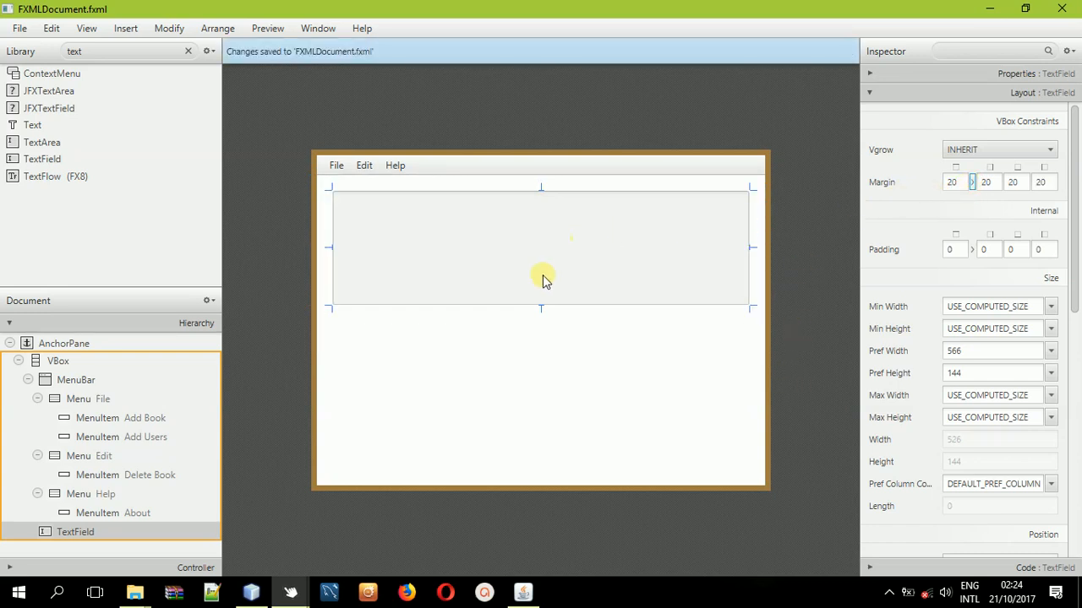
pyautogui.moveTo(449, 250)
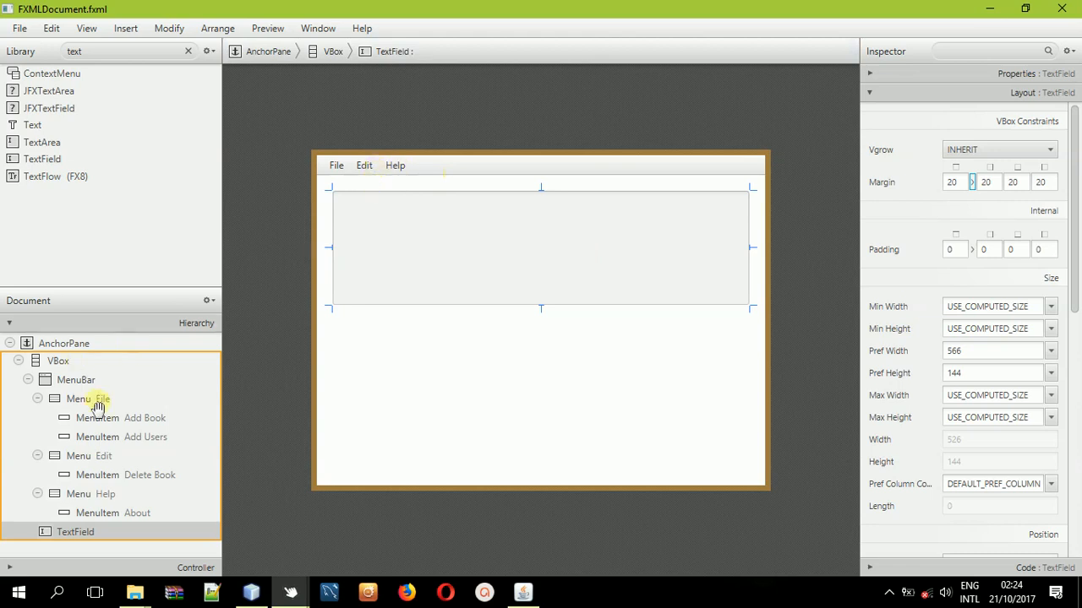
# Give the Add Book and Add Users items the On Action handlers addBook and addUser.
pyautogui.click(120, 418)
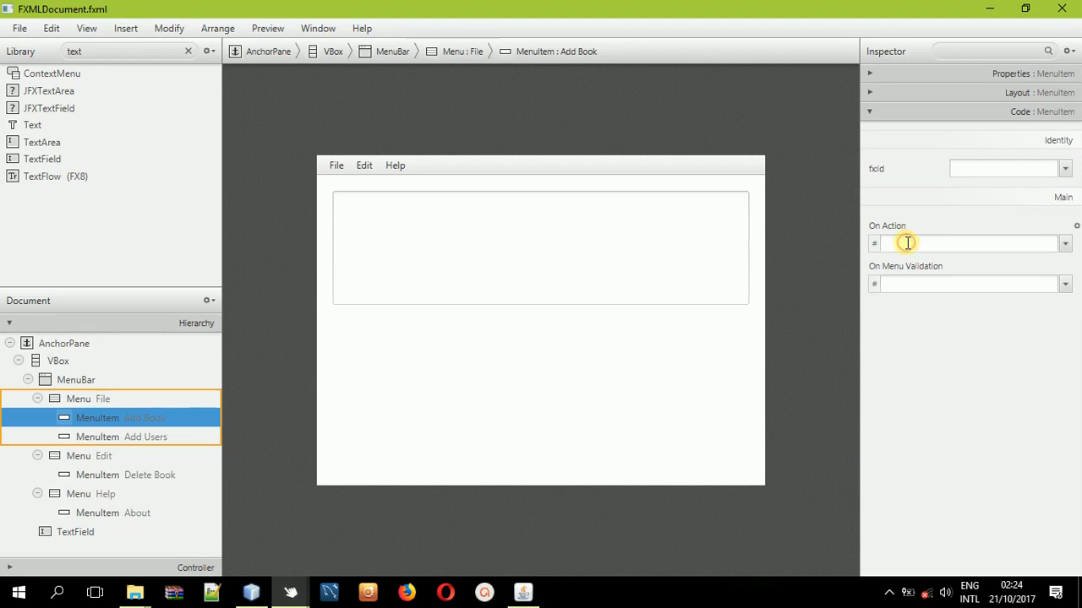
pyautogui.click(970, 244)
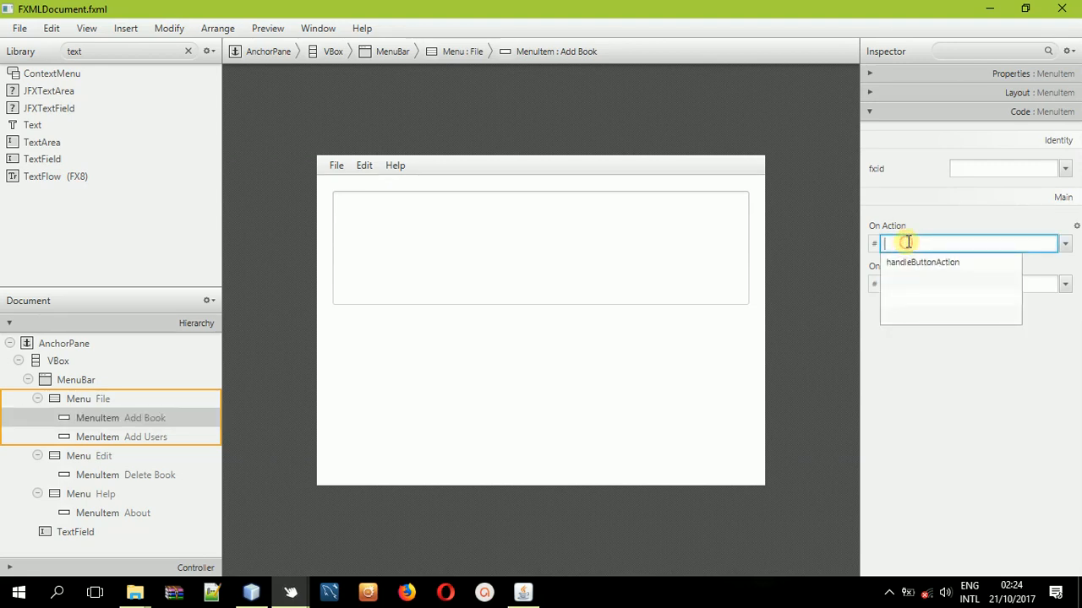
pyautogui.write('disp')
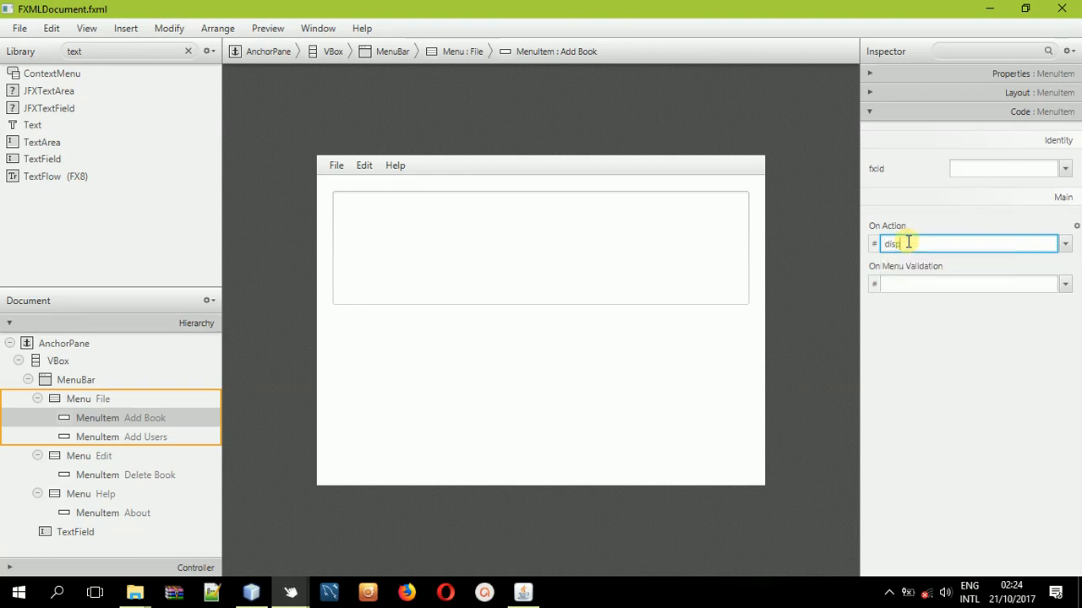
pyautogui.write('la')
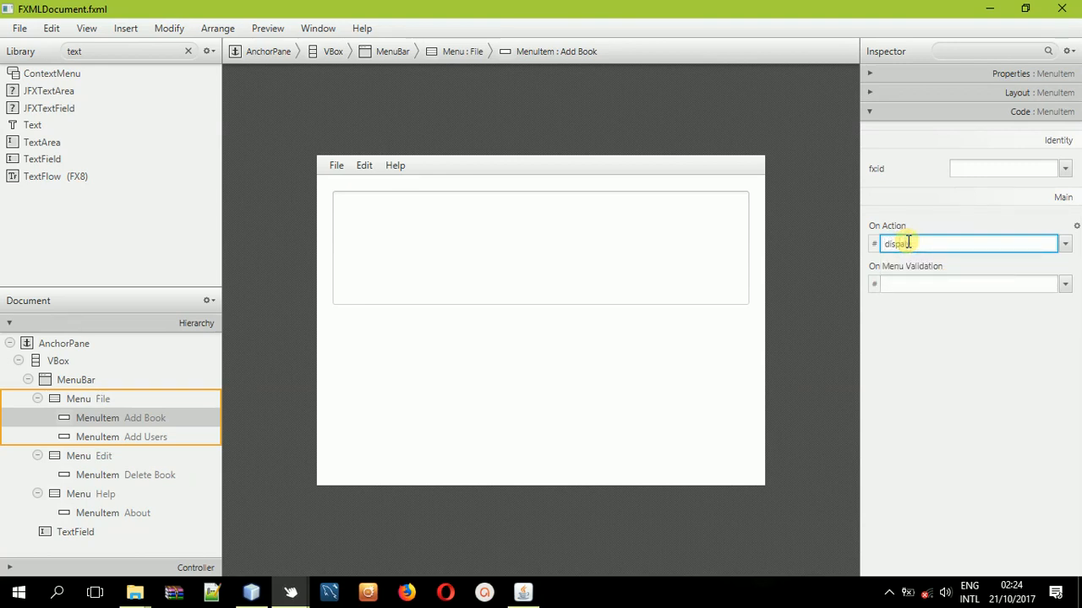
pyautogui.write('add')
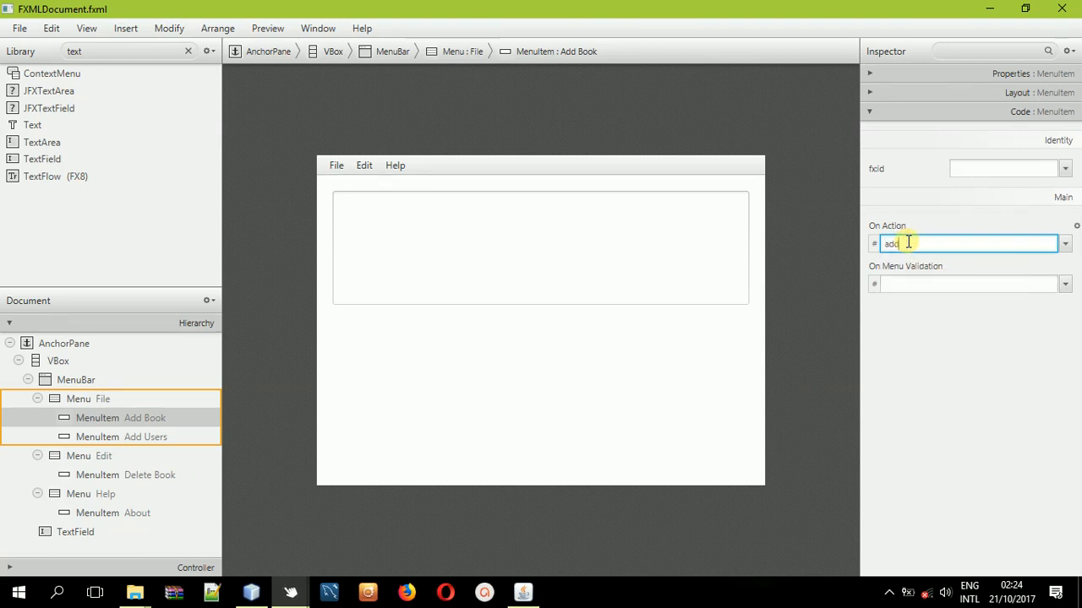
pyautogui.write('Book')
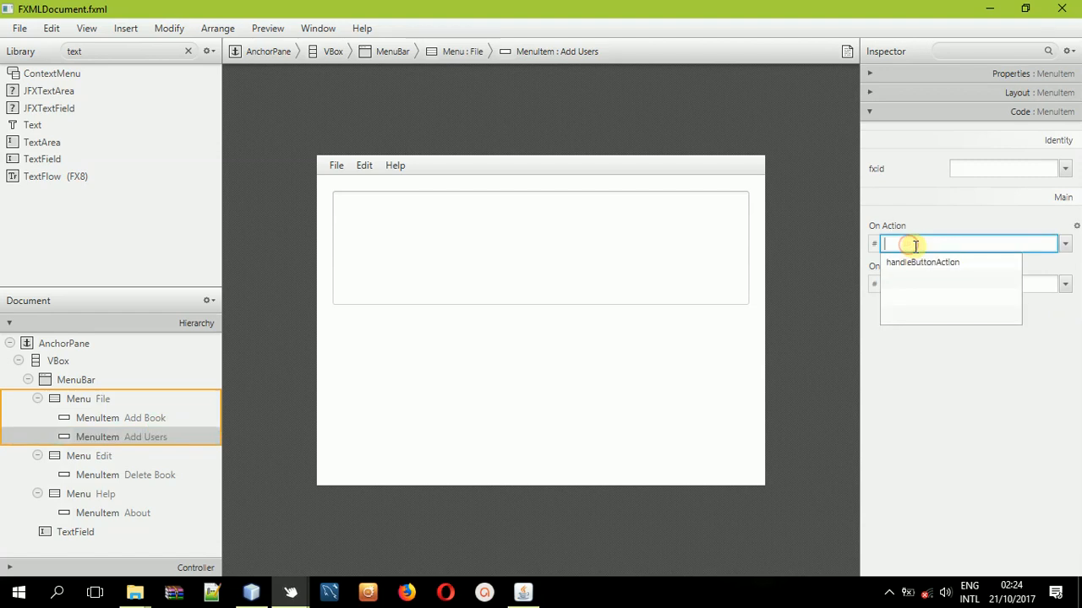
pyautogui.write('addUser')
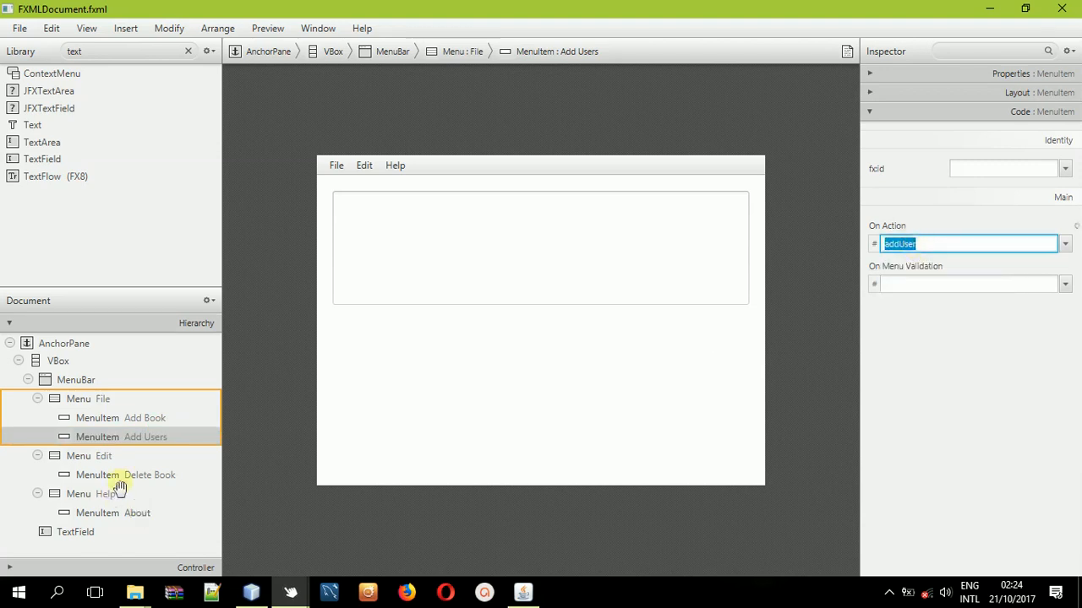
# Give Delete Book and About the handlers deleteBook and about.
pyautogui.click(125, 474)
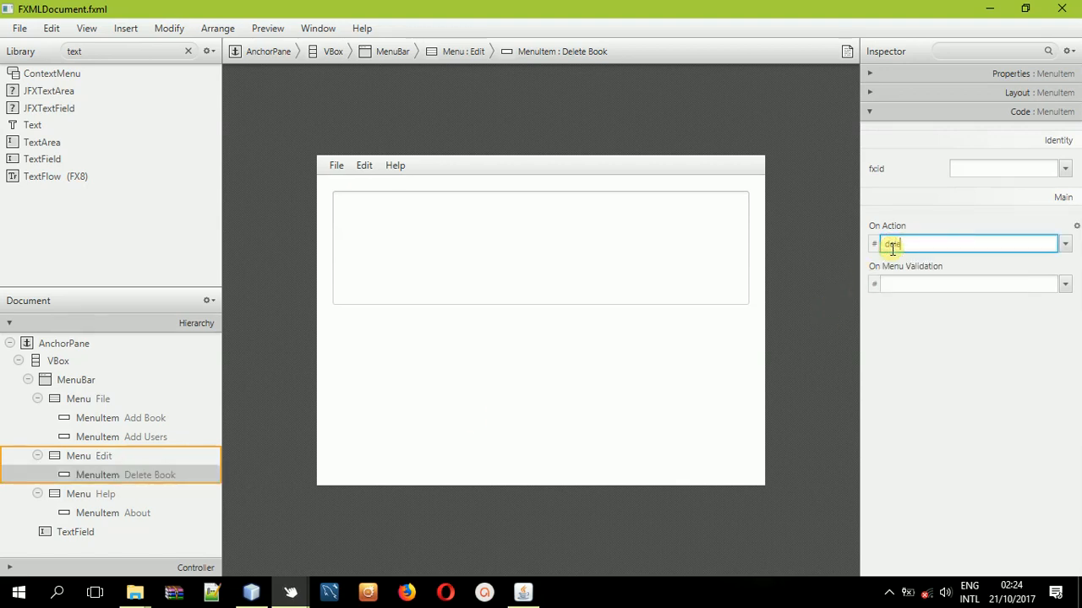
pyautogui.write('deleteBook')
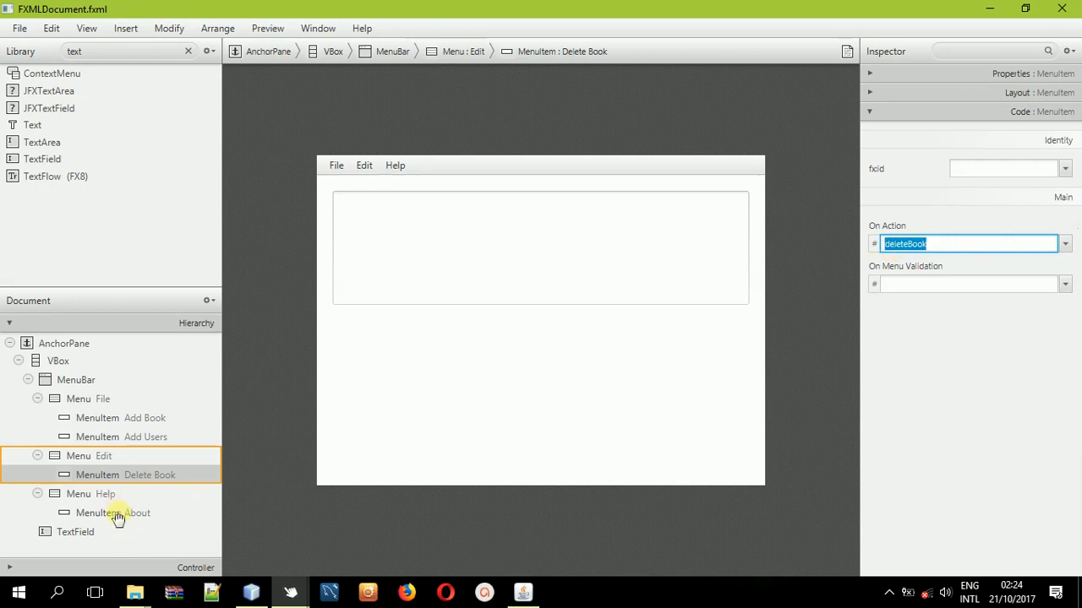
pyautogui.click(111, 514)
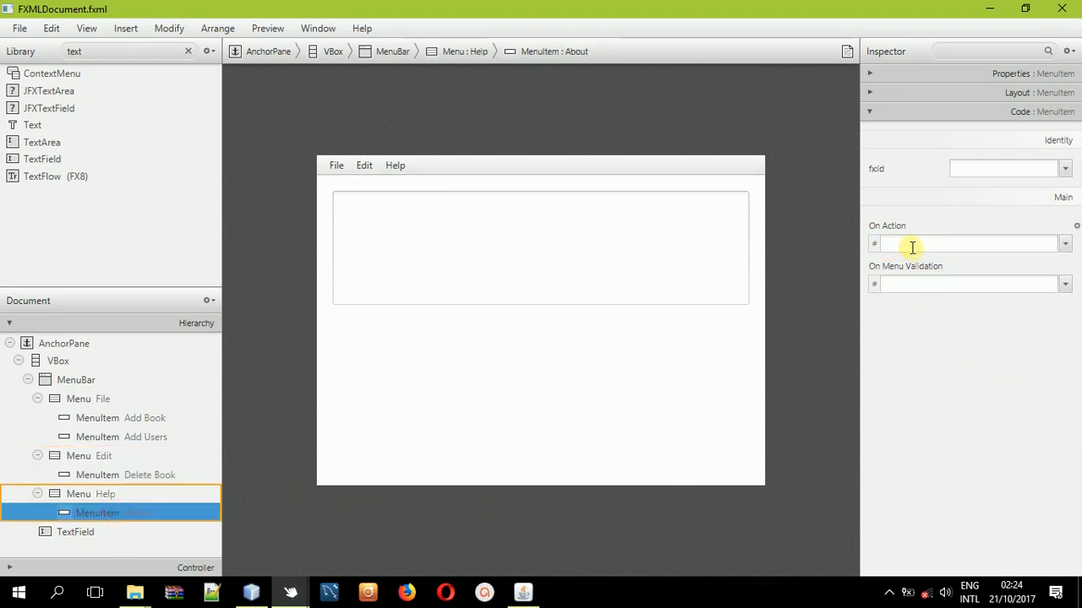
pyautogui.click(967, 244)
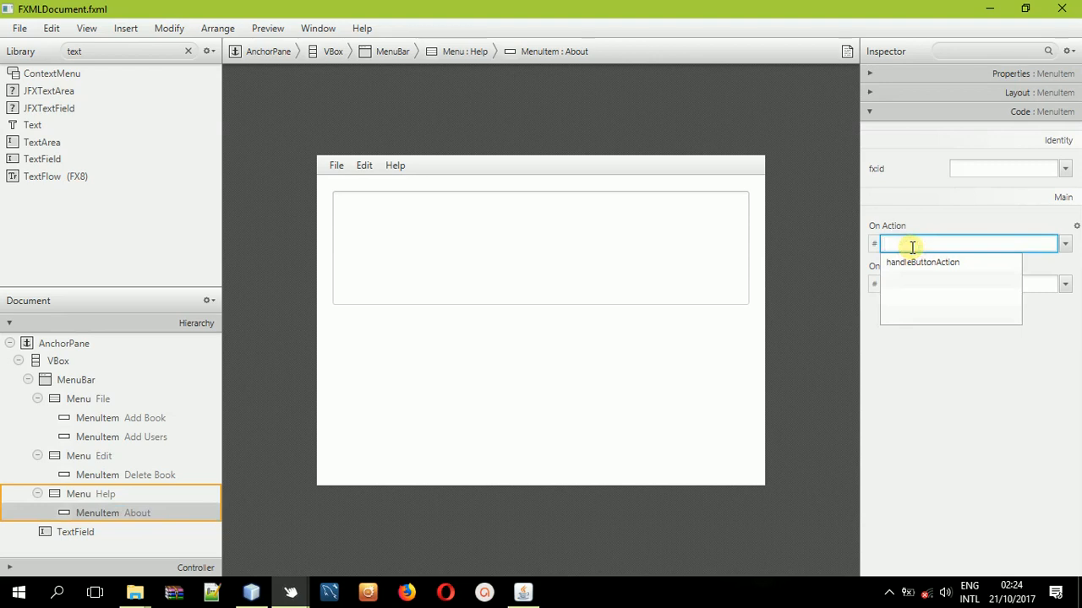
pyautogui.write('about')
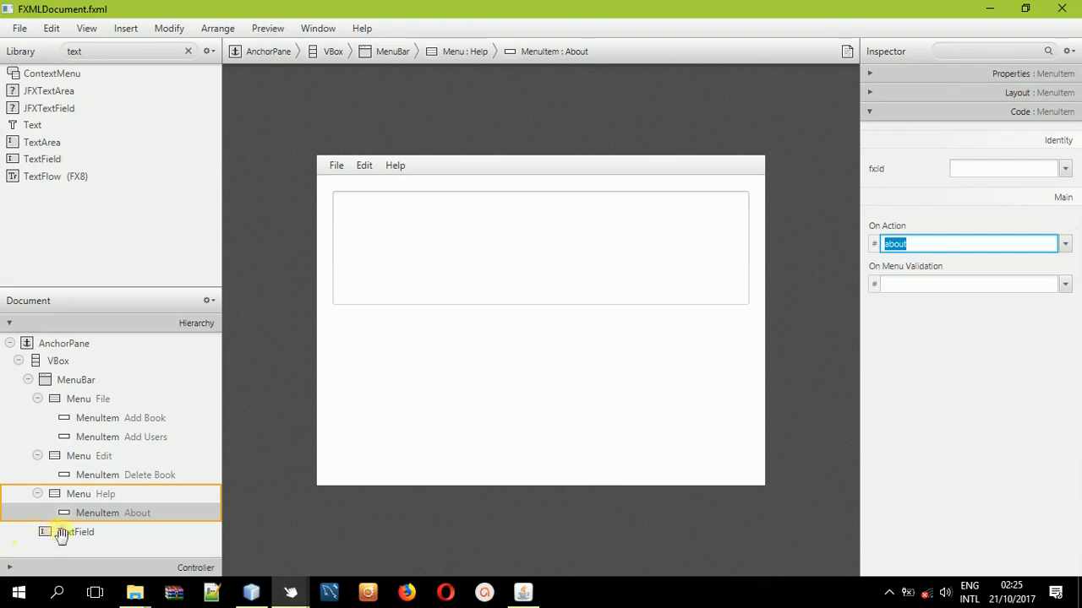
# Set the TextField's fx:id to screen and save.
pyautogui.click(76, 531)
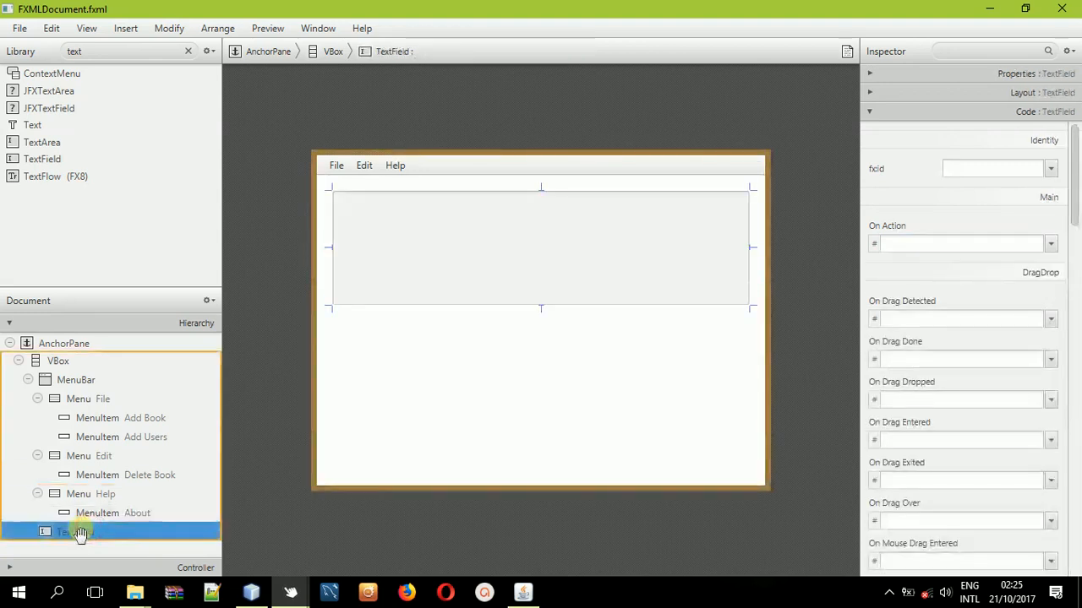
pyautogui.click(994, 169)
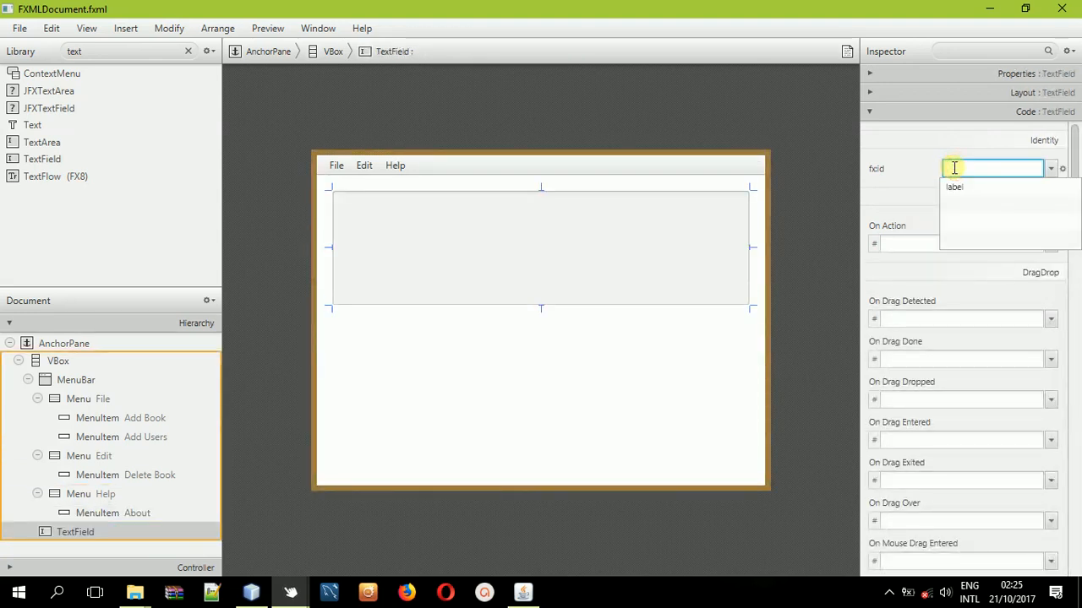
pyautogui.write('screen')
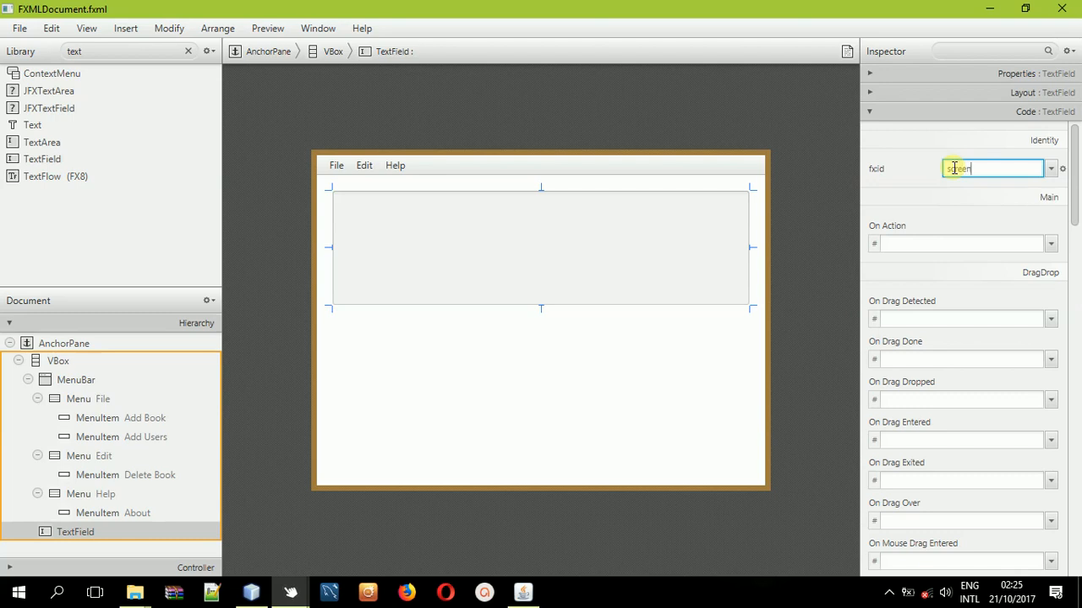
pyautogui.press('ctrl+s')
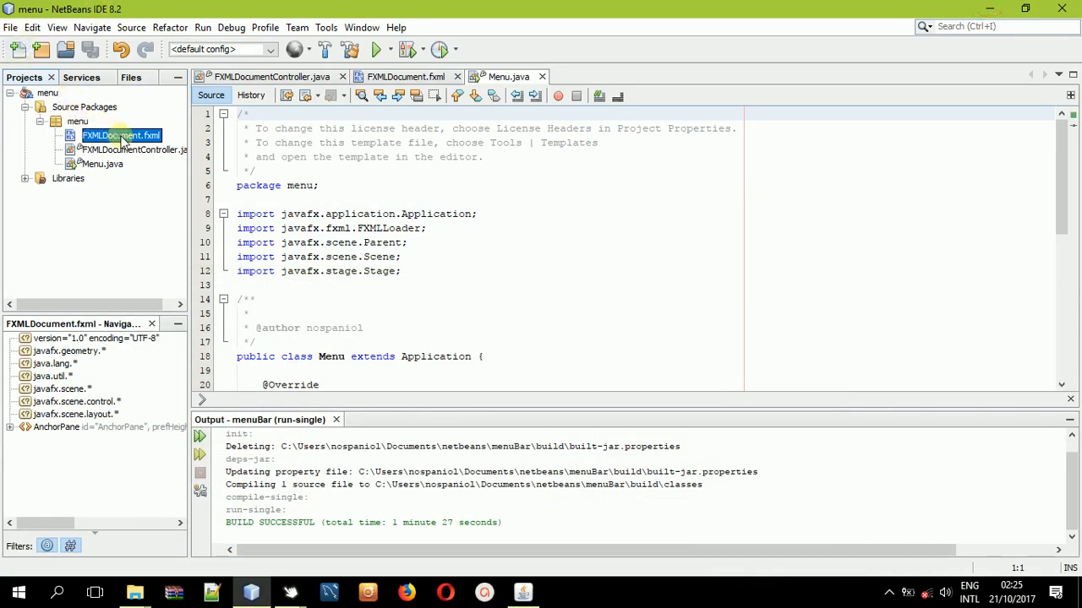
# Make the controller and write screen.setText("You have selected the 'Add Book' menu item"); in addBook.
pyautogui.rightClick(120, 136)
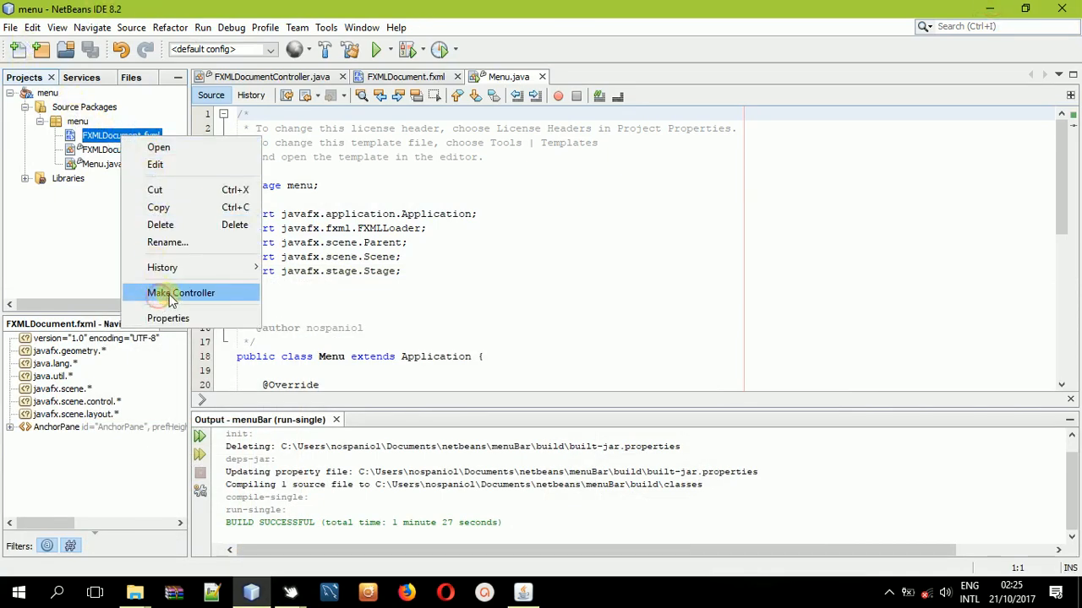
pyautogui.click(181, 292)
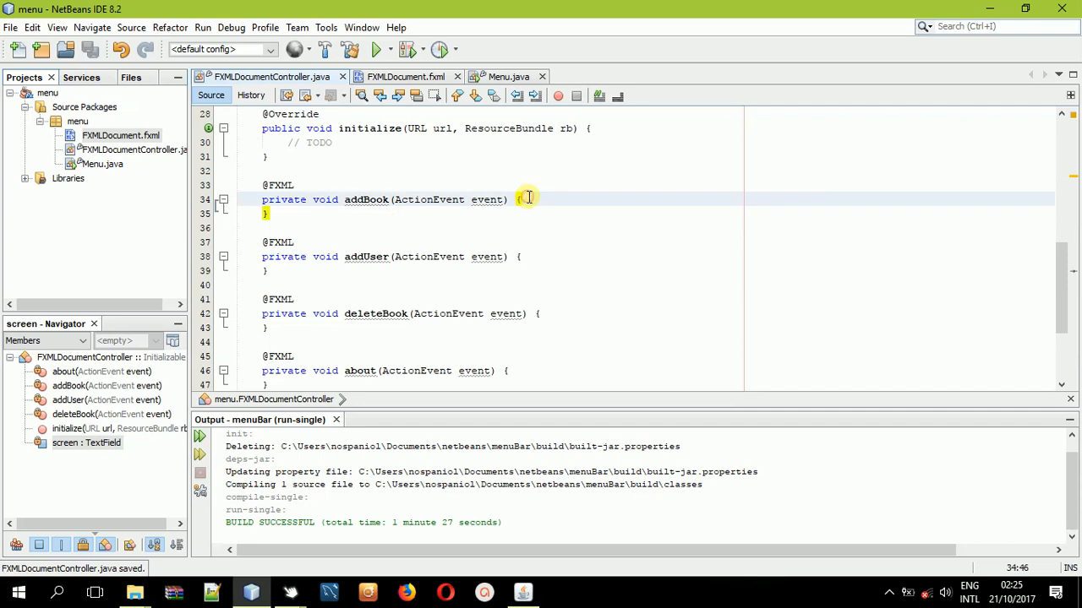
pyautogui.write('sc')
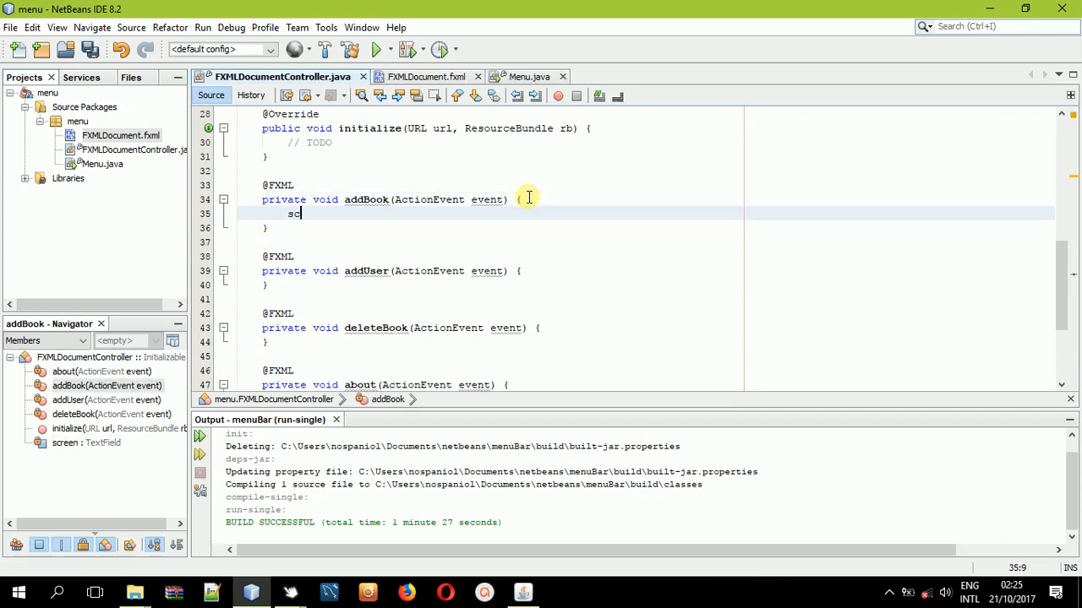
pyautogui.write('reen')
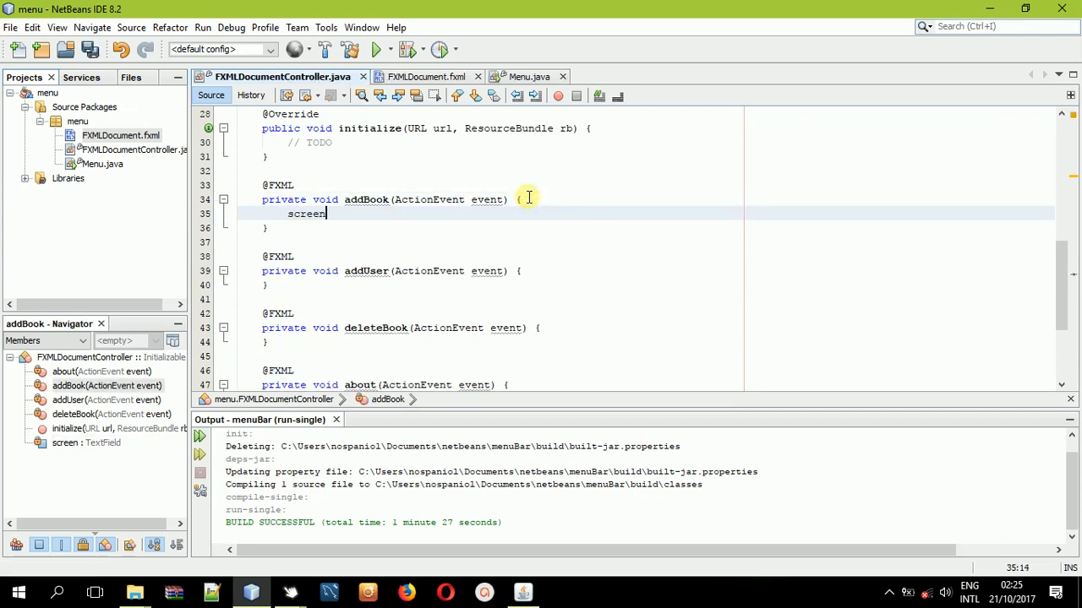
pyautogui.write('.setTe')
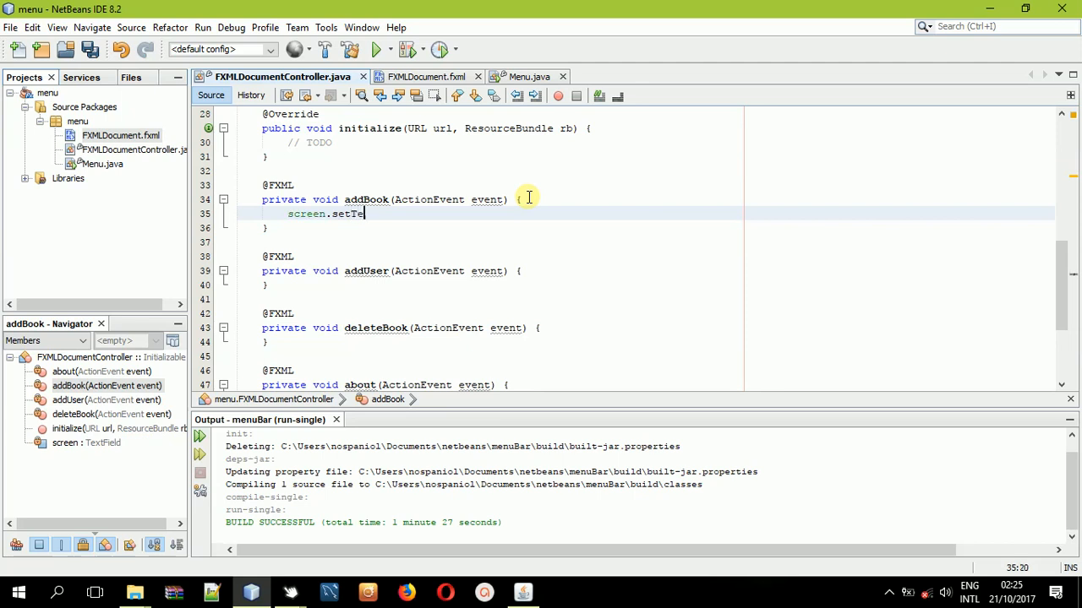
pyautogui.write('xt()')
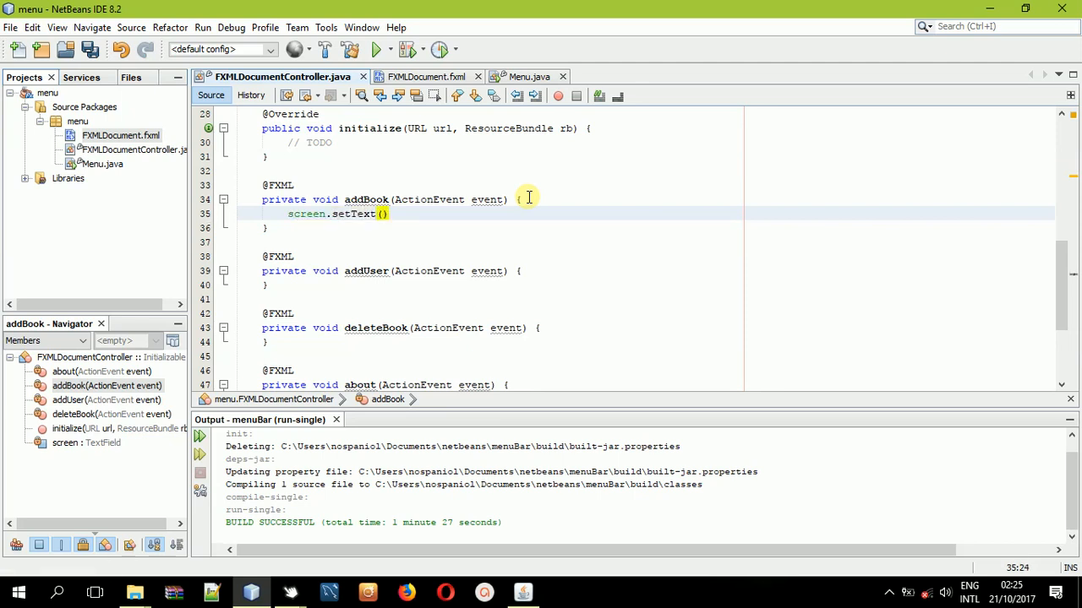
pyautogui.write('"')
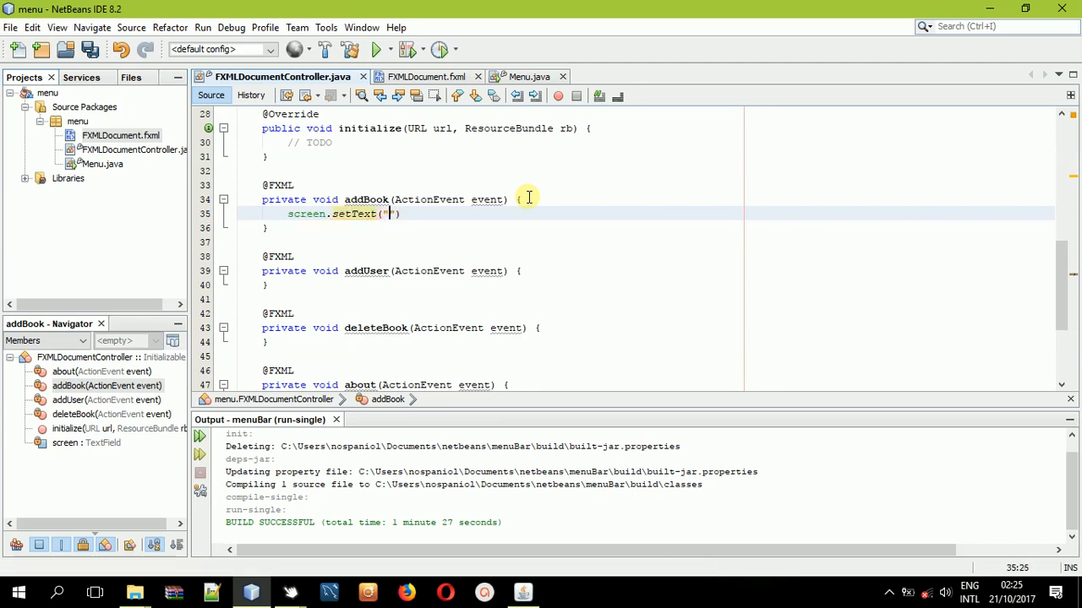
pyautogui.write('You')
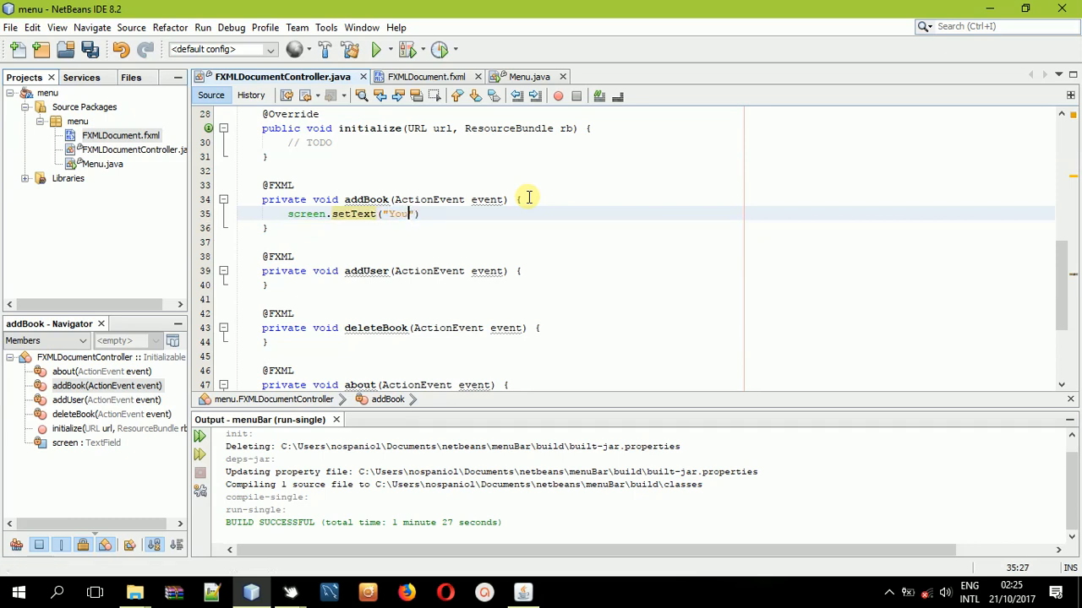
pyautogui.write('have')
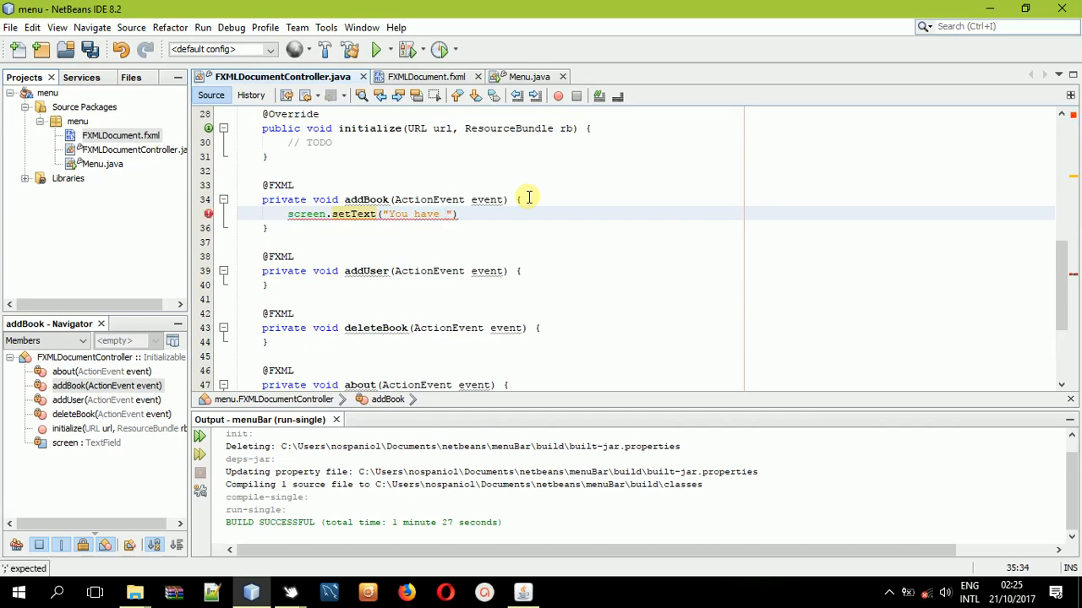
pyautogui.write('selected')
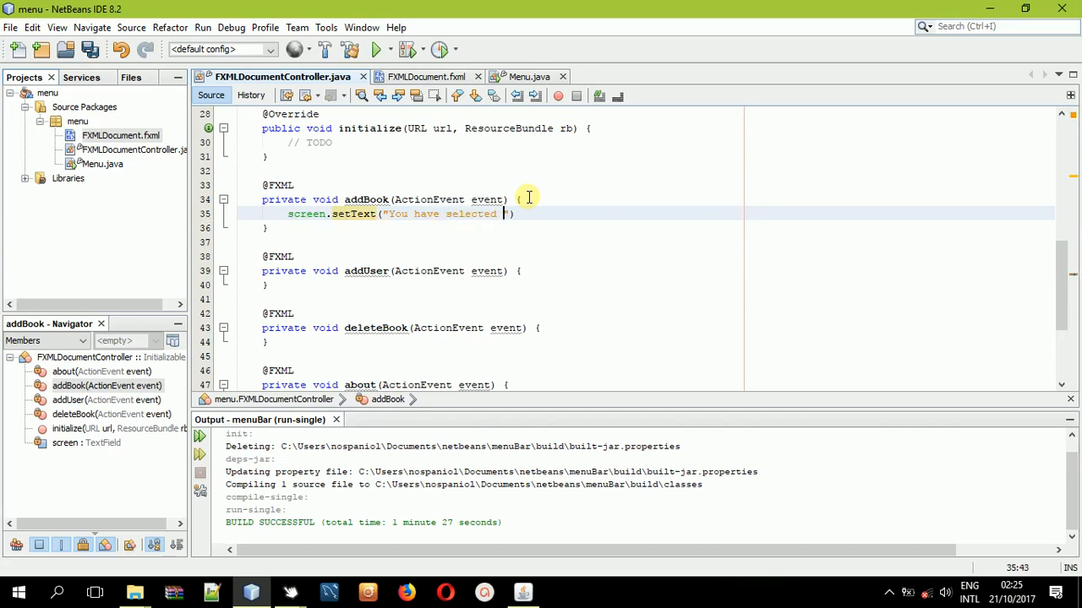
pyautogui.write('the')
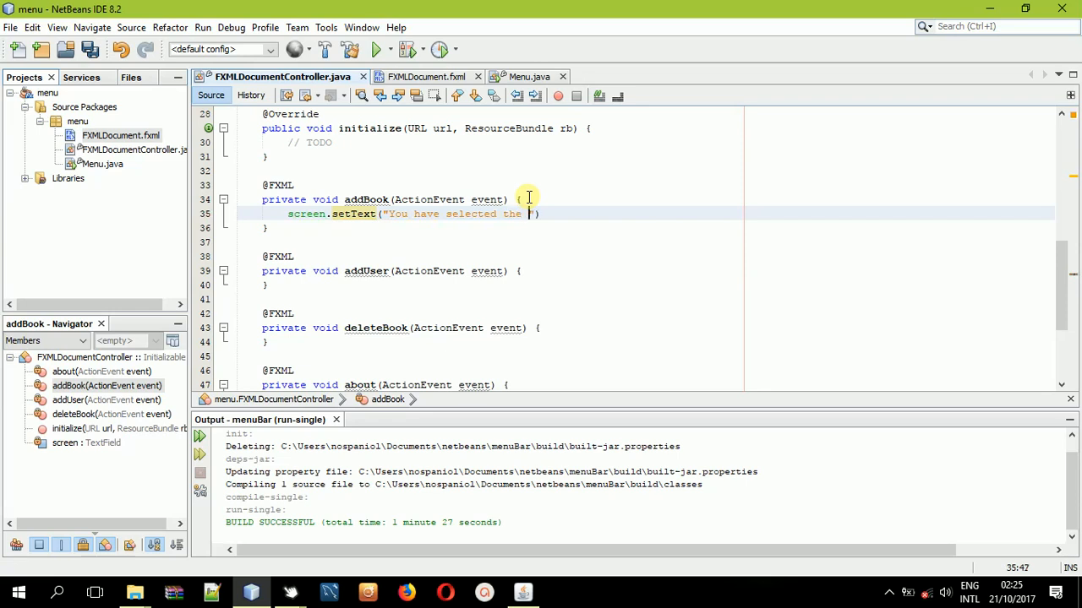
pyautogui.write('"')
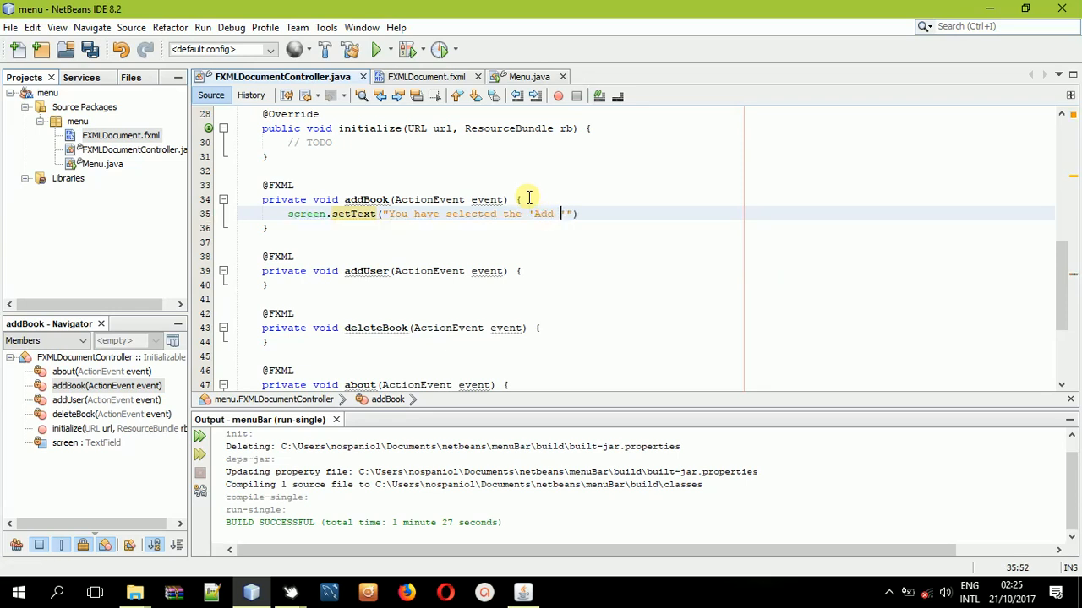
pyautogui.write("Book'")
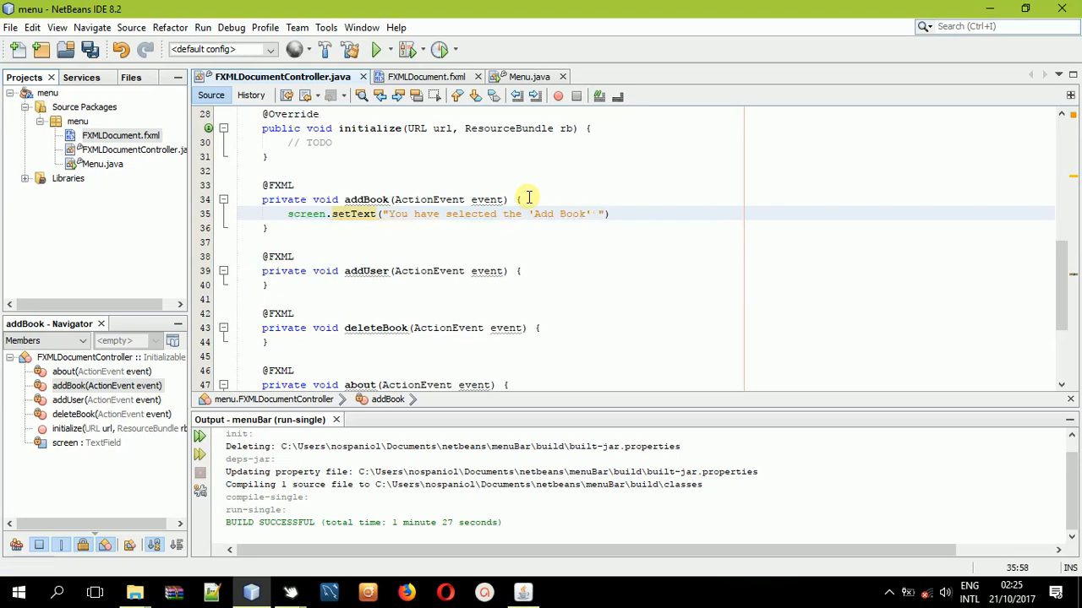
pyautogui.write('menu')
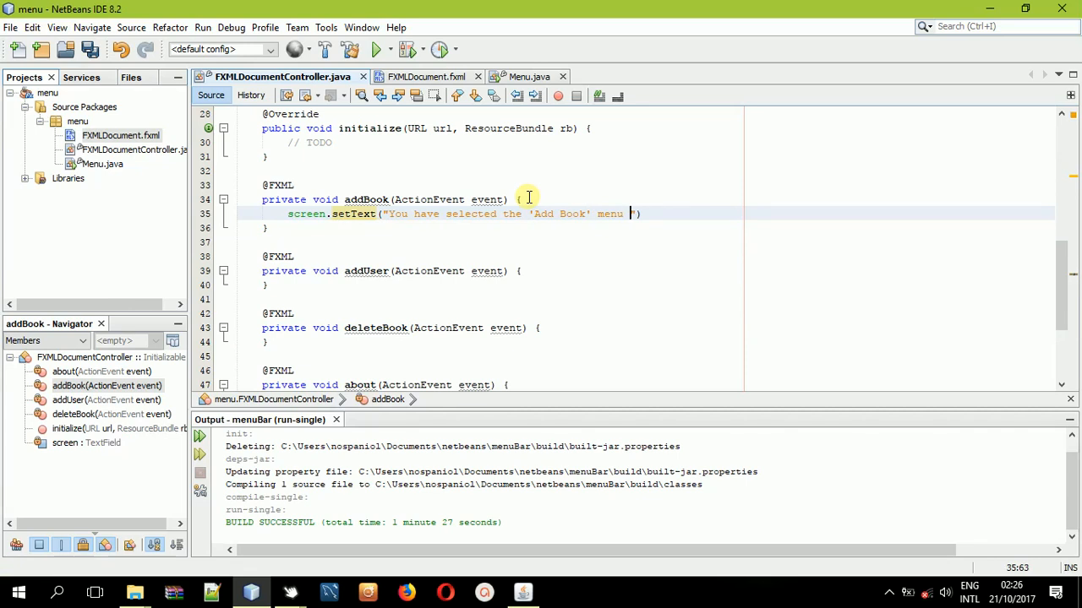
pyautogui.write('ite"')
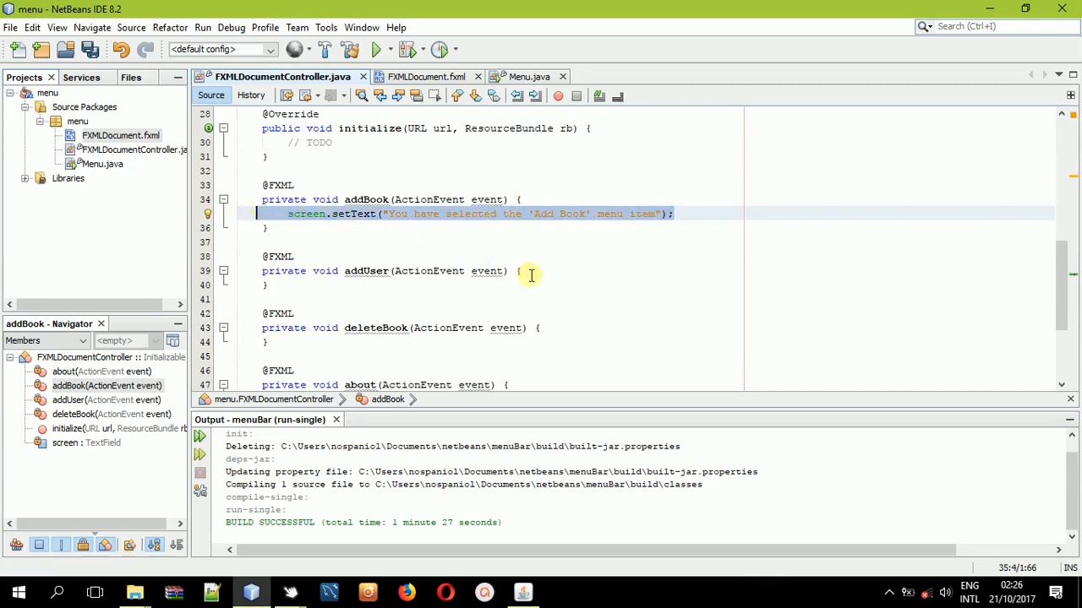
# Paste the same setText line into the addUser handler.
pyautogui.write('screen.setText("You have selected the \'Add Book\' menu item");')
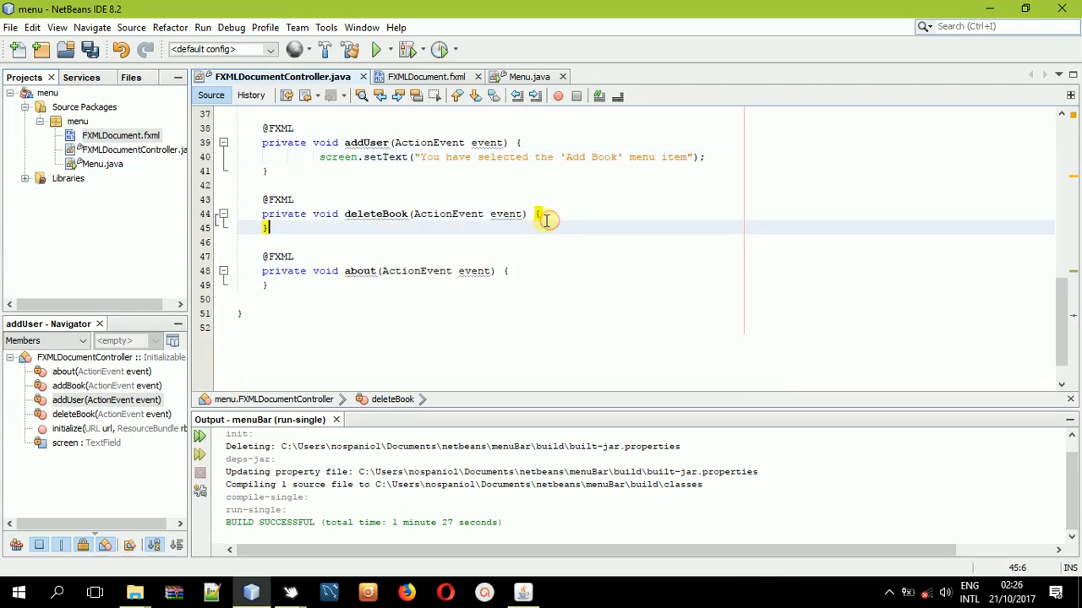
# Paste the message line into deleteBook and change the about message to 'About'.
pyautogui.press('Return')
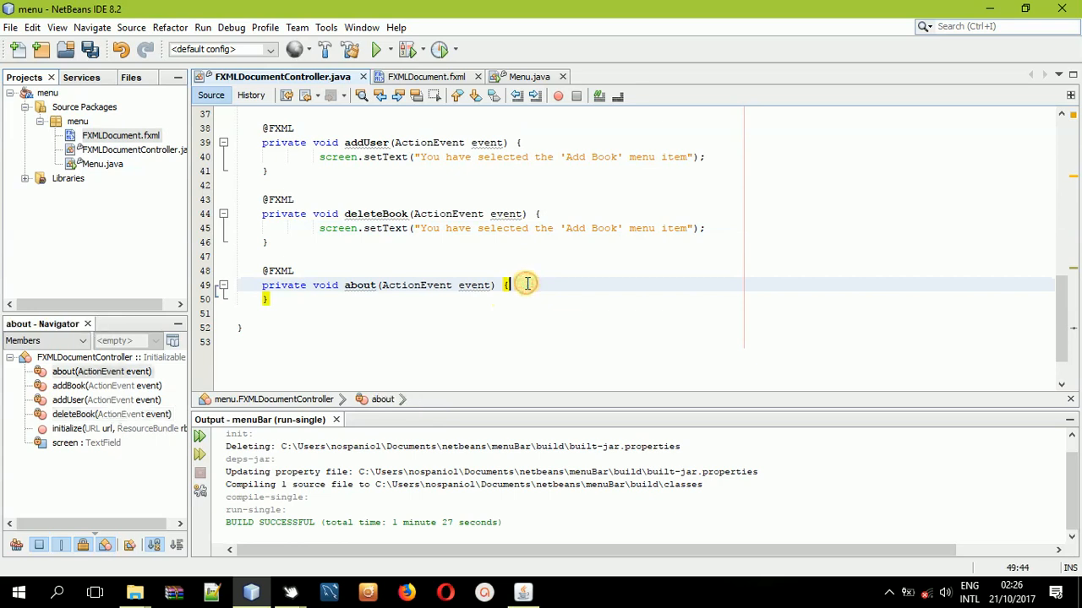
pyautogui.write('screen.setText("You have selected the \'Add Book\' menu item");')
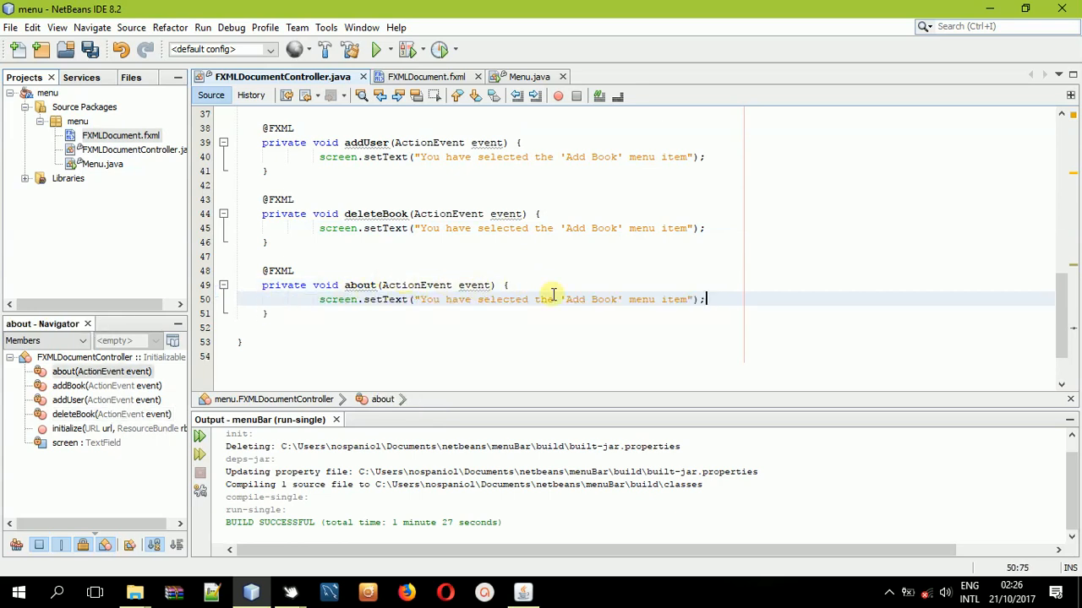
pyautogui.doubleClick(591, 299)
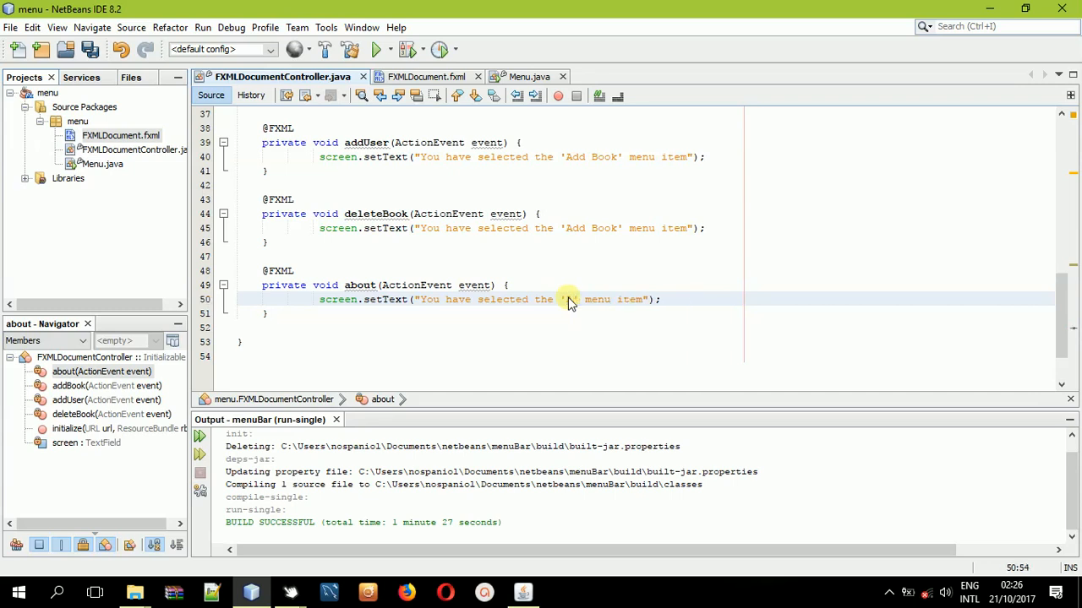
pyautogui.write('About')
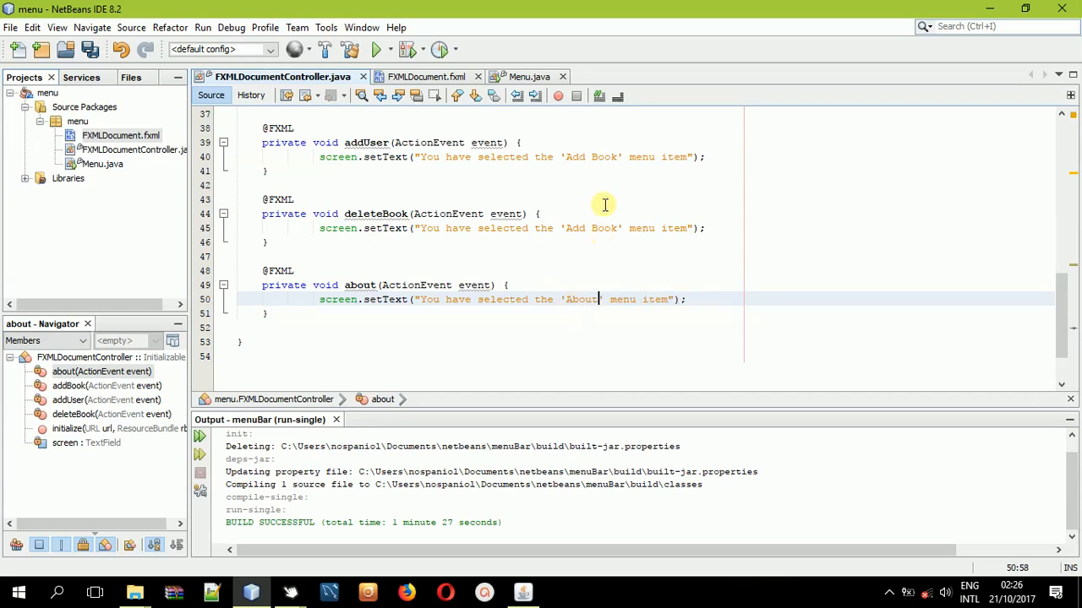
# Edit the deleteBook and addUser messages to 'Delete Book' and 'Add User'.
pyautogui.doubleClick(591, 228)
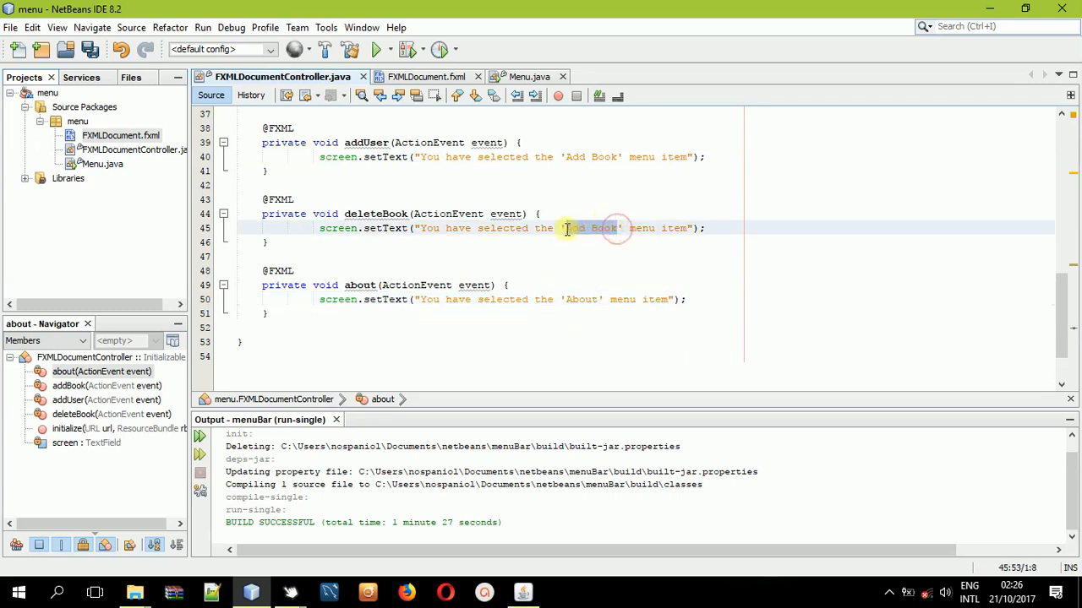
pyautogui.click(567, 227)
pyautogui.write('Delete')
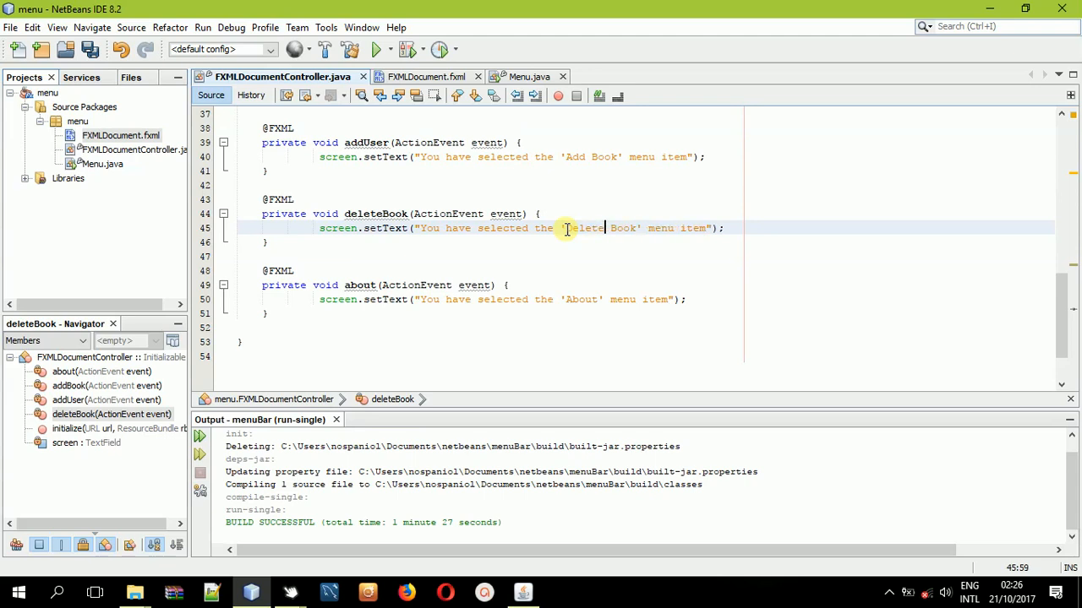
pyautogui.click(568, 156)
pyautogui.write('User')
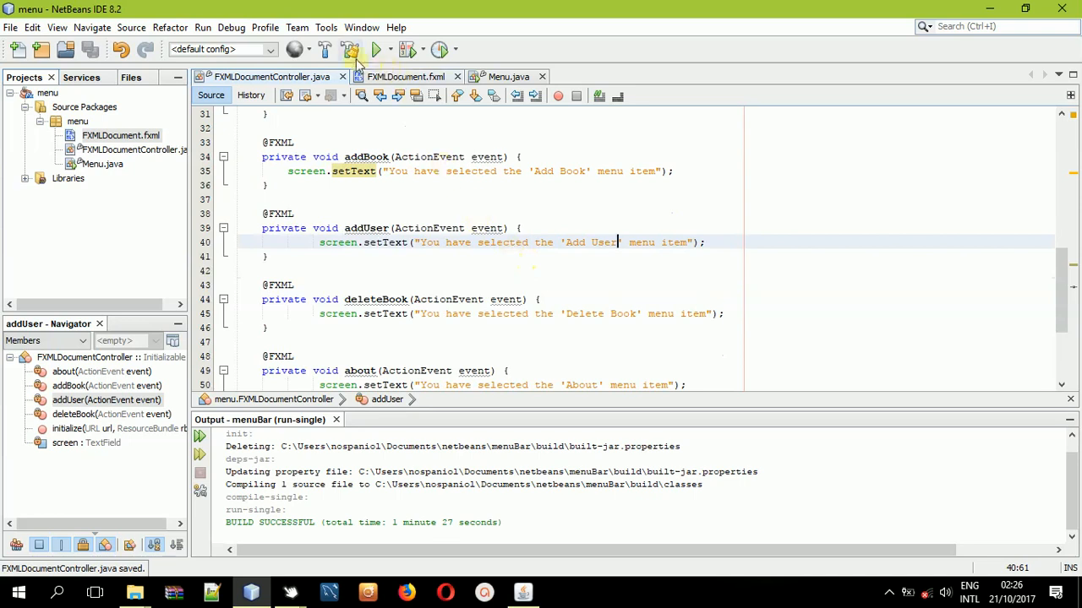
# Build the menu project and run Menu.java from the Projects tree.
pyautogui.click(350, 49)
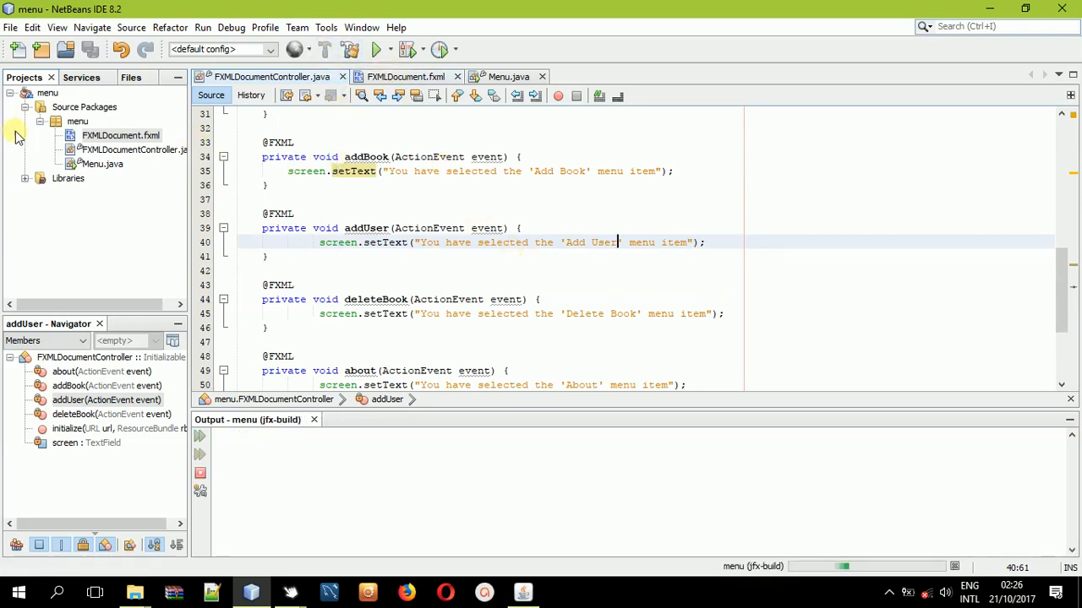
pyautogui.click(375, 49)
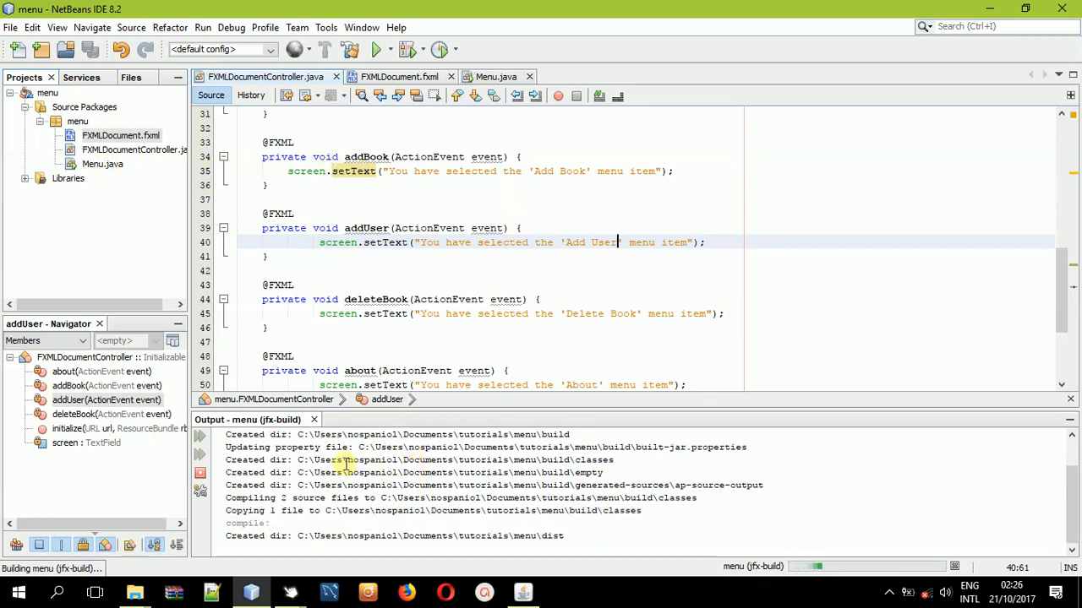
pyautogui.moveTo(102, 164)
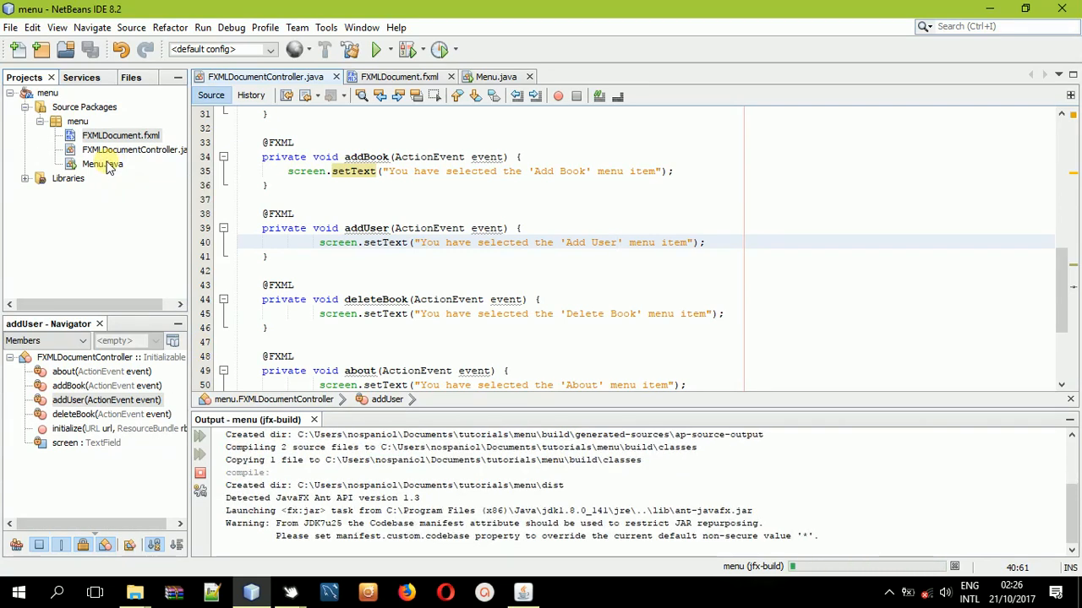
pyautogui.rightClick(94, 164)
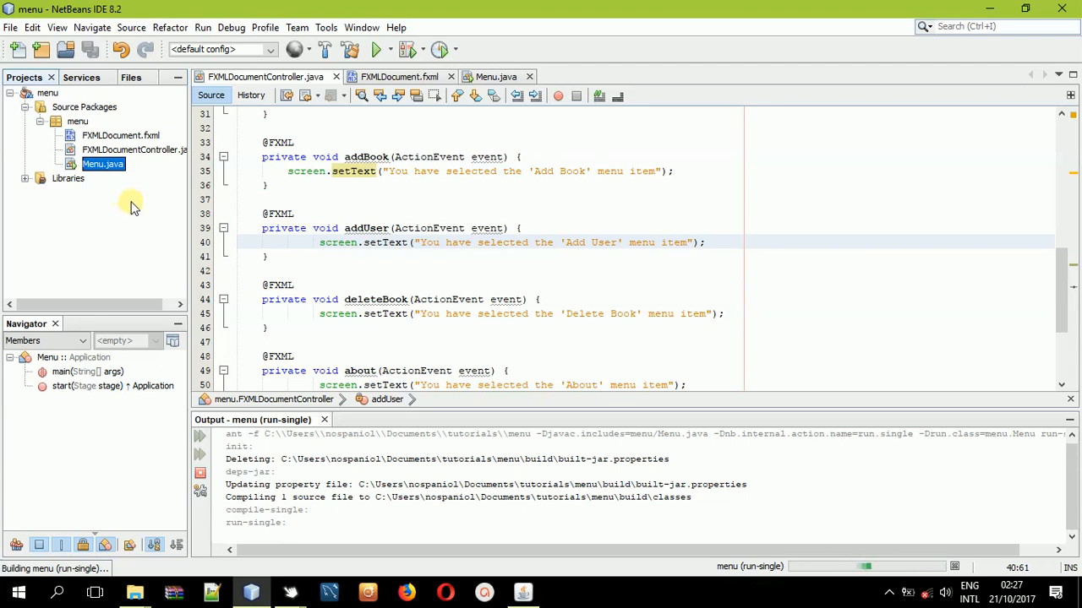
pyautogui.moveTo(142, 237)
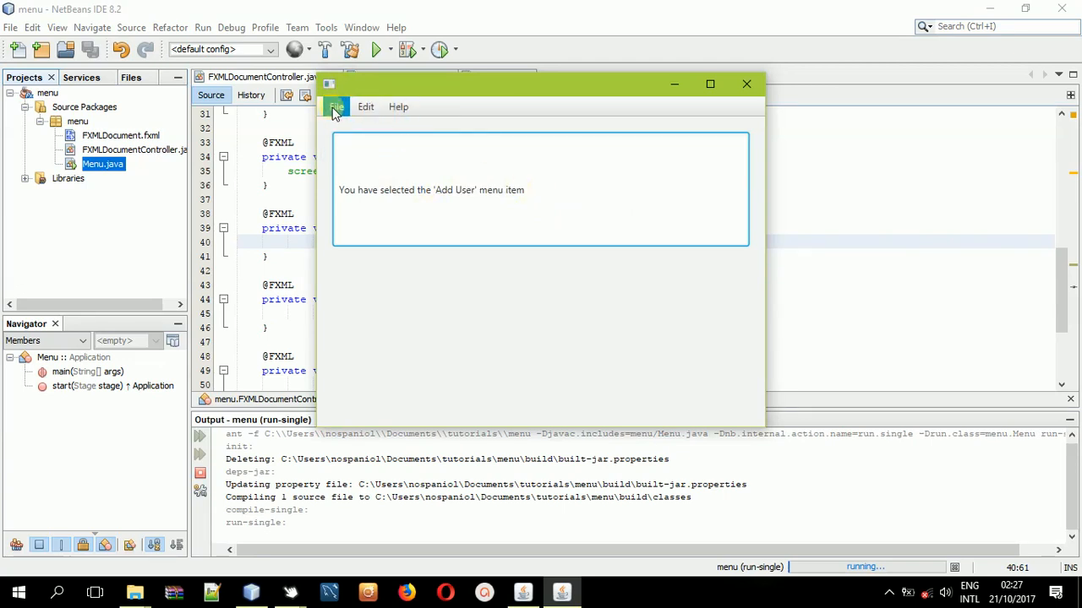
pyautogui.moveTo(741, 112)
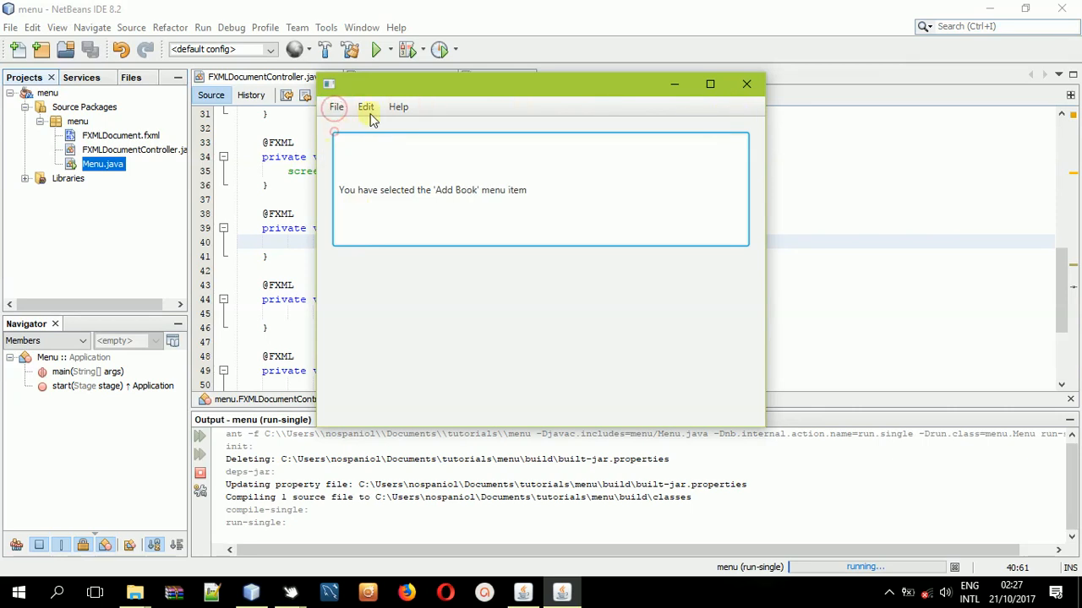
# Choose File > Add Book and confirm the text field shows the Add Book message.
pyautogui.click(336, 106)
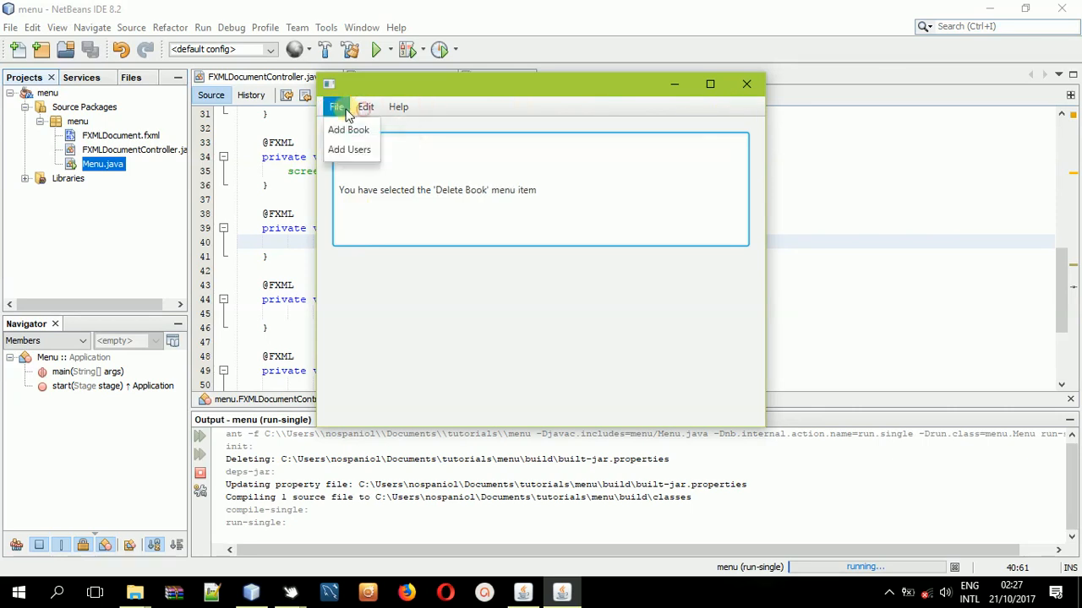
pyautogui.click(348, 128)
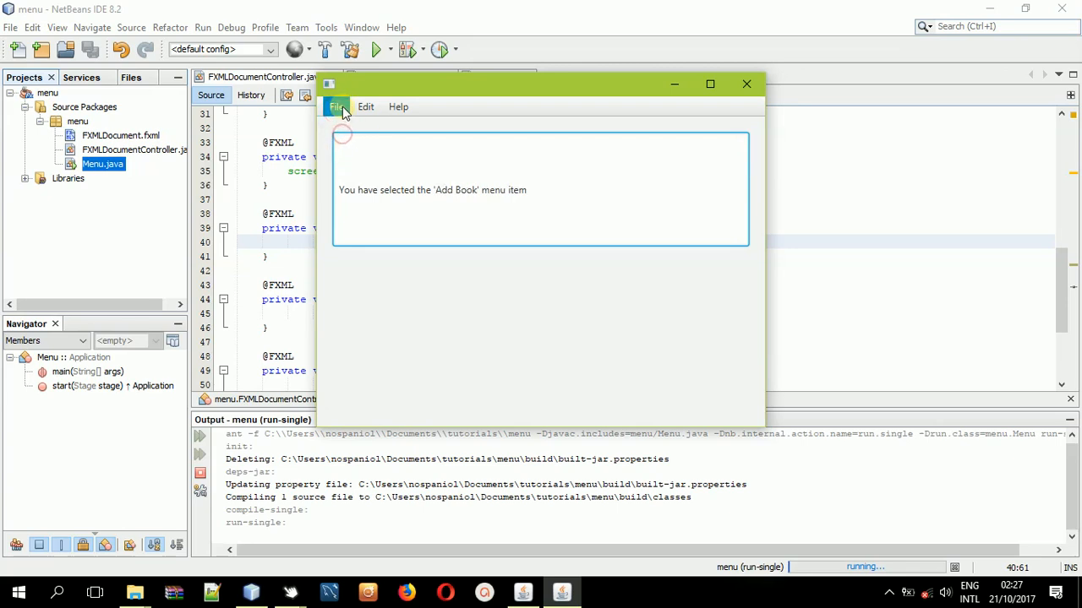
pyautogui.click(399, 107)
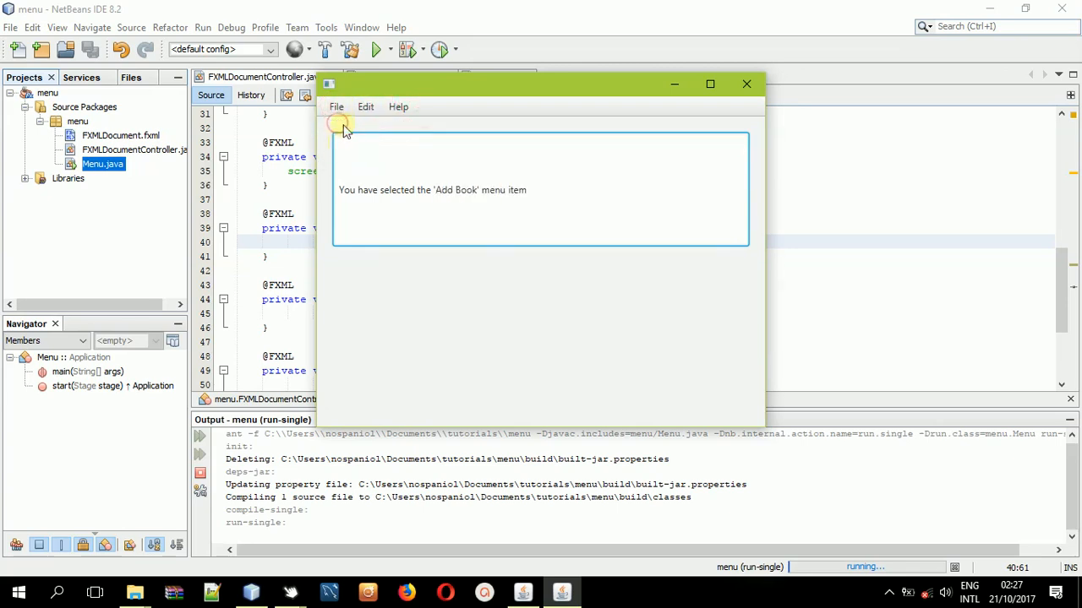
pyautogui.click(337, 107)
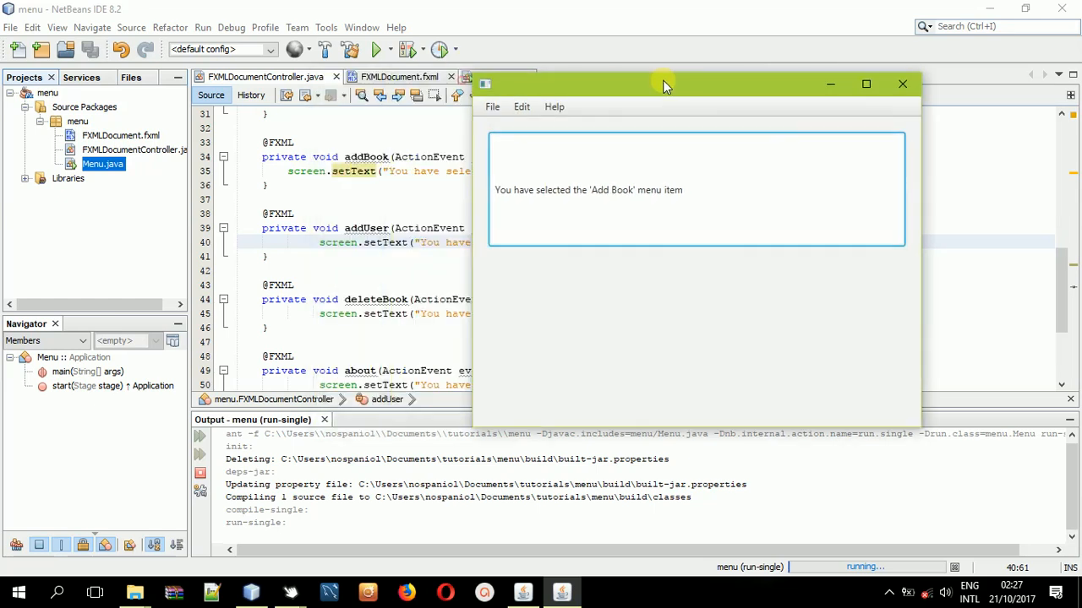
pyautogui.click(590, 106)
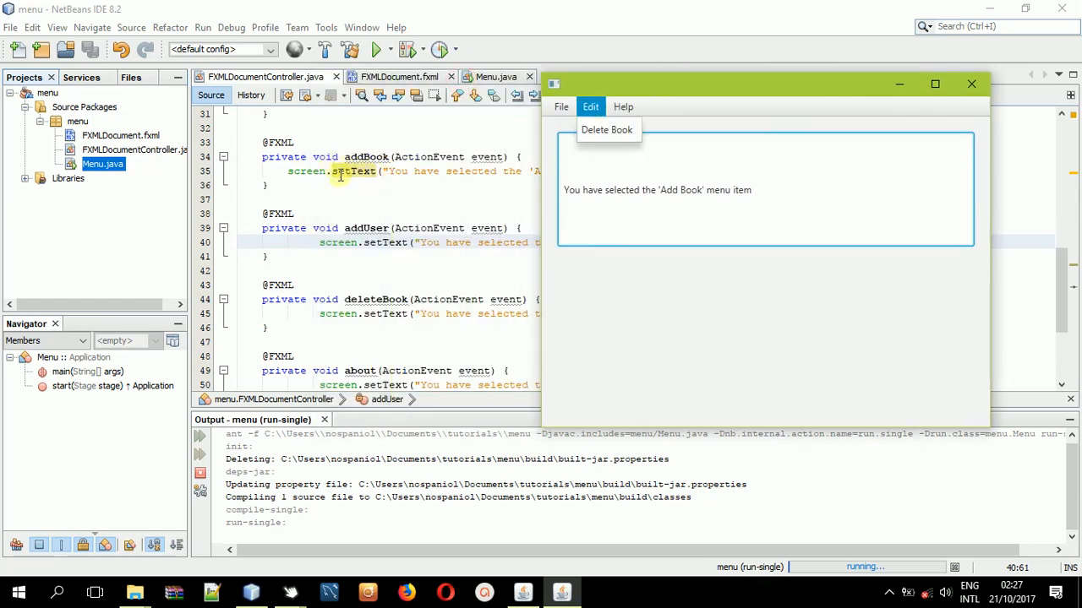
pyautogui.moveTo(436, 137)
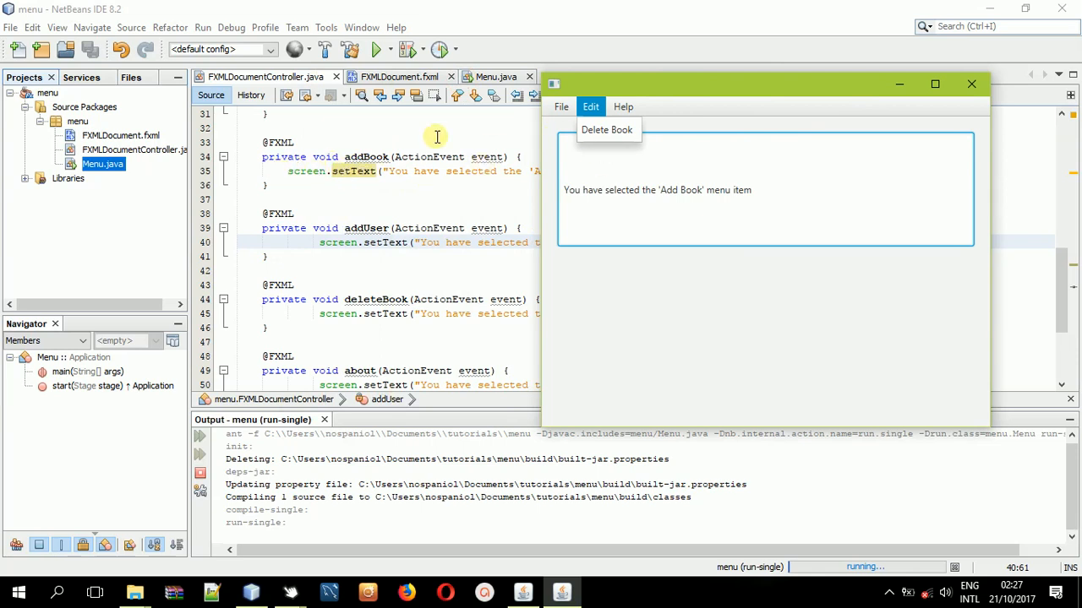
pyautogui.moveTo(279, 171)
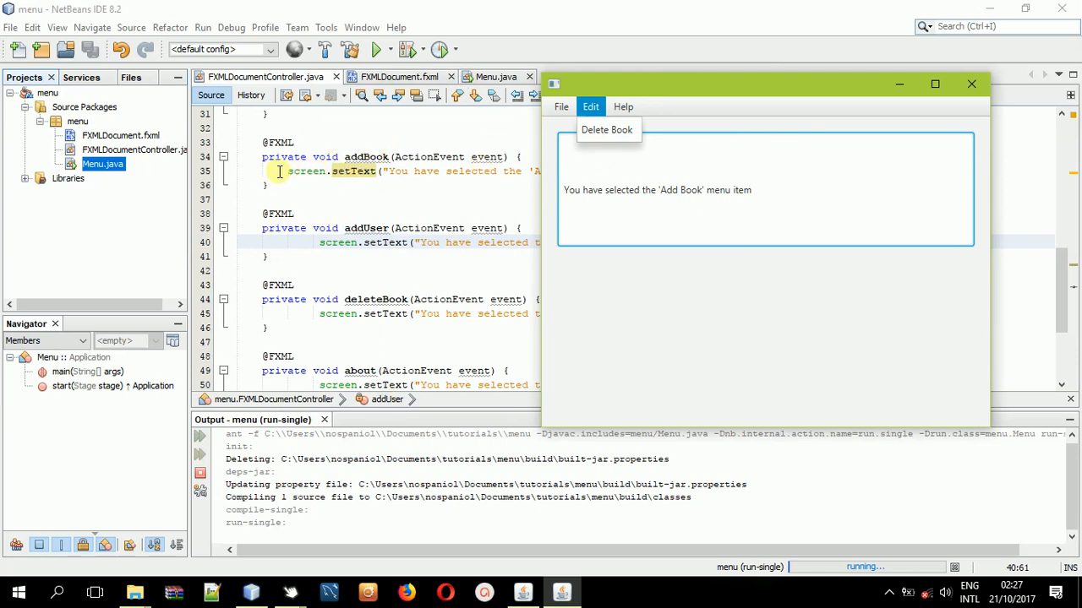
pyautogui.moveTo(376, 179)
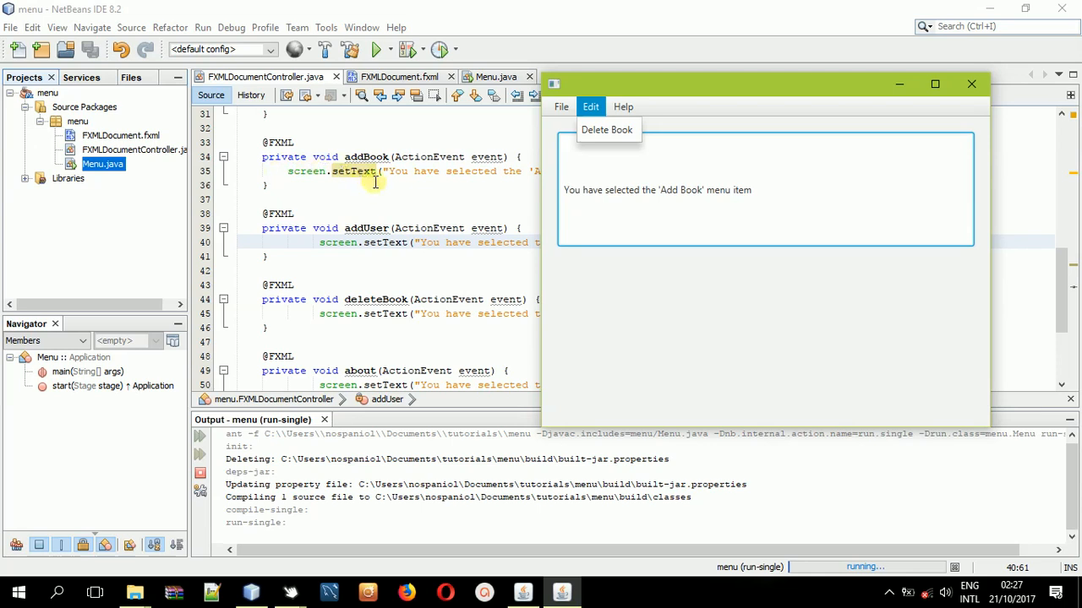
# Choose Add Users and Edit > Delete Book, confirming each shows its matching message.
pyautogui.click(561, 106)
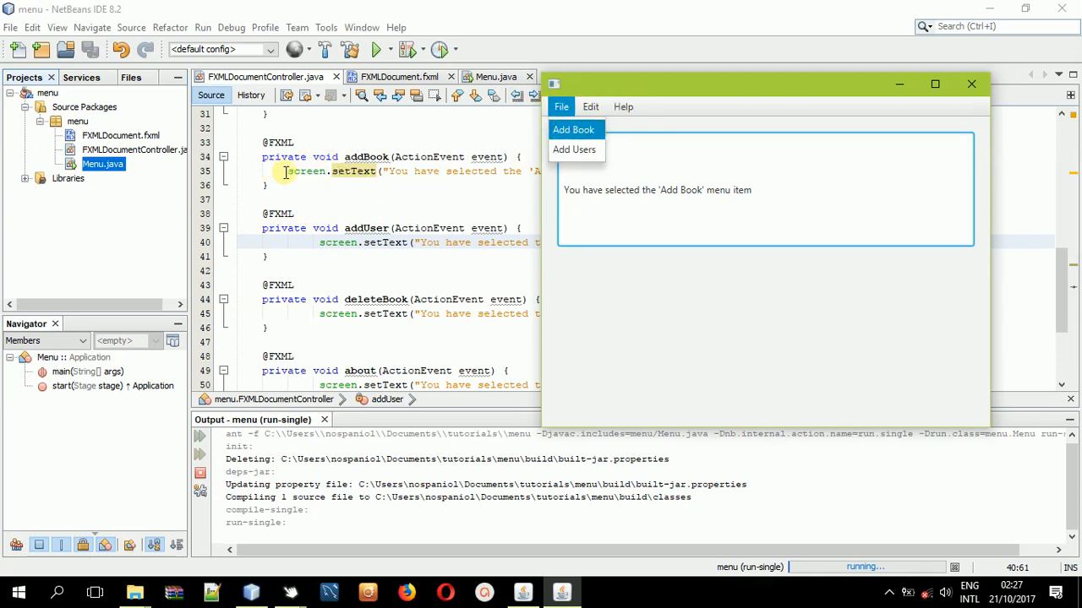
pyautogui.moveTo(429, 190)
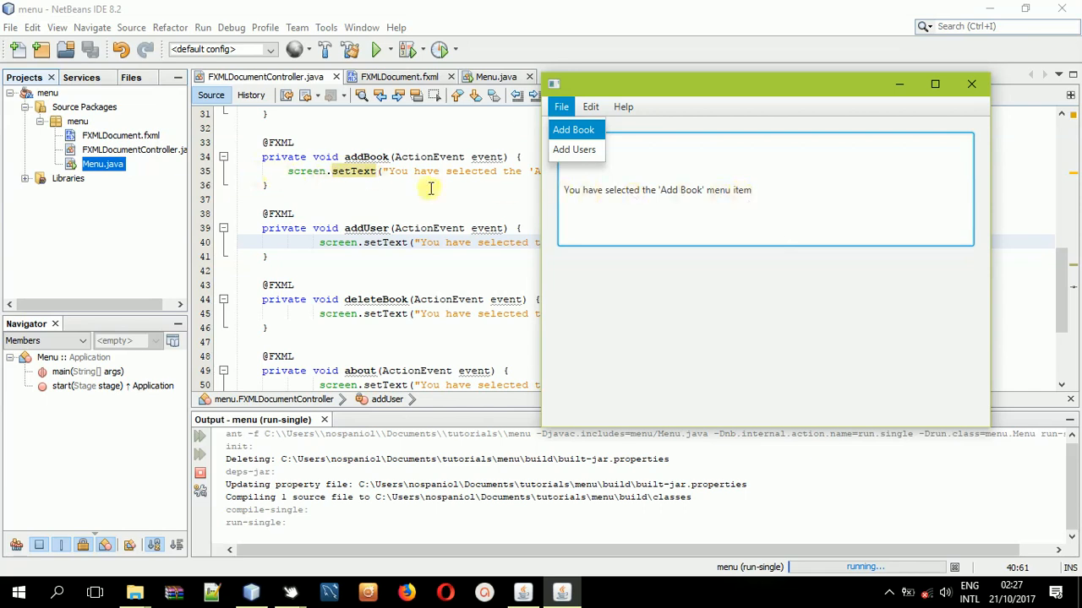
pyautogui.moveTo(572, 190)
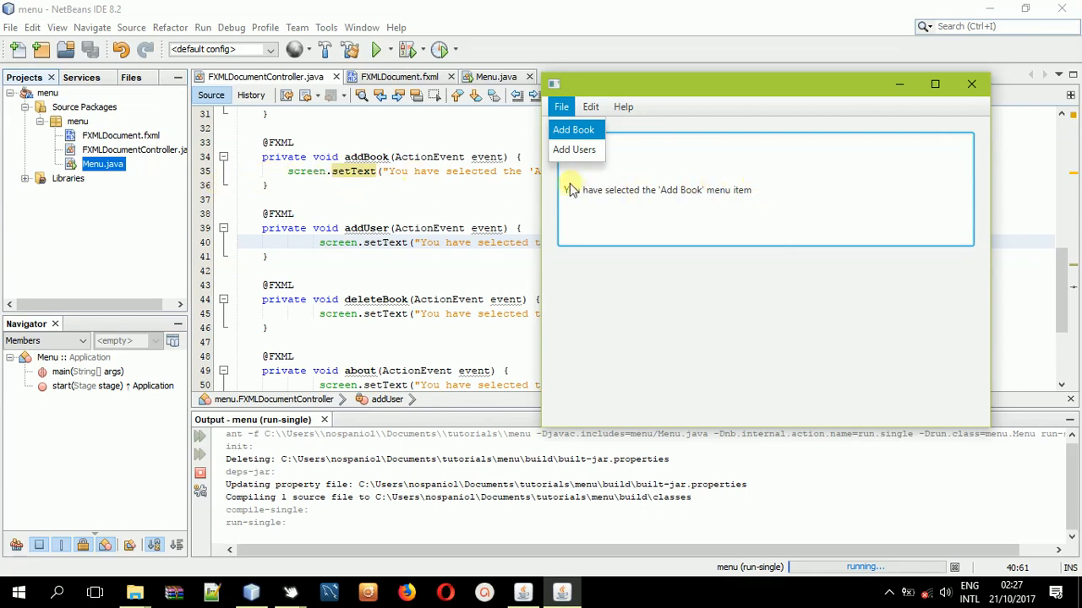
pyautogui.moveTo(575, 148)
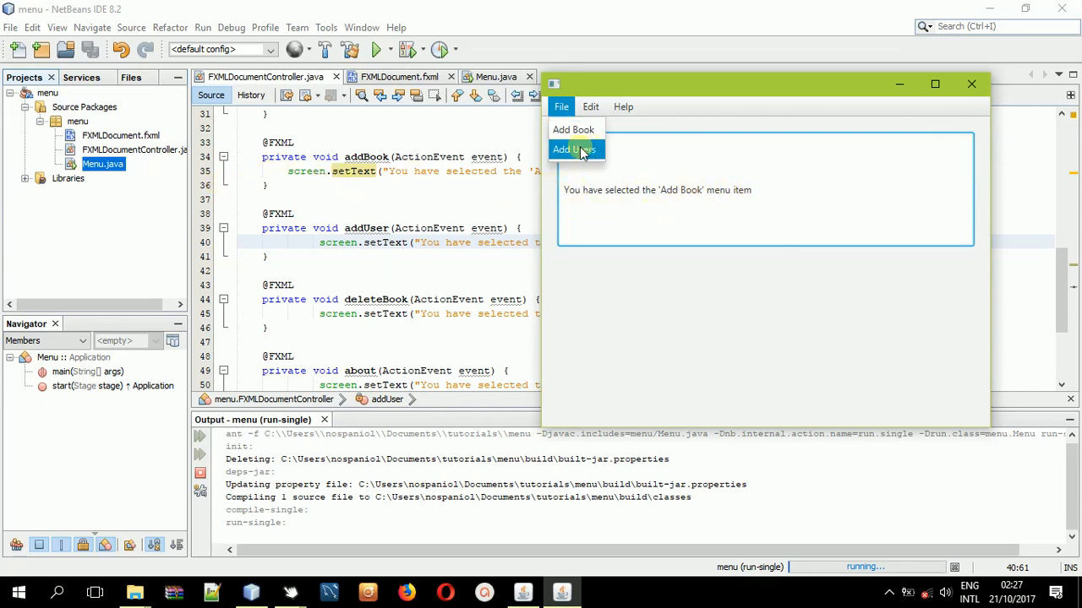
pyautogui.click(575, 149)
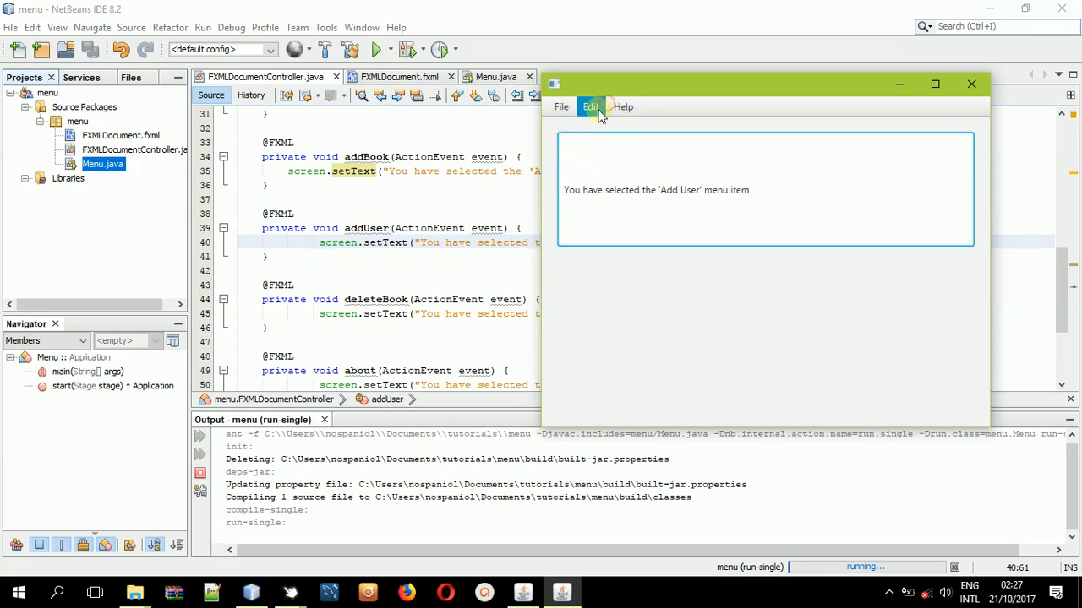
pyautogui.click(561, 107)
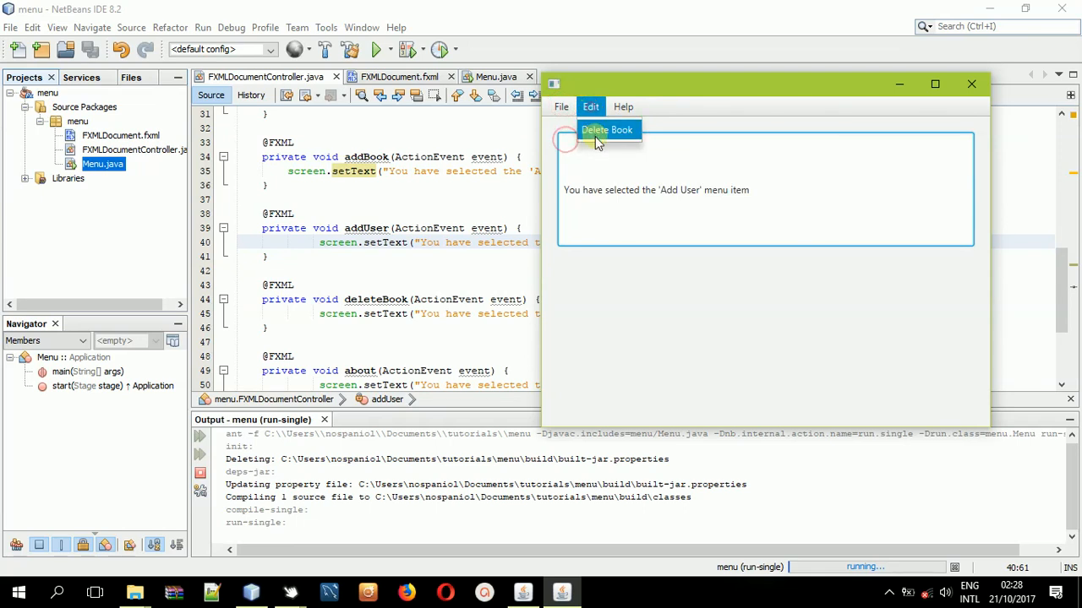
pyautogui.click(562, 107)
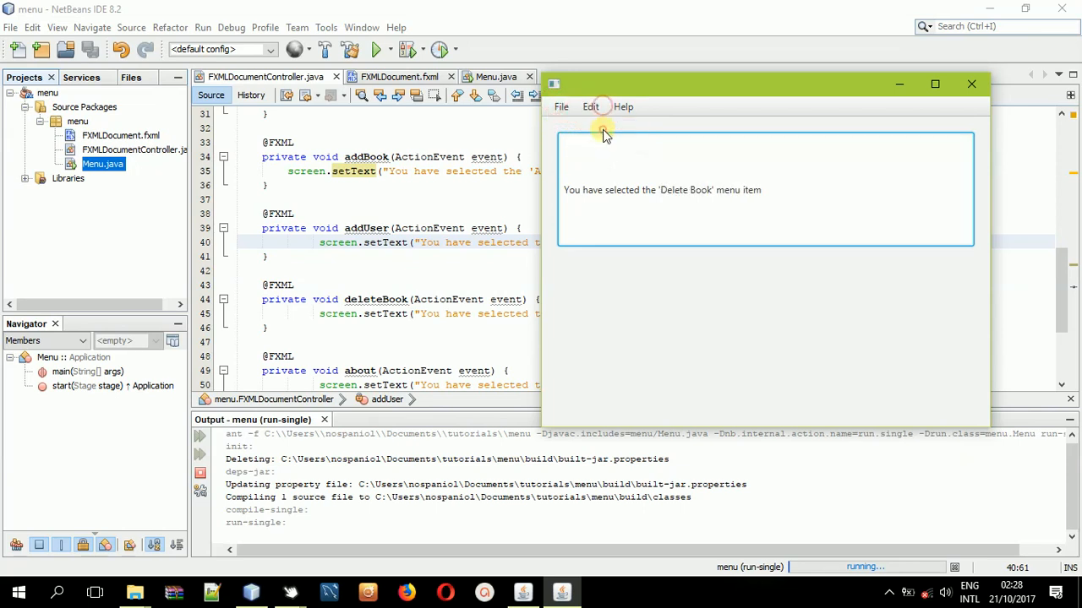
pyautogui.click(561, 106)
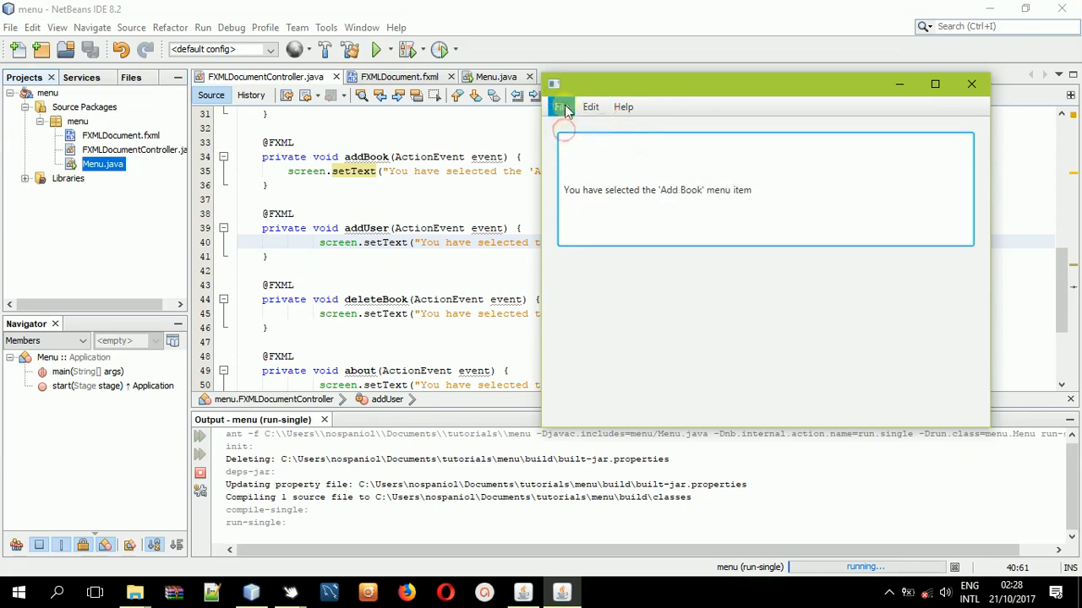
pyautogui.click(589, 107)
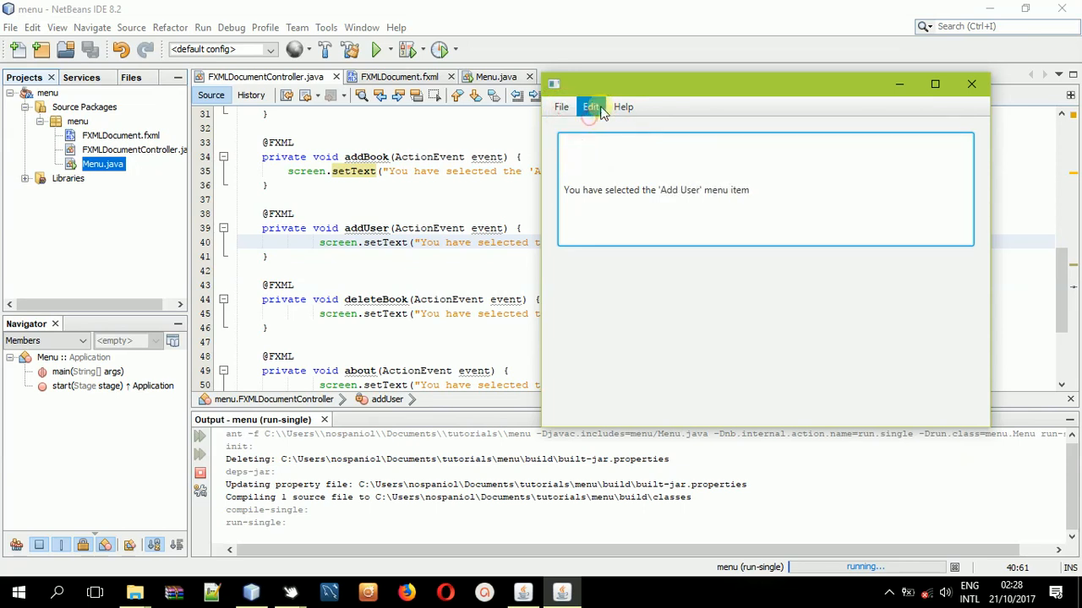
pyautogui.click(590, 107)
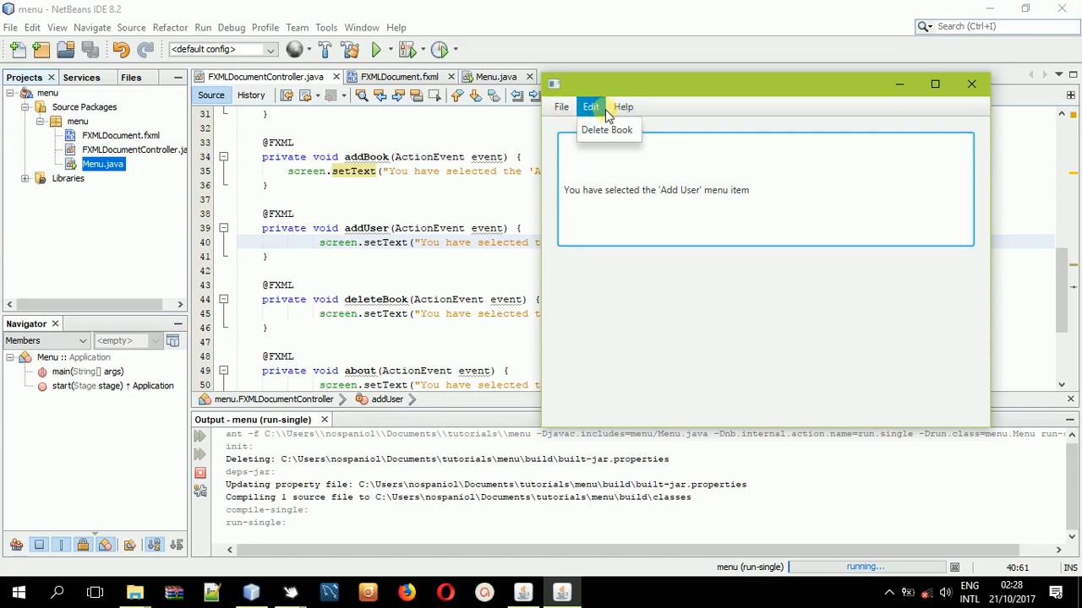